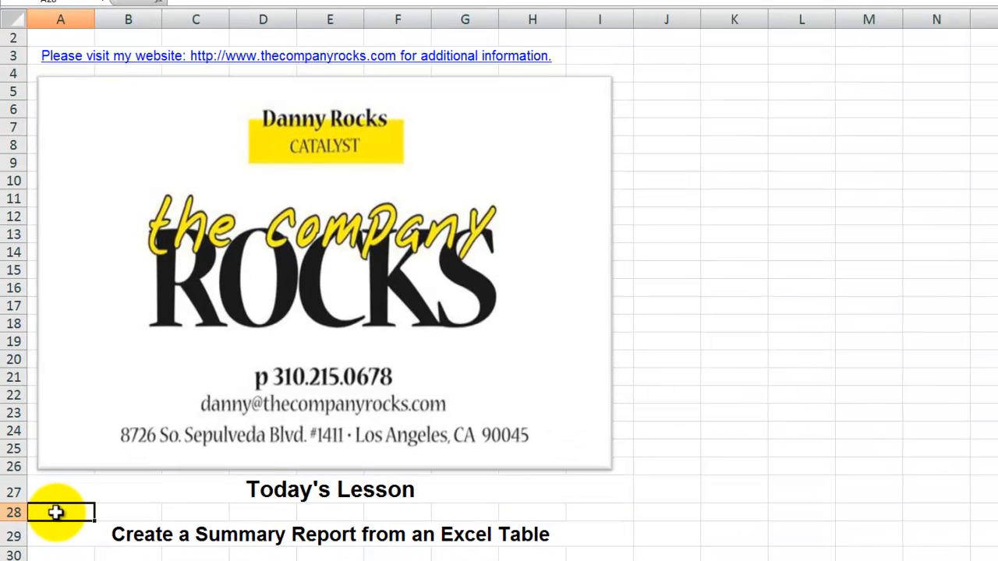
Step: Switch to the sheet holding the Date, Customer, Units Shipped and Invoice Total table
click(56, 538)
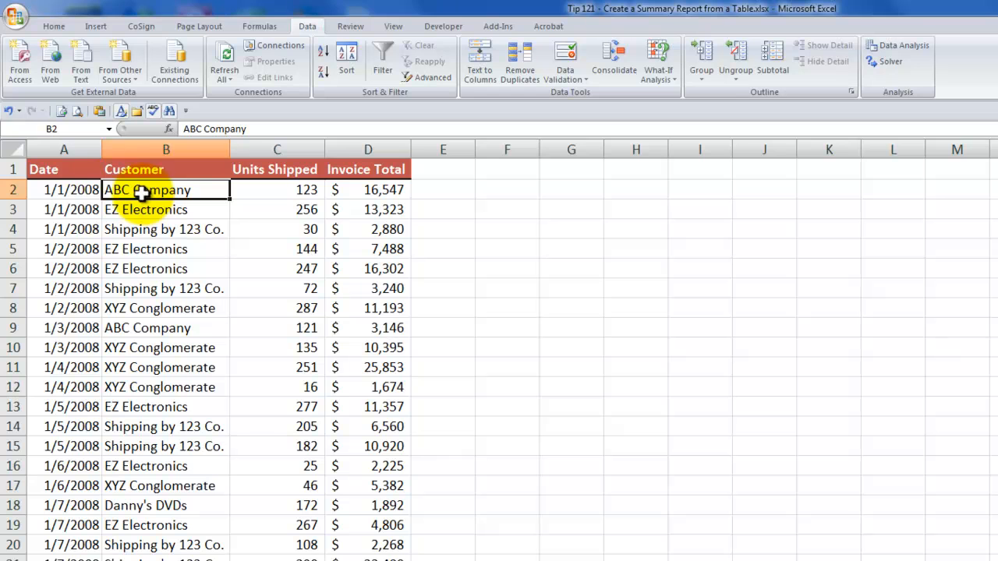
click(64, 169)
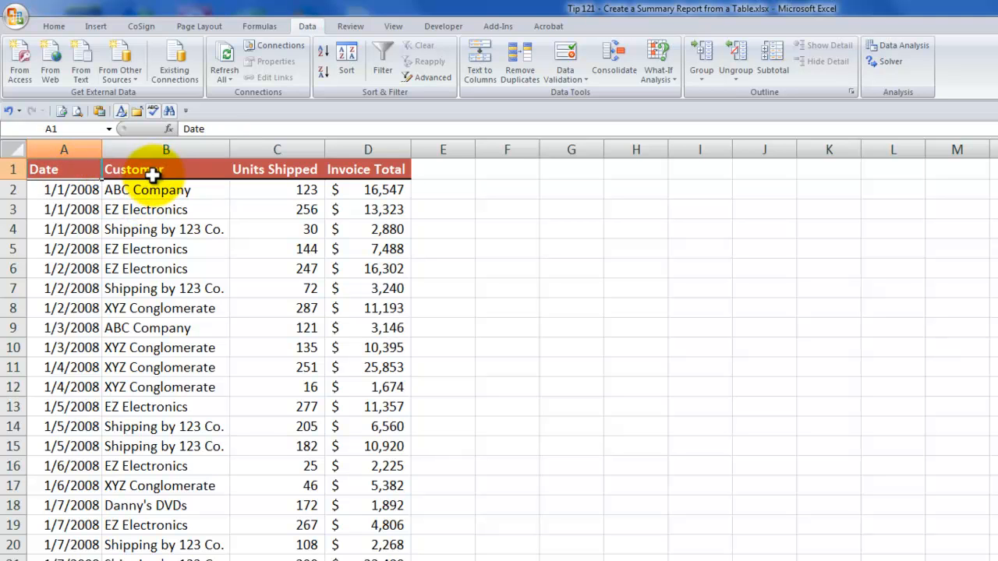
click(277, 169)
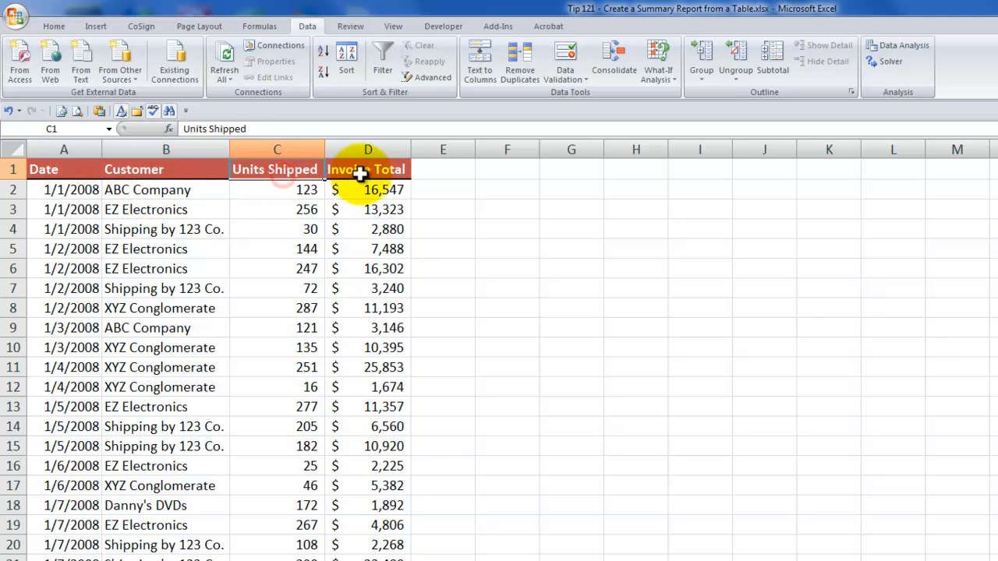
click(166, 170)
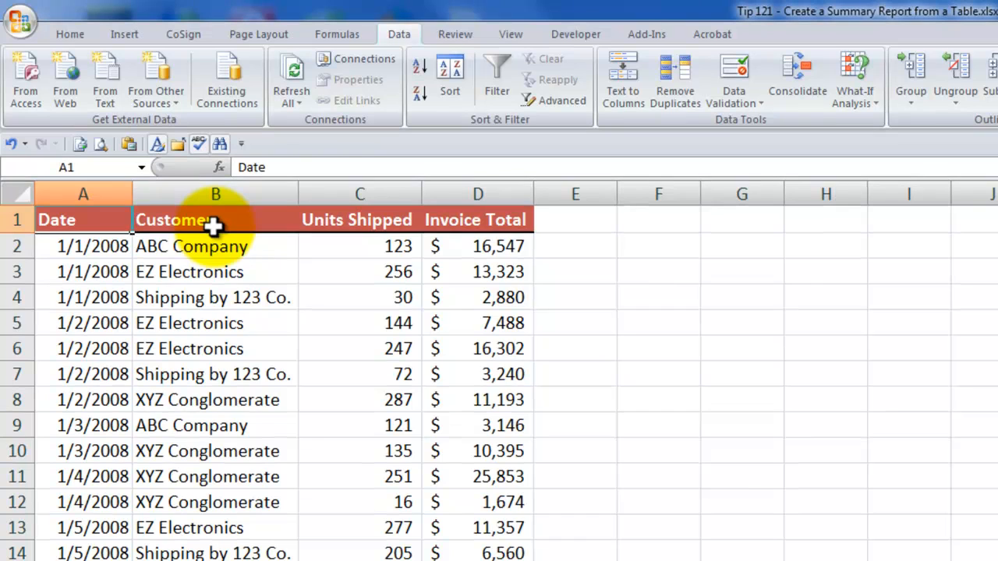
mouse_move(210, 247)
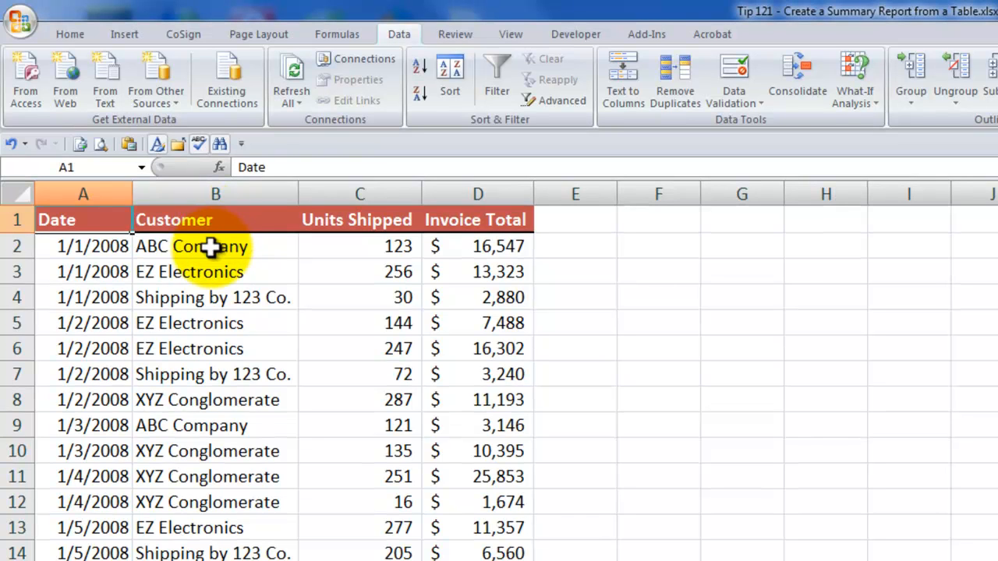
click(216, 219)
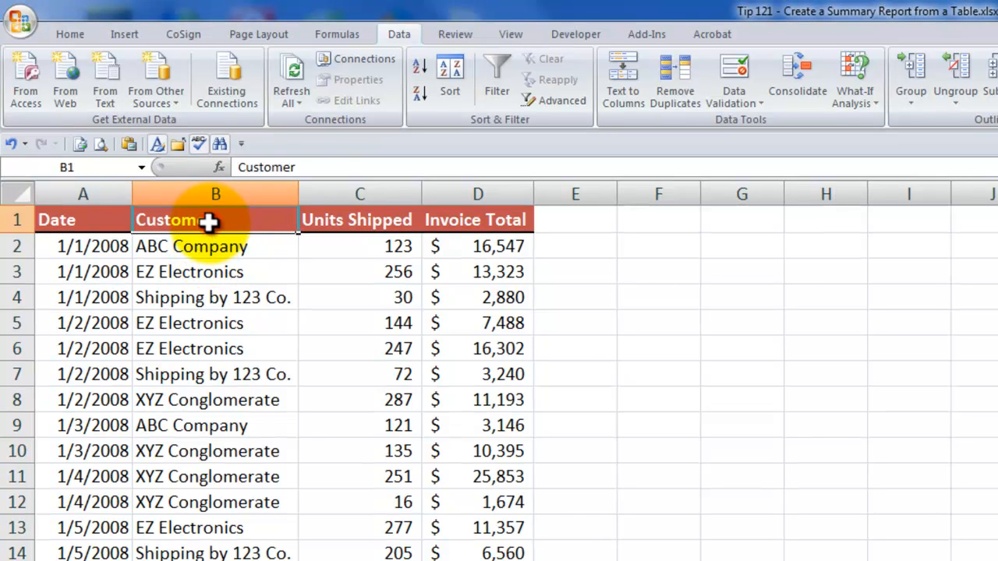
click(215, 298)
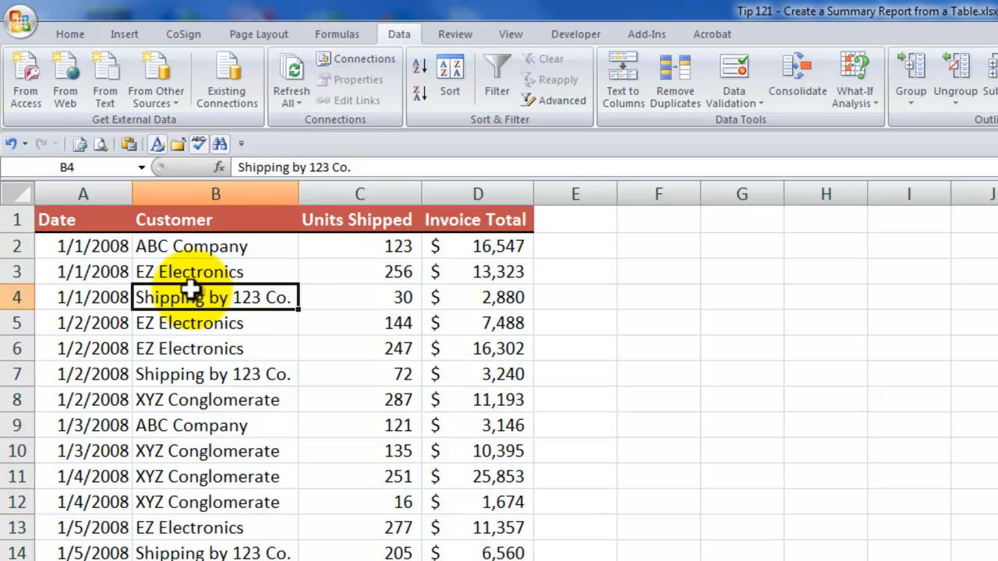
mouse_move(399, 34)
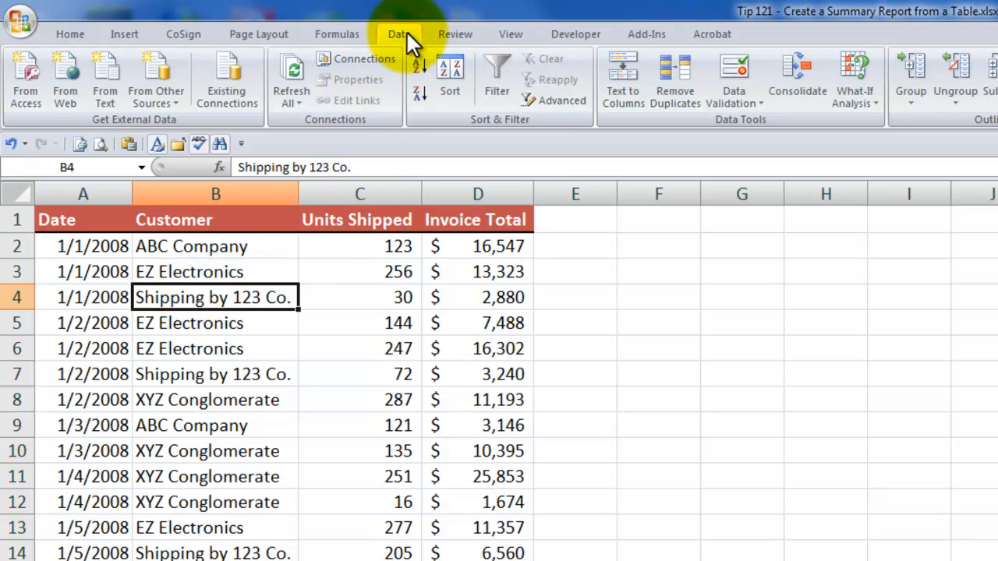
mouse_move(491, 132)
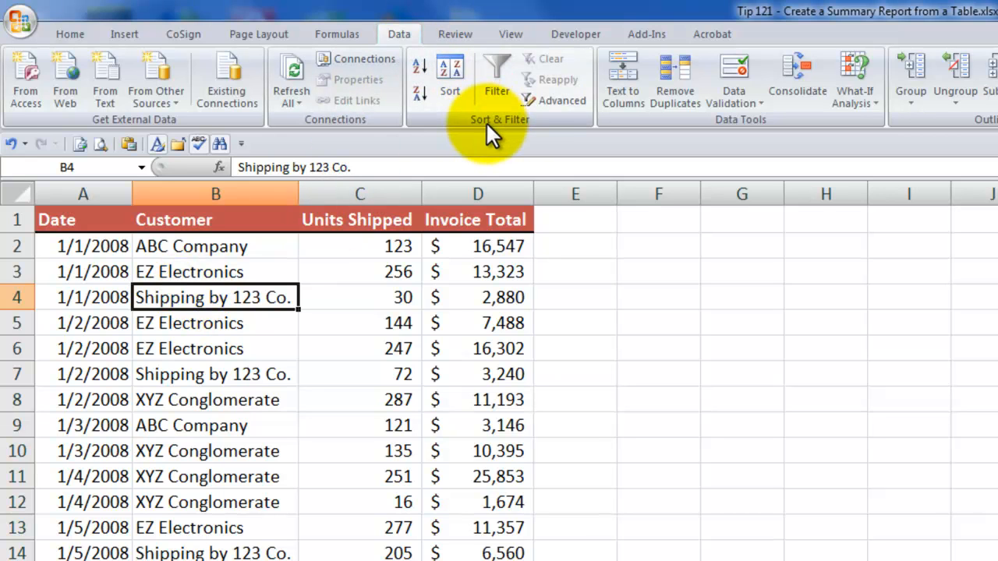
mouse_move(561, 101)
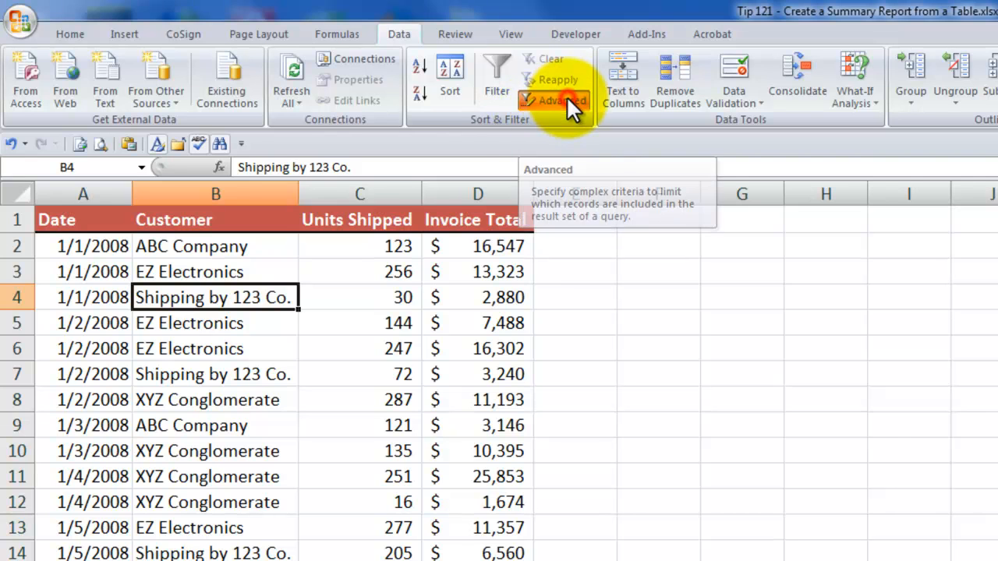
Step: Set Advanced Filter to copy unique records of $B$1:$B$4310 to F1
click(554, 100)
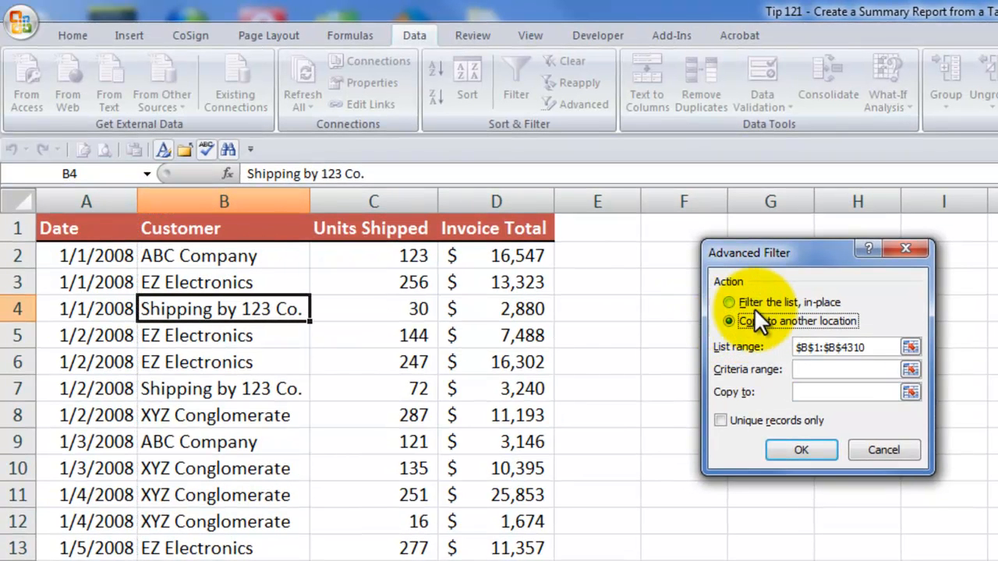
click(729, 320)
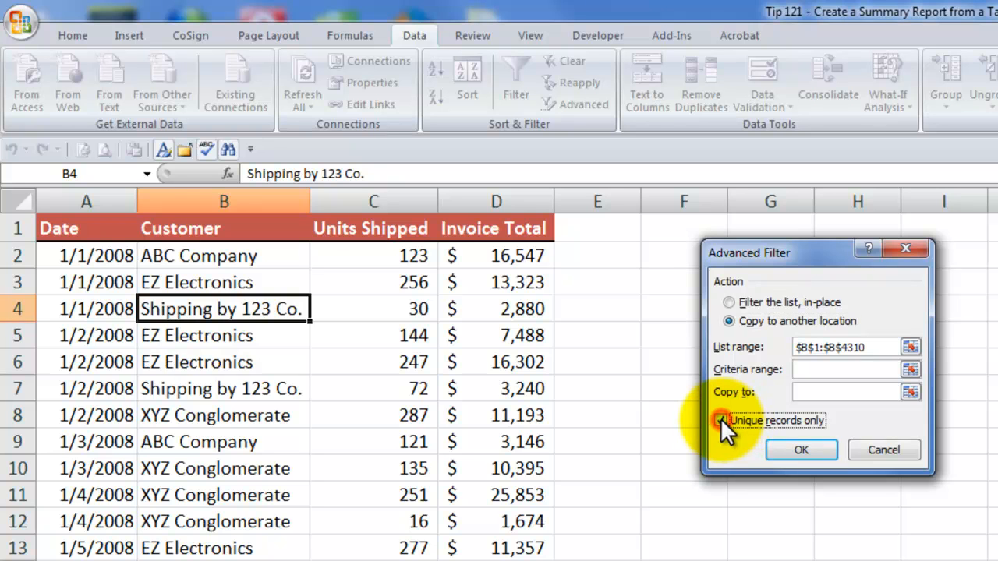
click(721, 420)
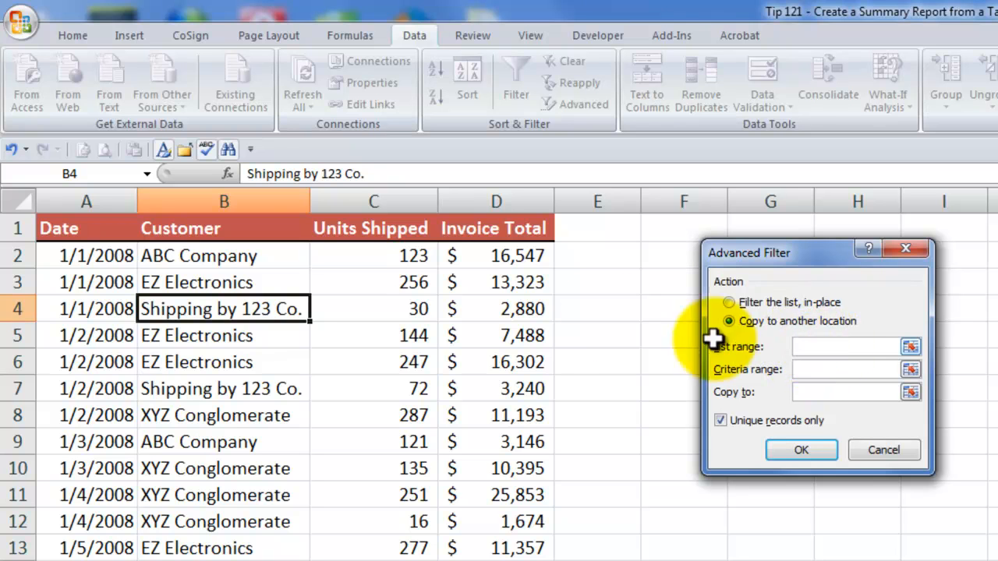
click(223, 227)
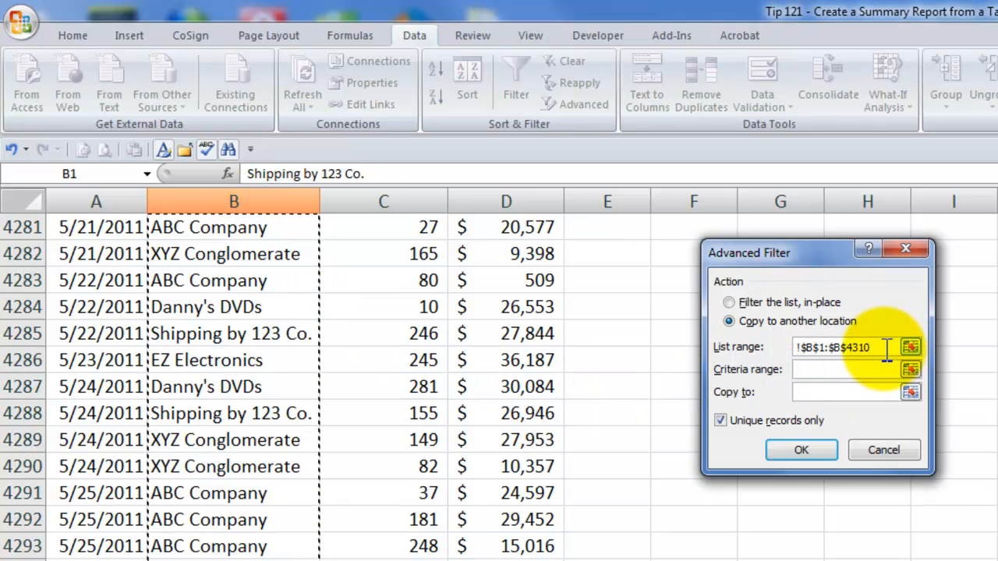
click(850, 392)
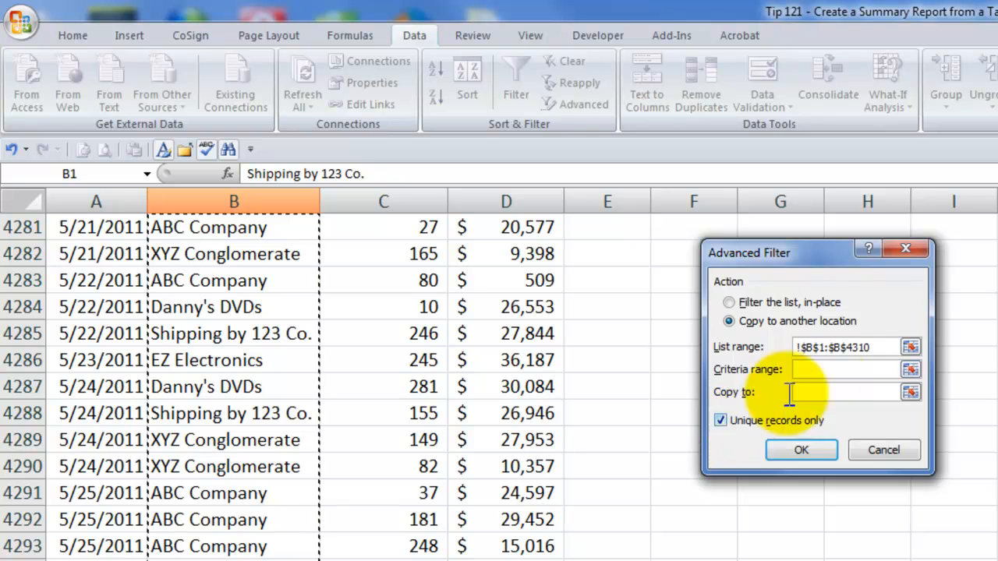
mouse_move(795, 398)
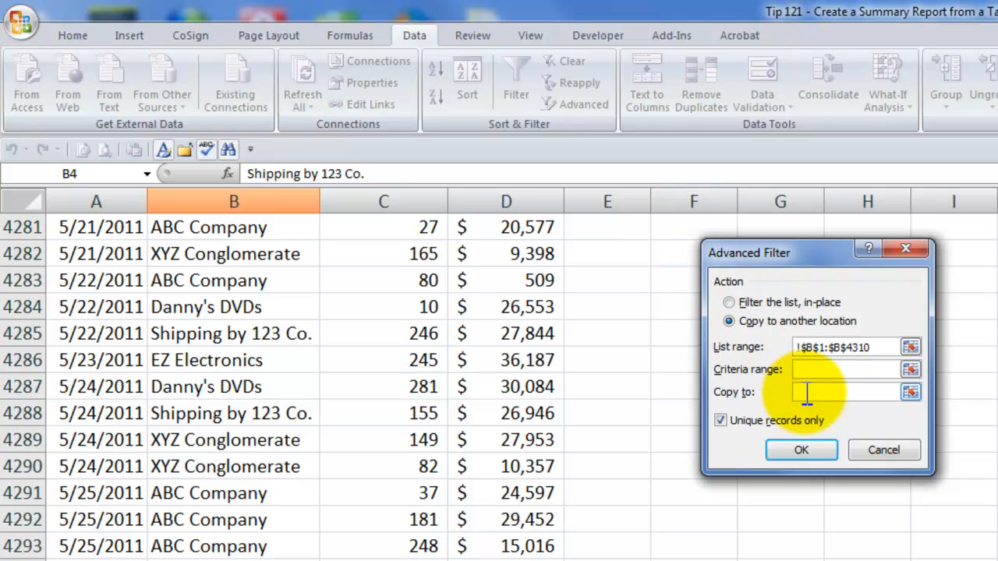
mouse_move(702, 224)
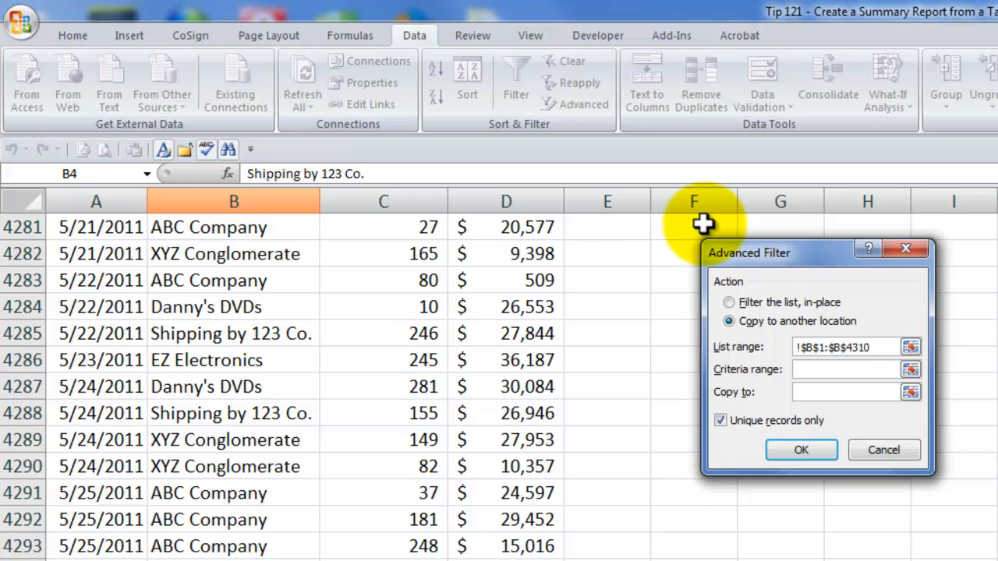
text(f1)
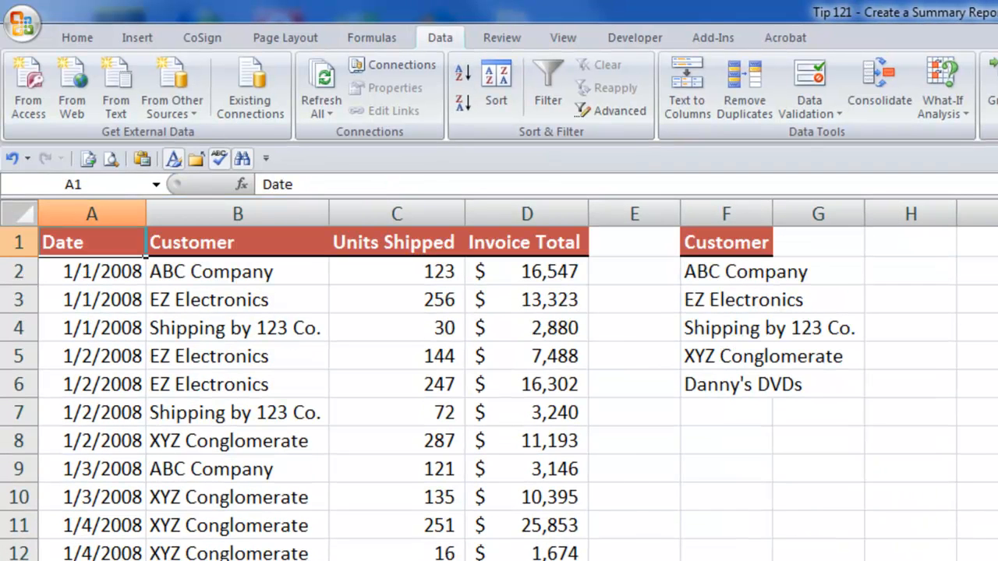
mouse_move(771, 213)
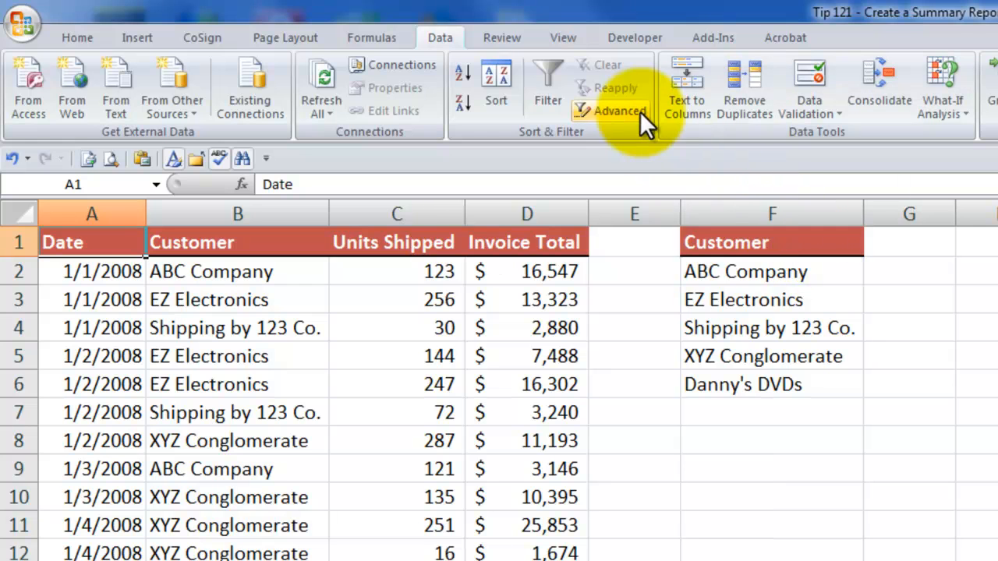
mouse_move(780, 335)
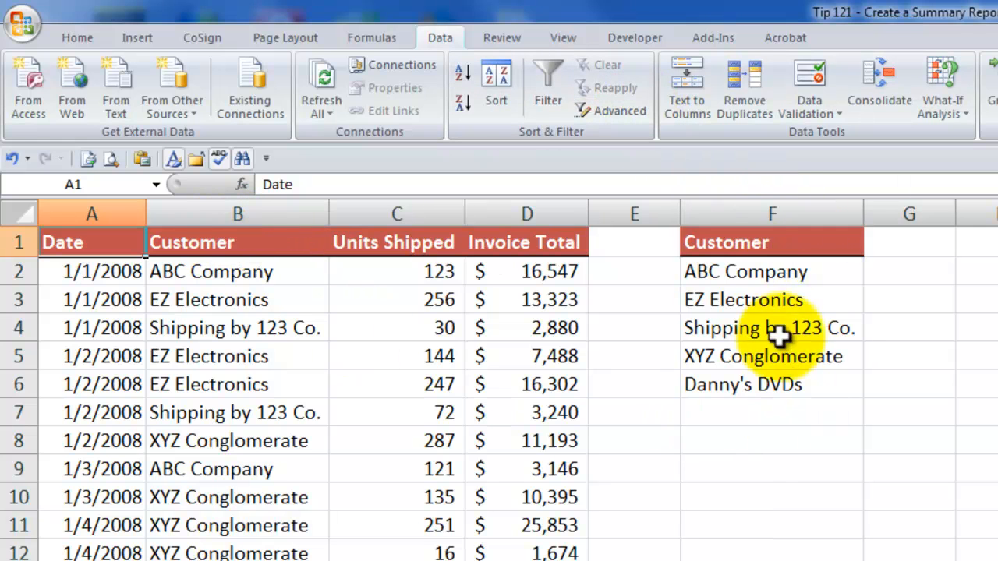
mouse_move(744, 357)
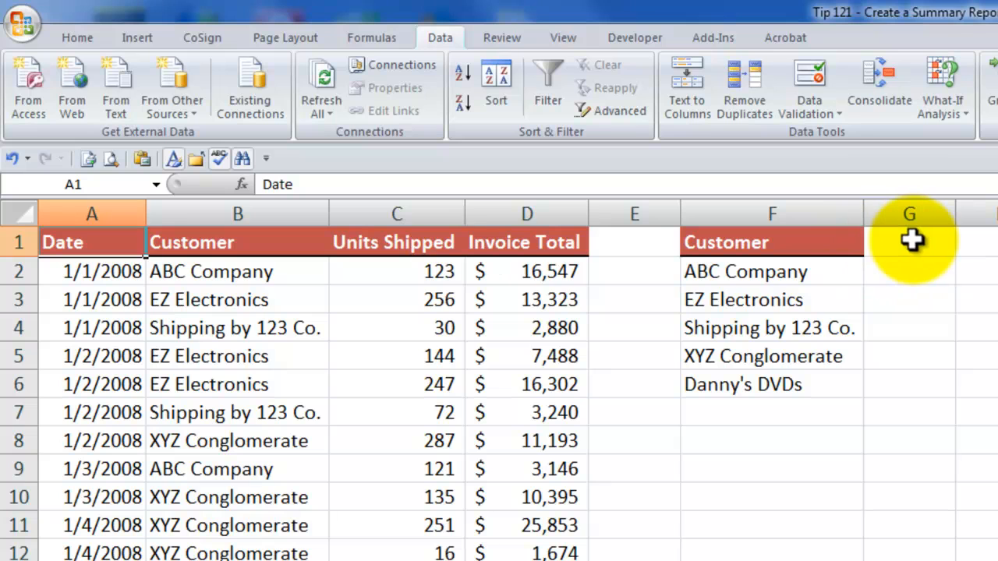
Step: Run the Advanced Filter so the five unique customers appear under Customer in column F
click(909, 242)
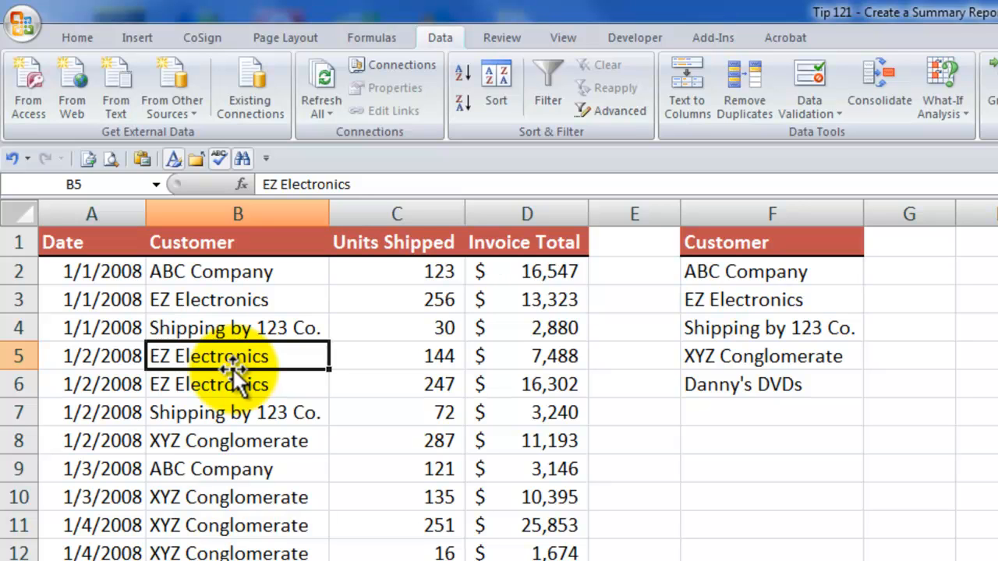
mouse_move(344, 423)
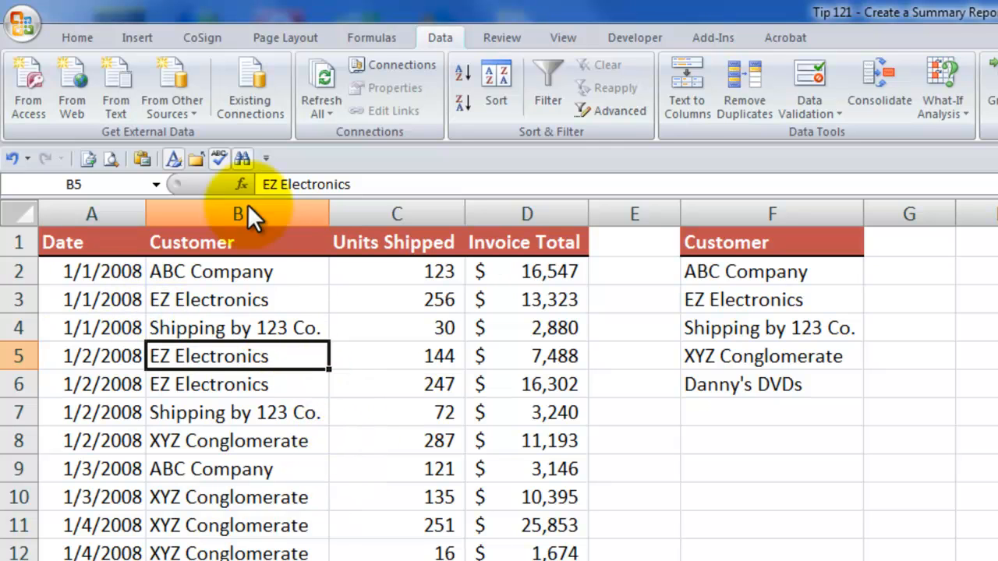
Step: Convert the sales data into an Excel table with headers
click(137, 37)
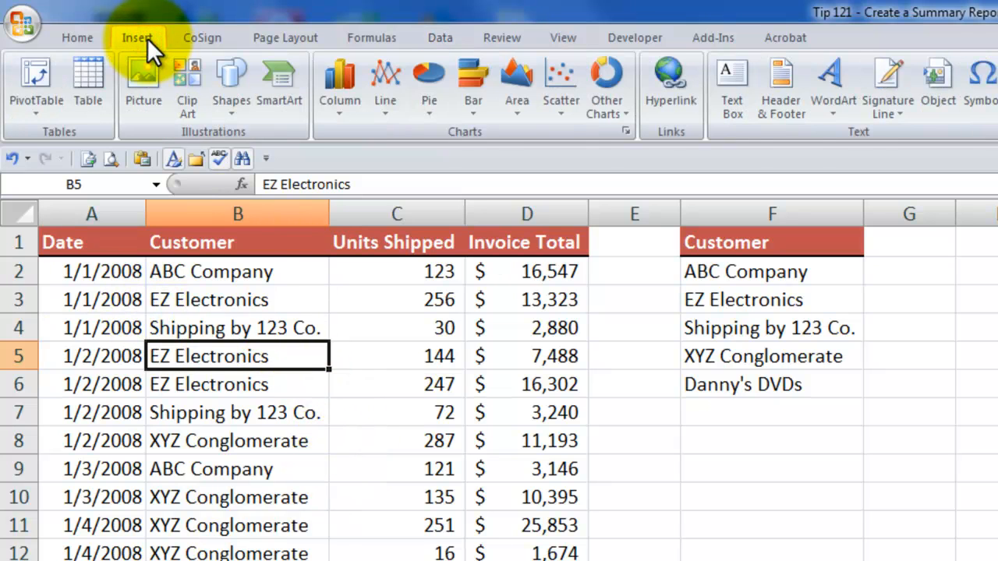
click(87, 82)
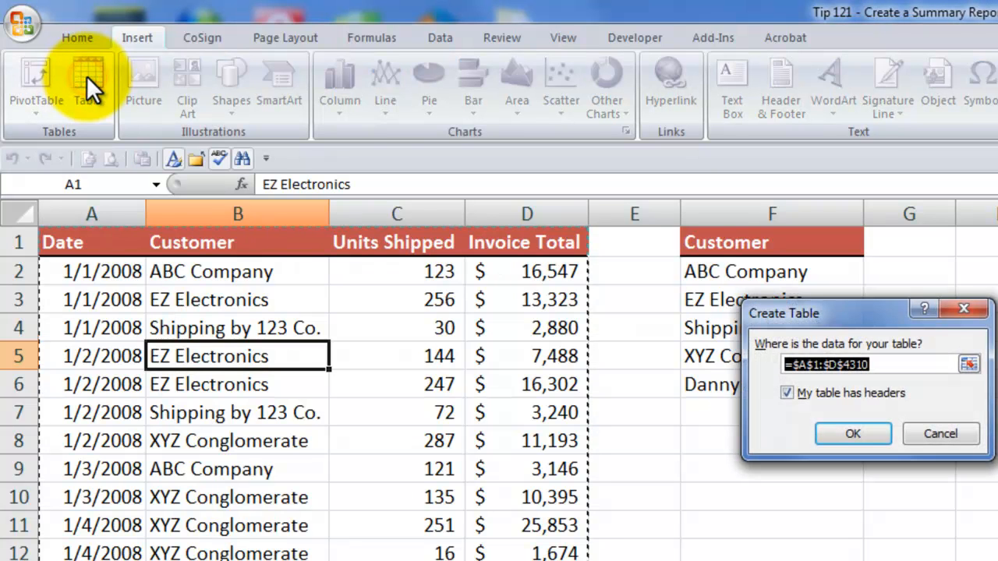
mouse_move(826, 324)
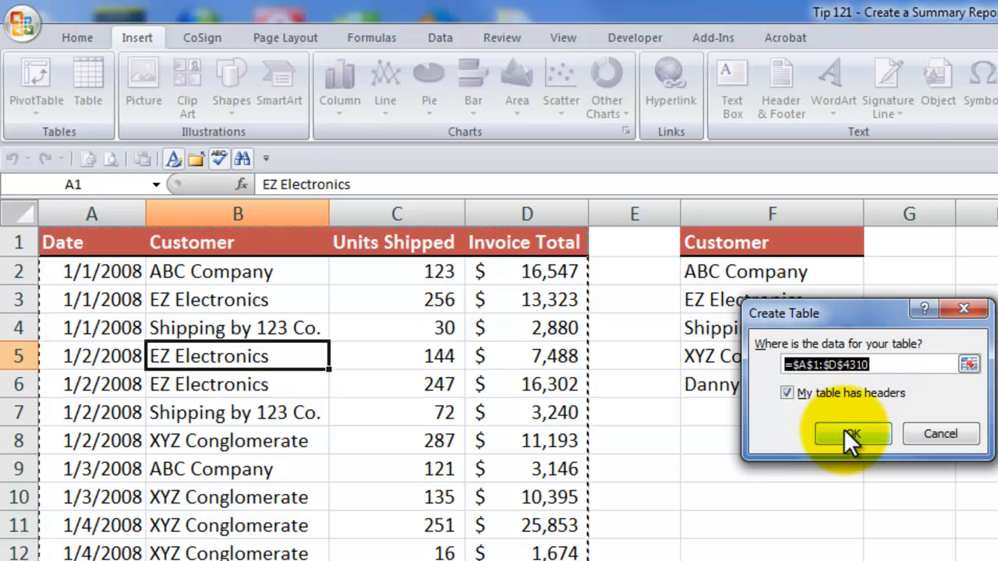
click(852, 434)
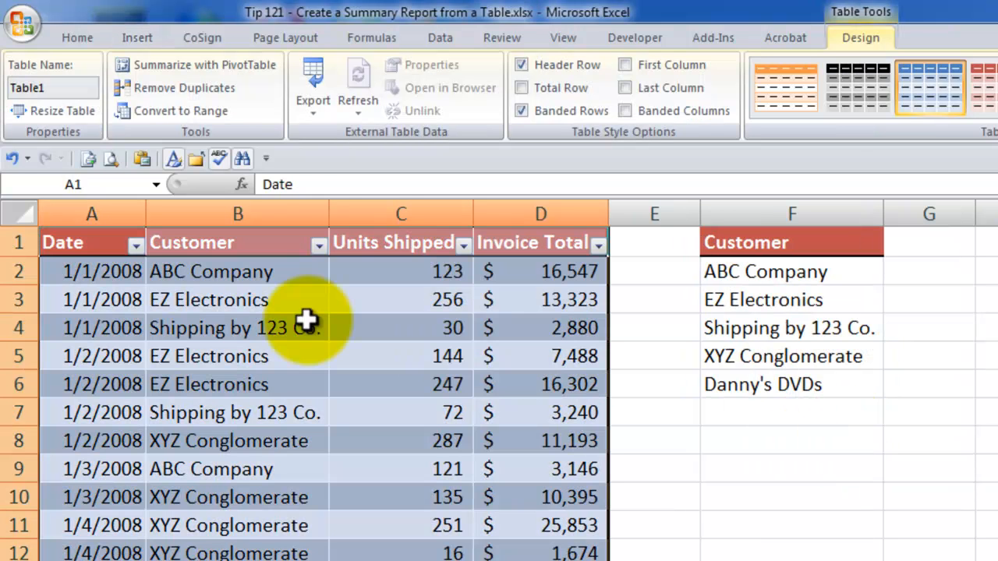
click(238, 300)
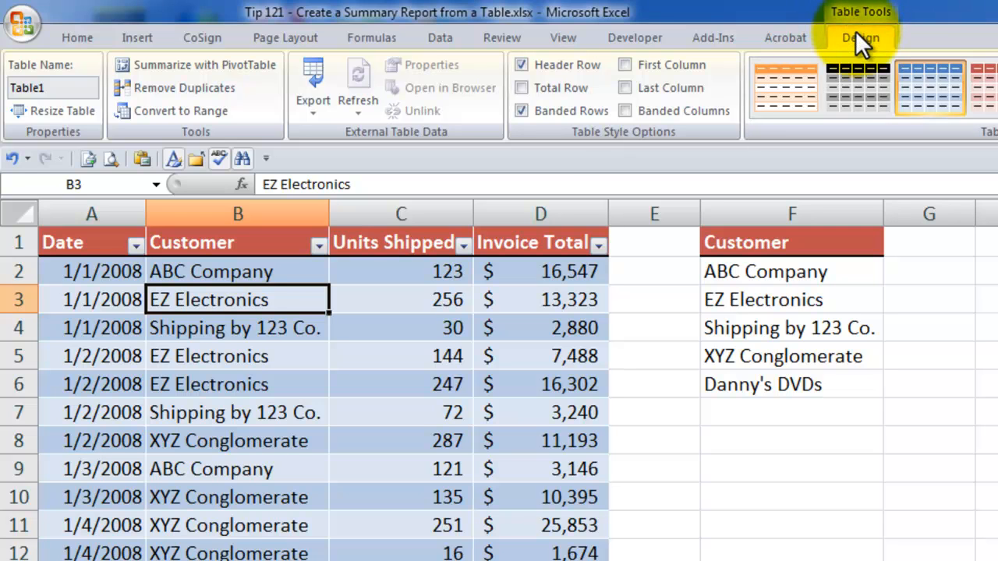
mouse_move(862, 31)
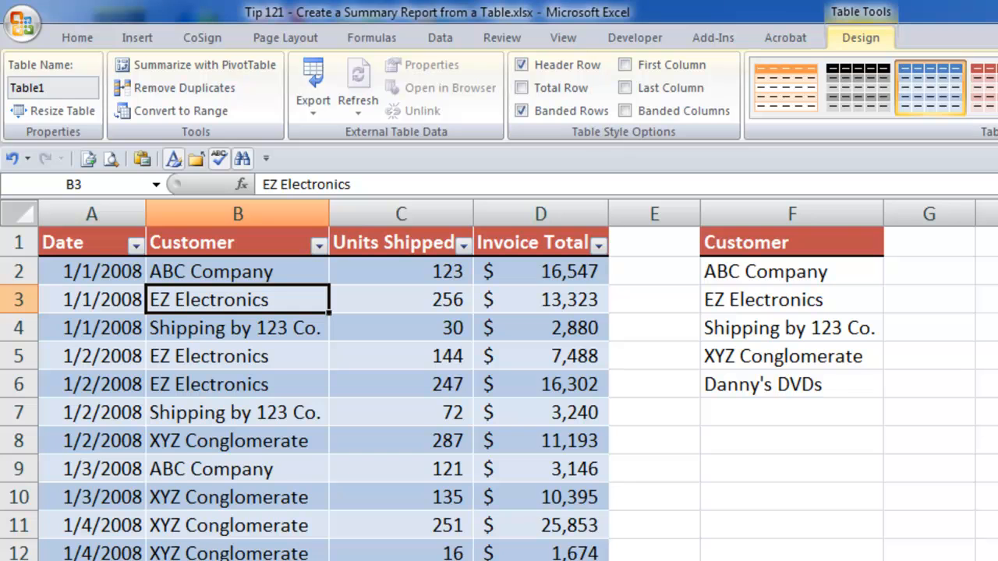
Step: Apply the light bordered table style to the sales table
click(983, 117)
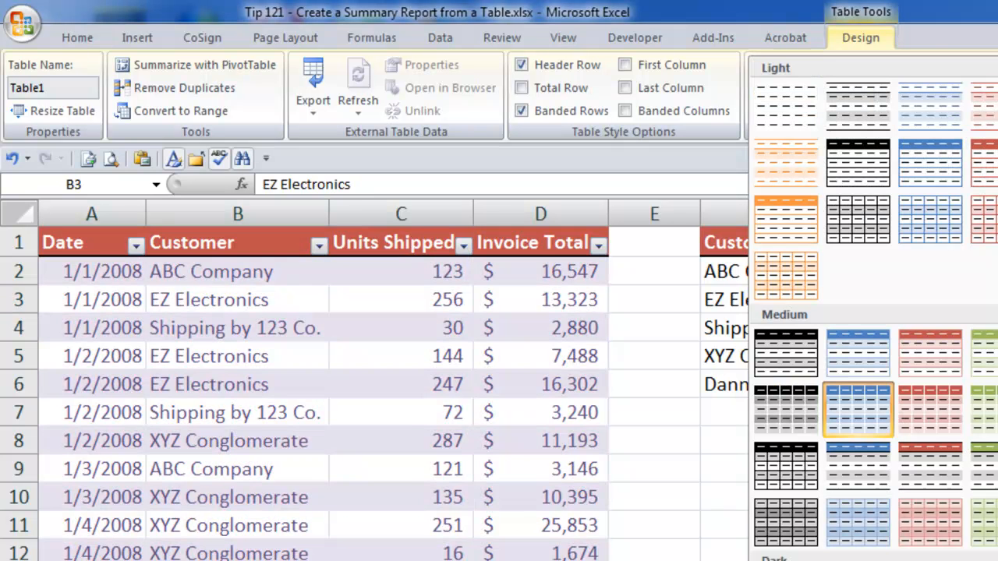
mouse_move(858, 109)
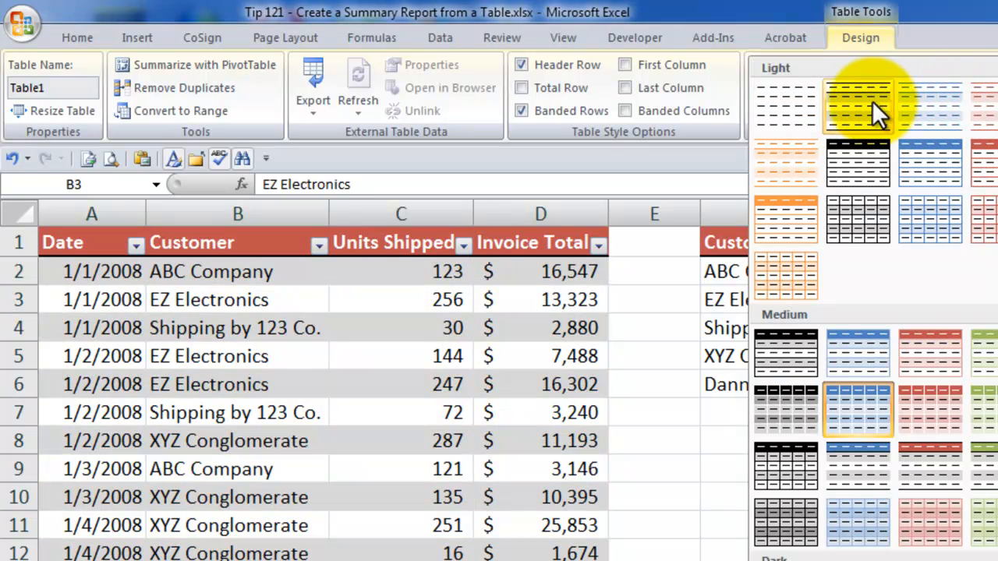
mouse_move(857, 160)
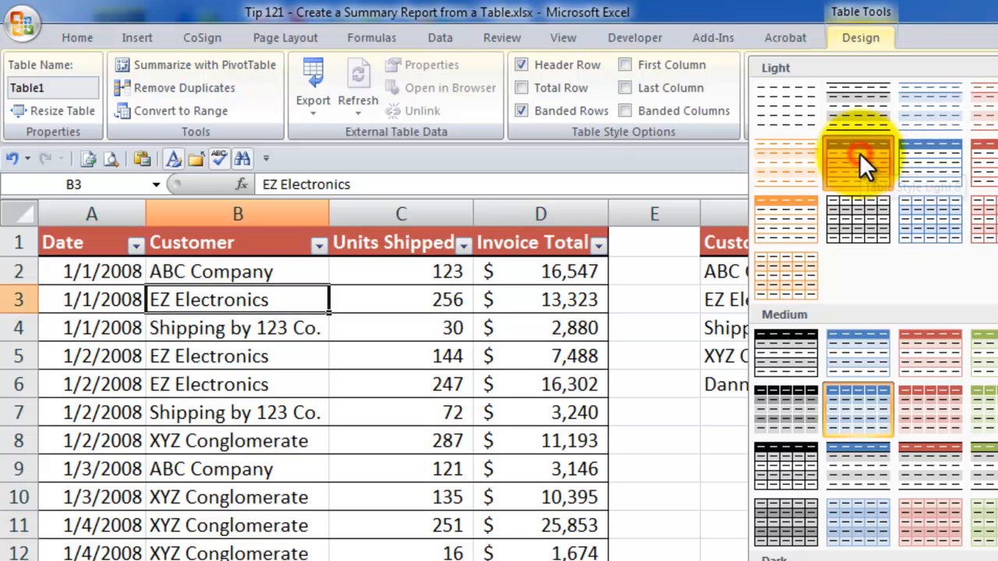
click(858, 160)
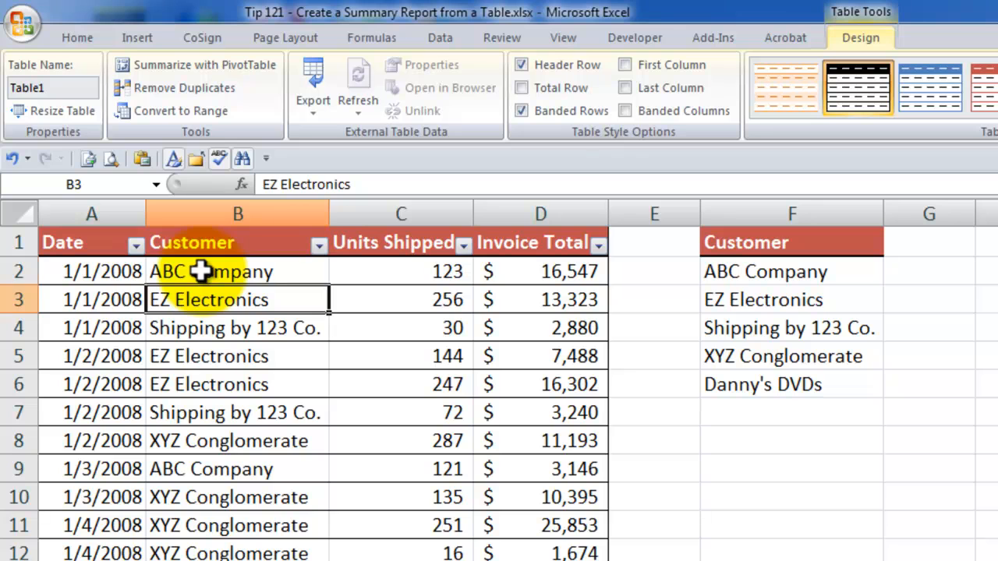
click(211, 271)
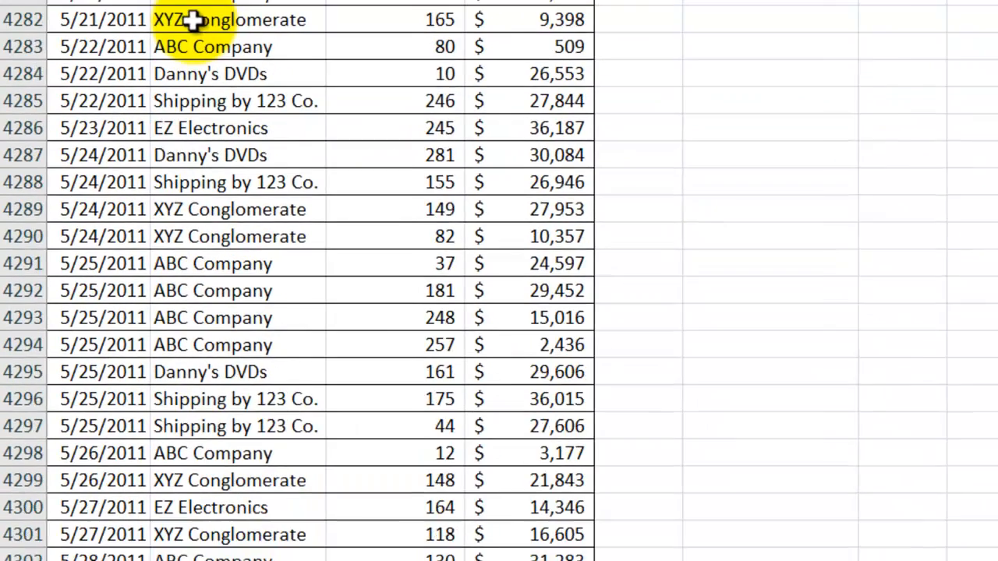
scroll(down, 3)
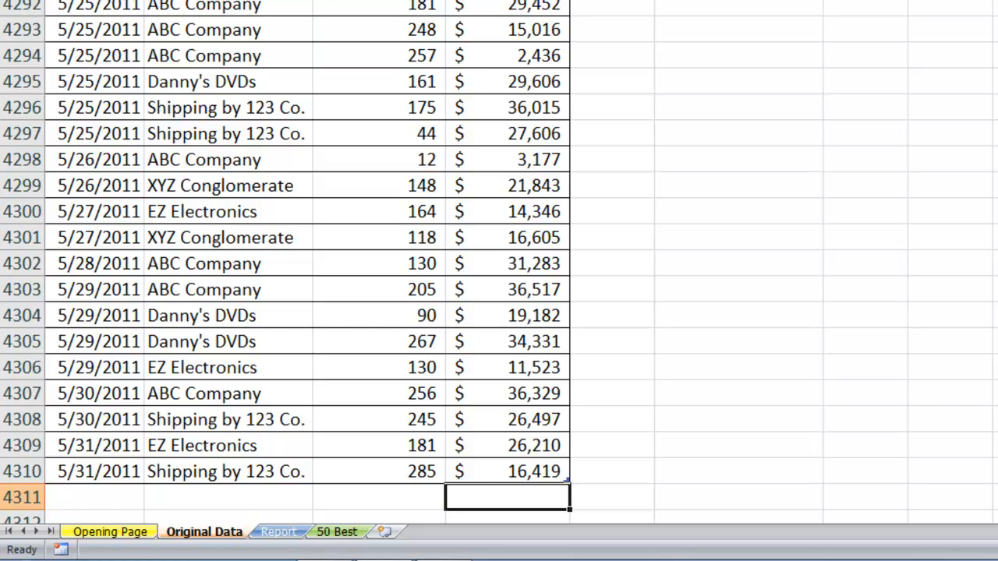
scroll(up, 3)
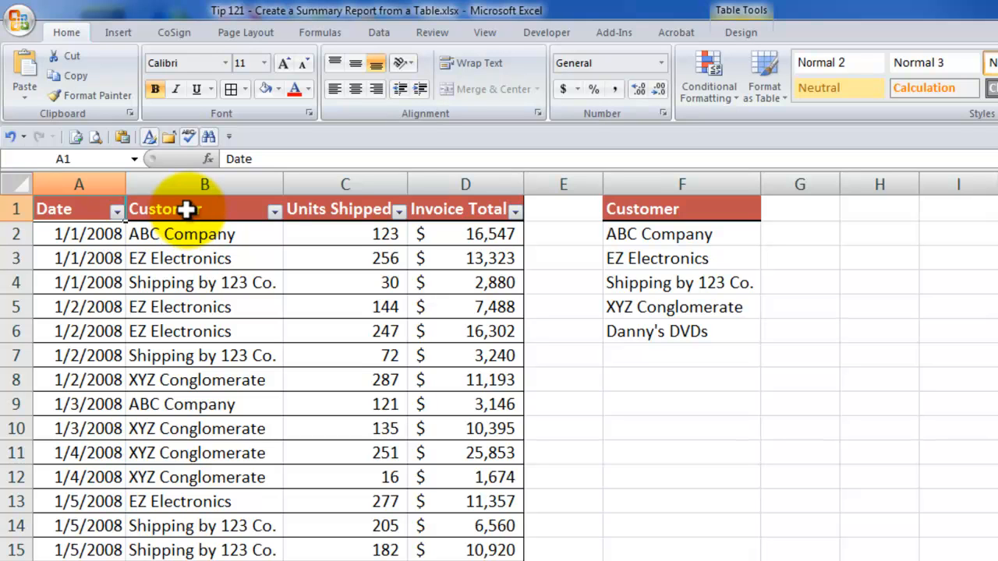
Step: Create the Customer range name from the column's top row
click(205, 208)
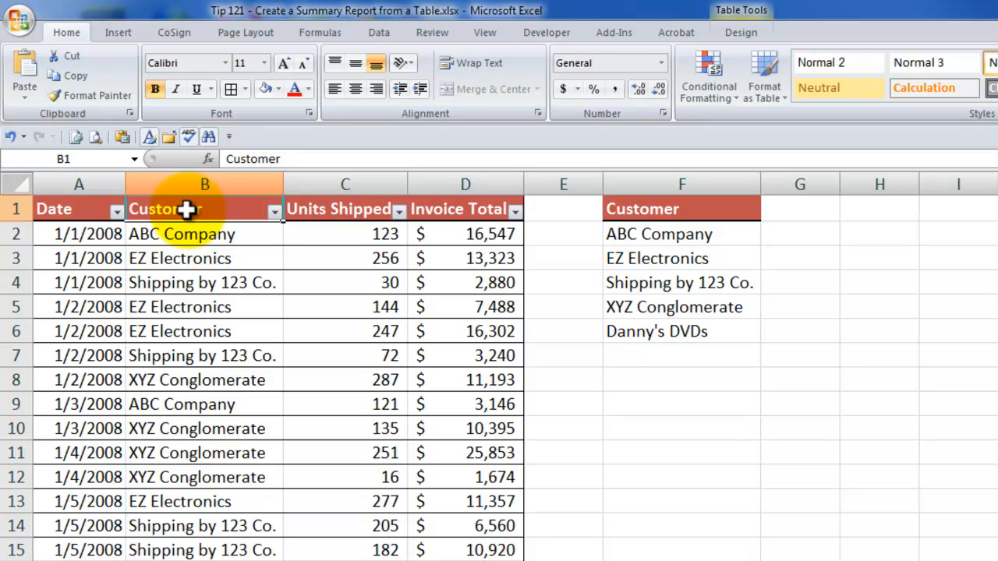
mouse_move(187, 234)
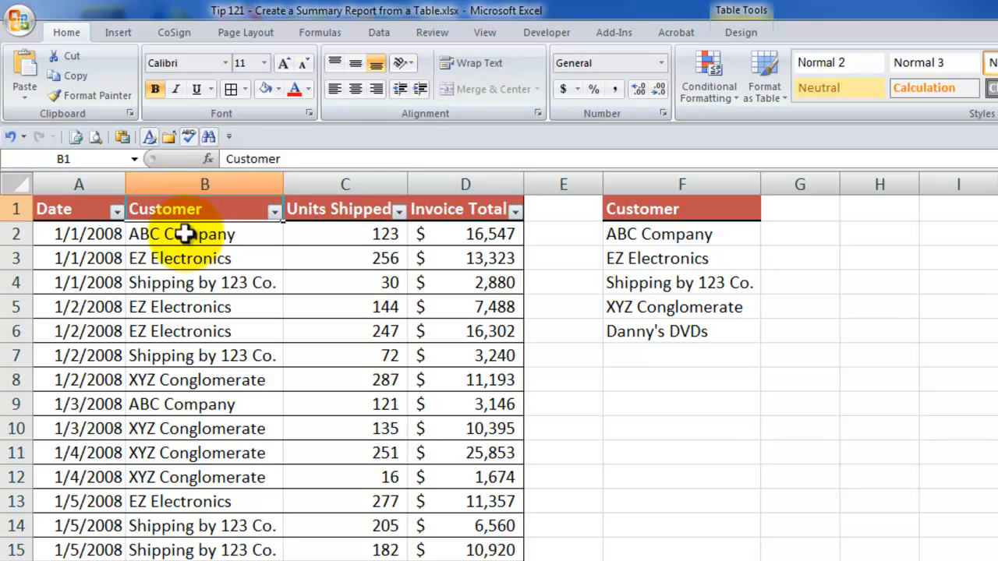
mouse_move(193, 209)
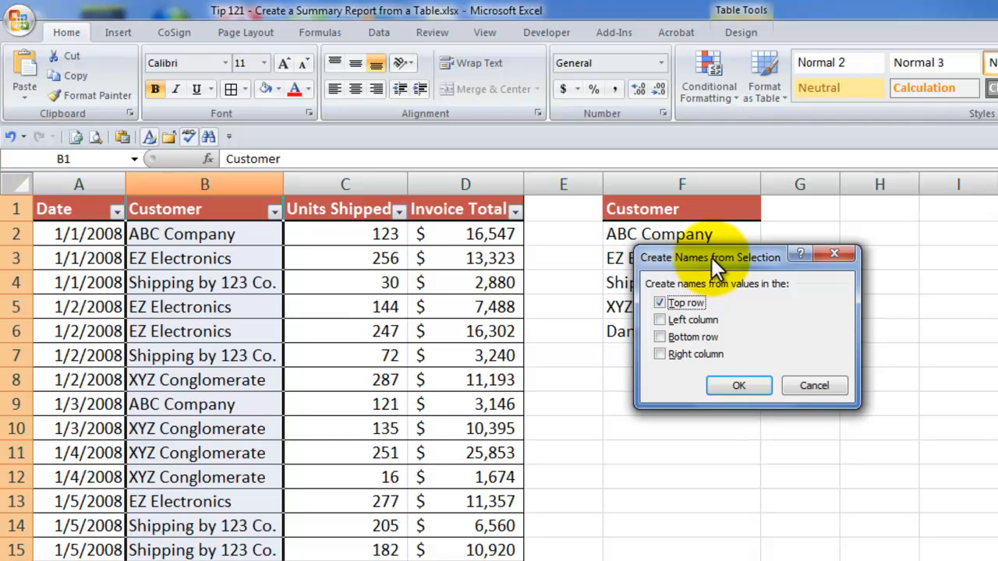
mouse_move(768, 279)
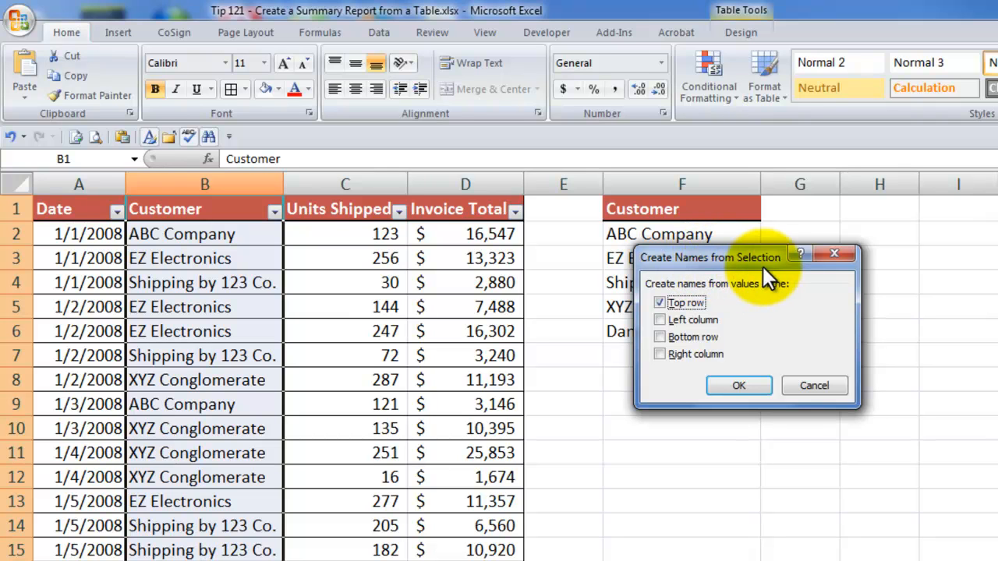
mouse_move(678, 320)
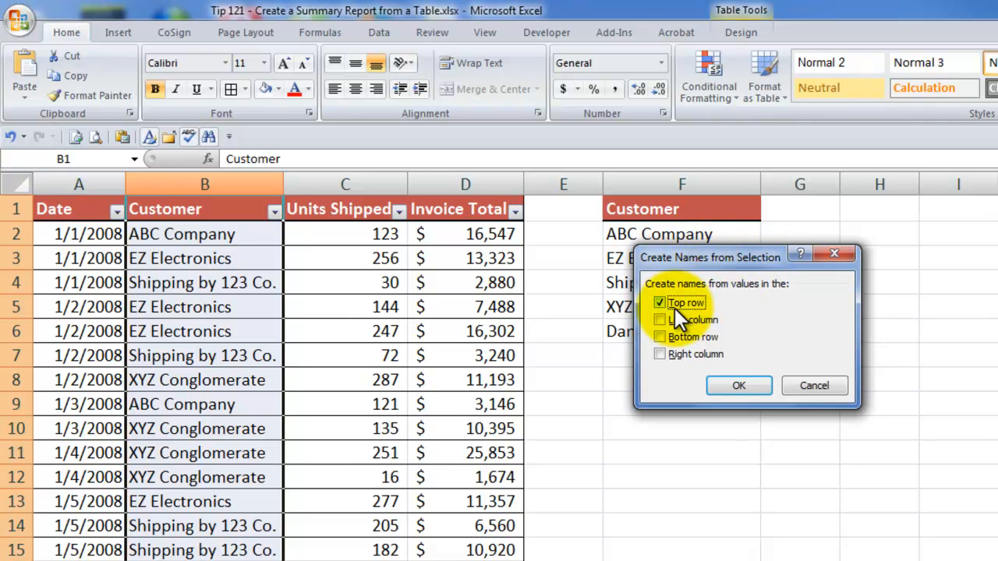
mouse_move(739, 385)
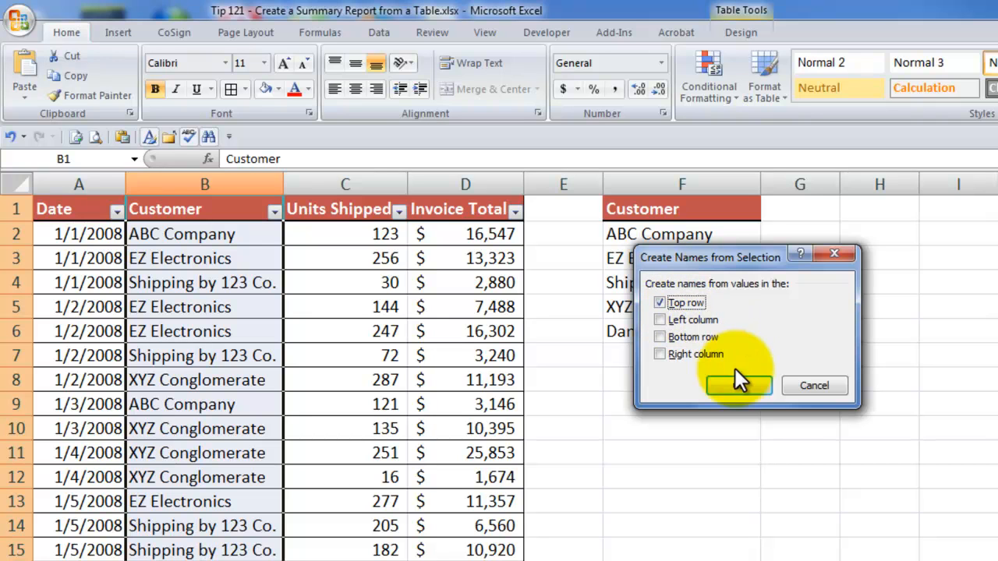
click(738, 385)
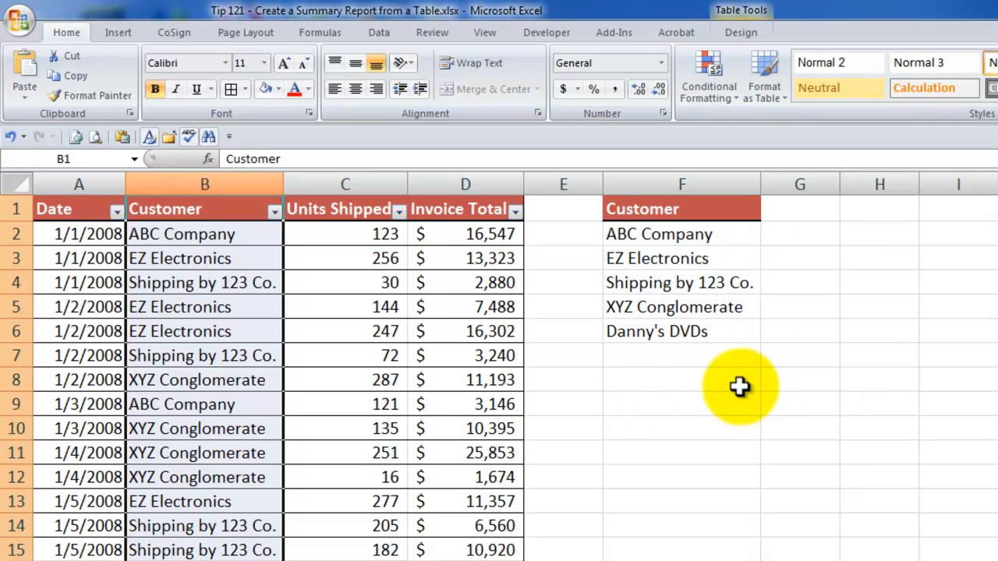
click(346, 306)
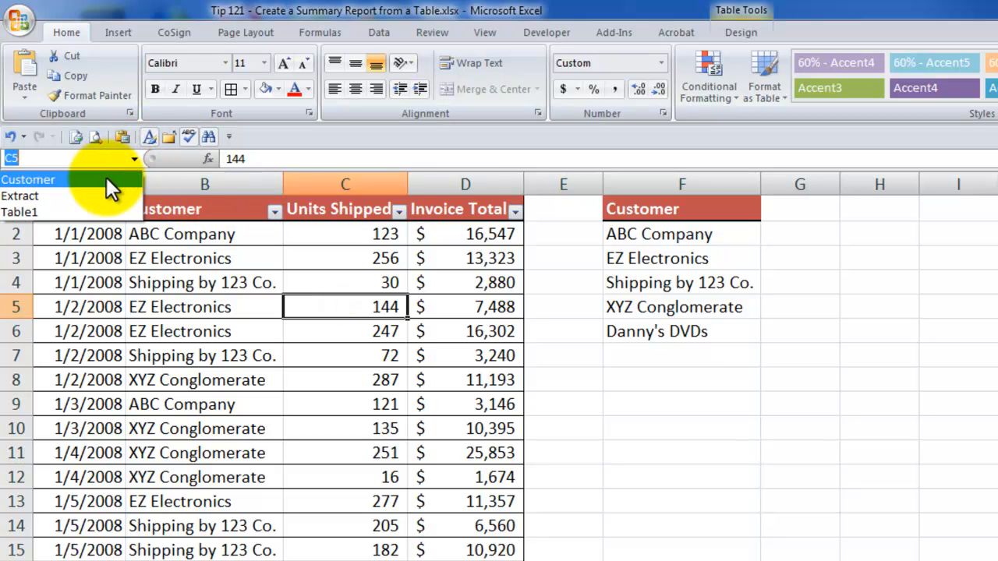
click(27, 180)
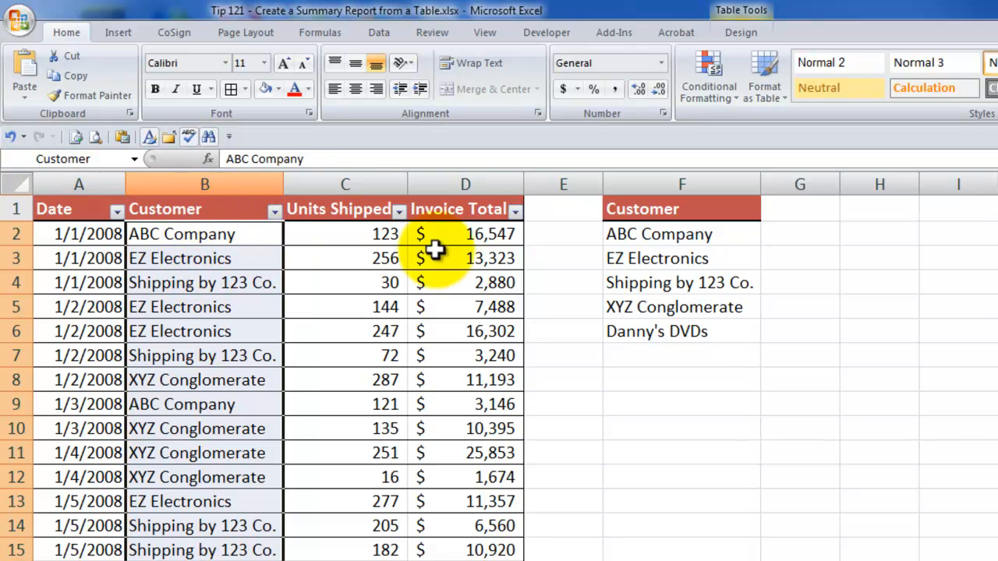
Step: Name the Invoice Total column and check Customer and Invoice_Total in the Name Box
click(465, 208)
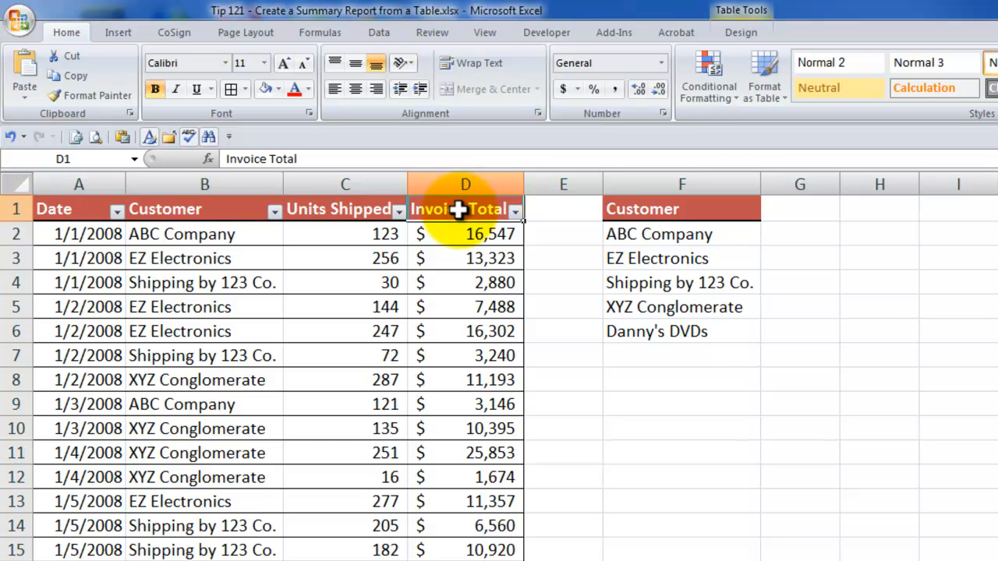
scroll(down, 3)
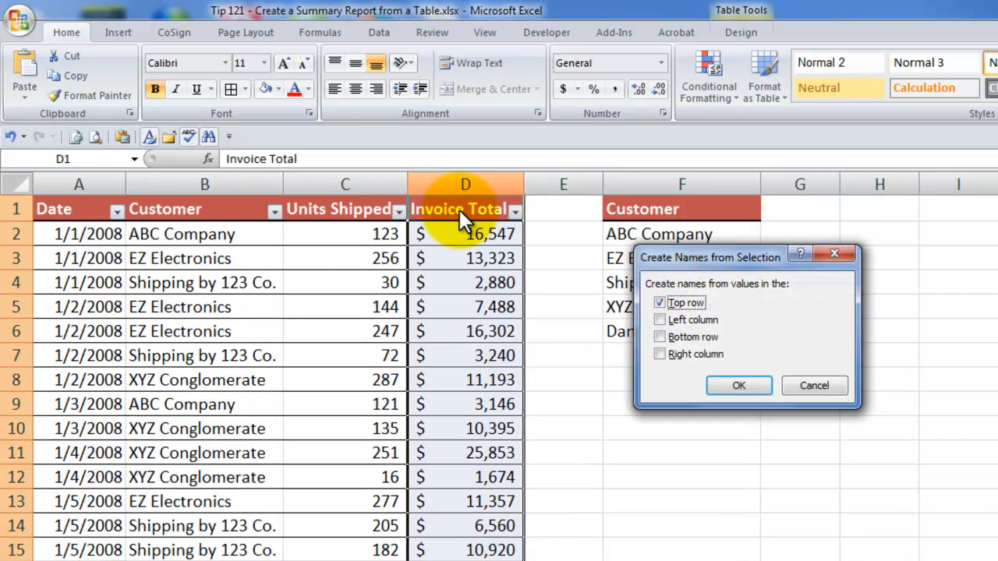
mouse_move(702, 296)
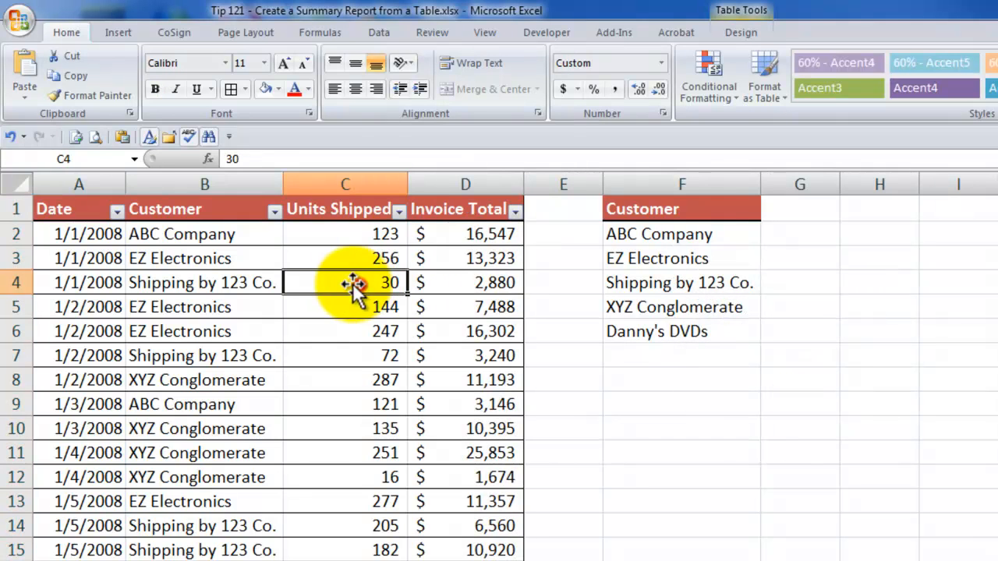
click(135, 158)
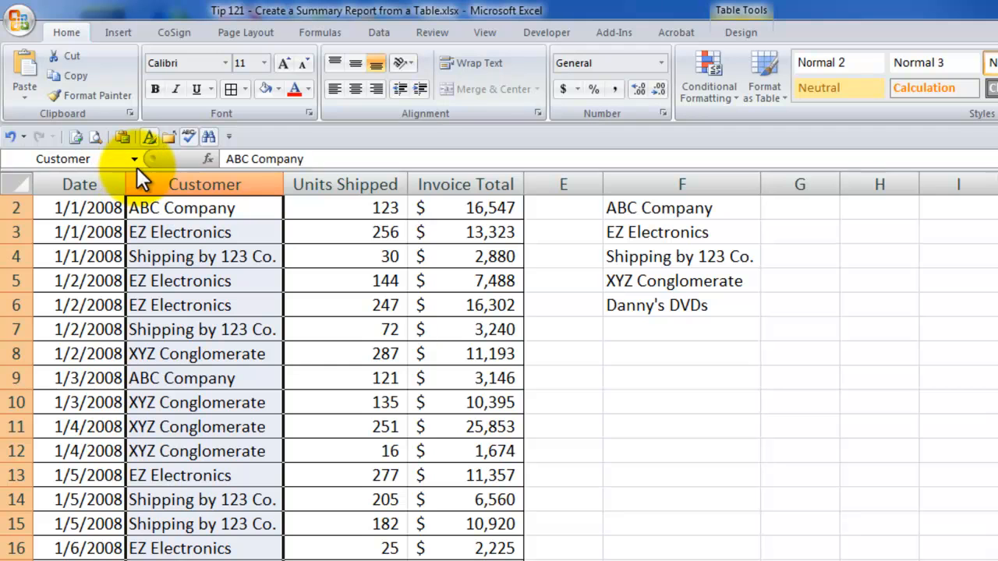
click(134, 159)
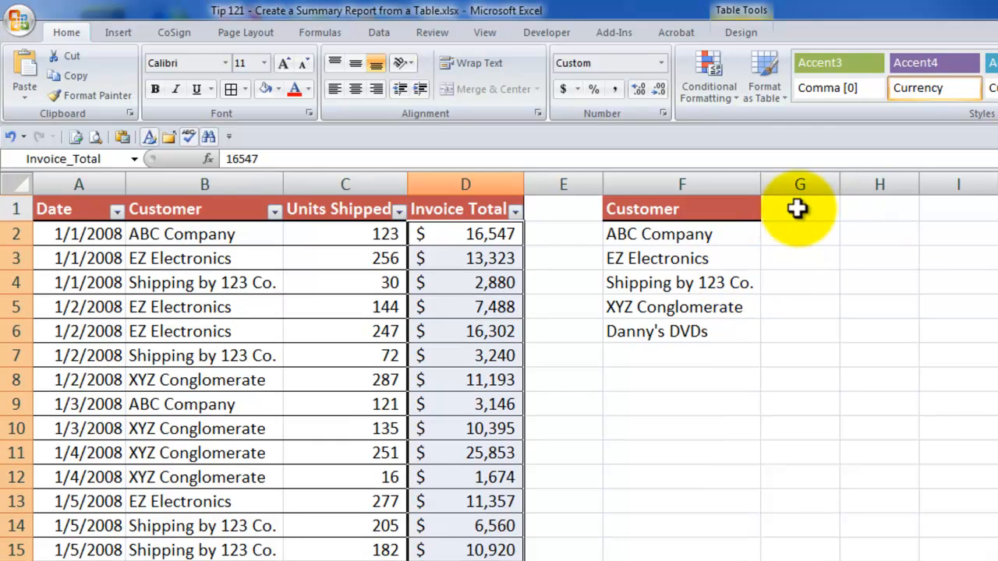
Step: Enter the headings Total, Average and Count in G1:I1
click(799, 209)
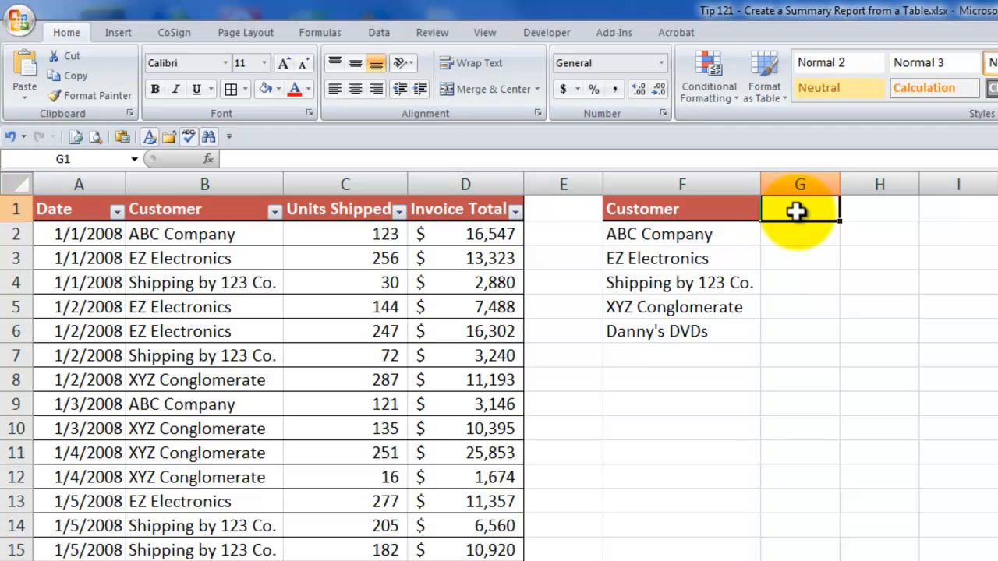
text(Tot)
click(880, 209)
text(A)
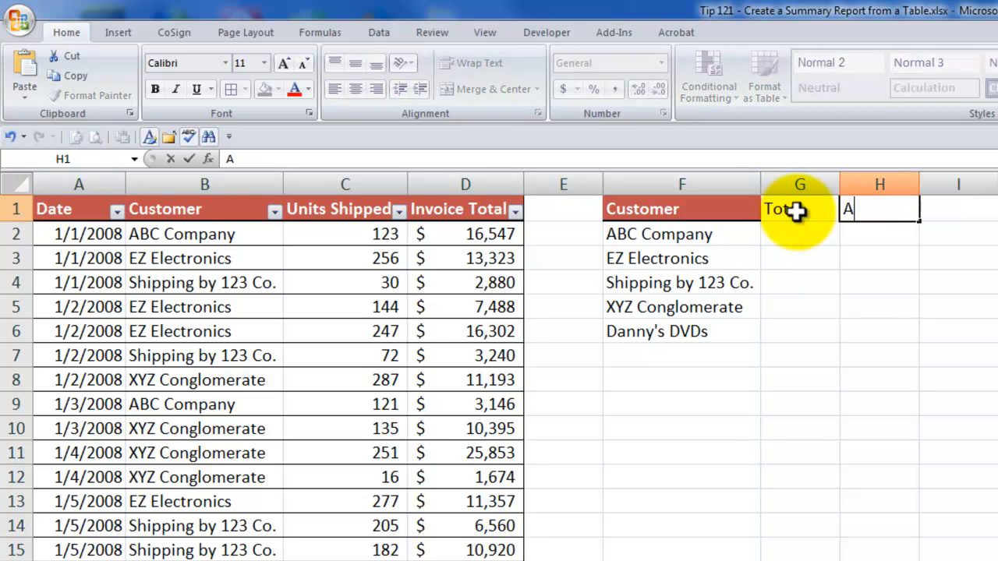
text(verage)
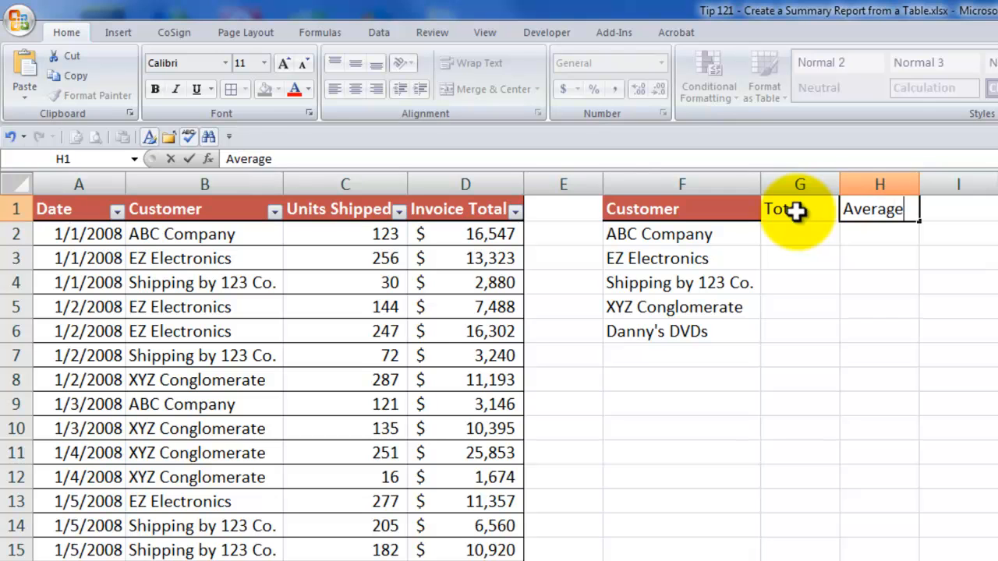
text(Count)
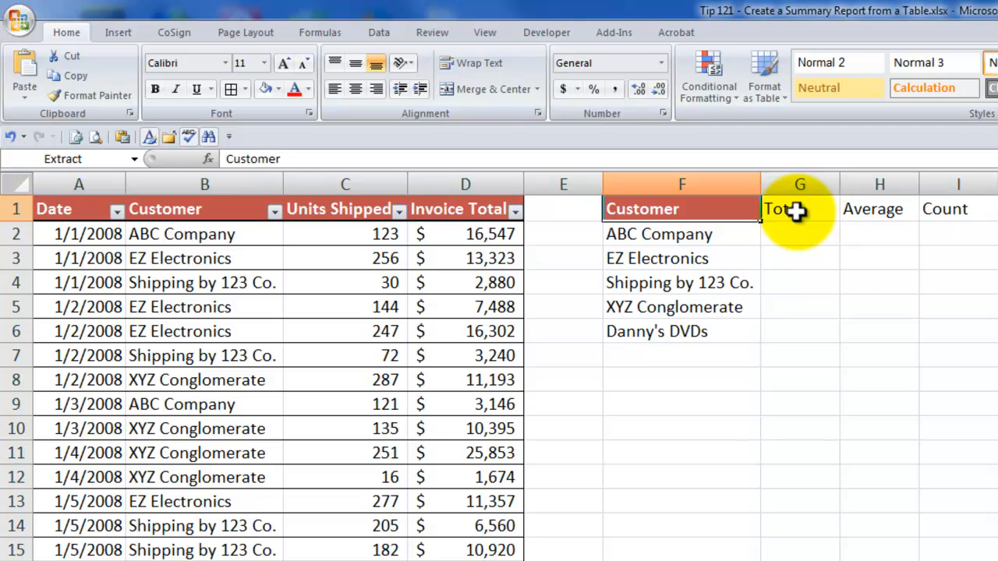
Step: Copy F1's red header formatting onto G1:I1 with Format Painter
right_click(681, 208)
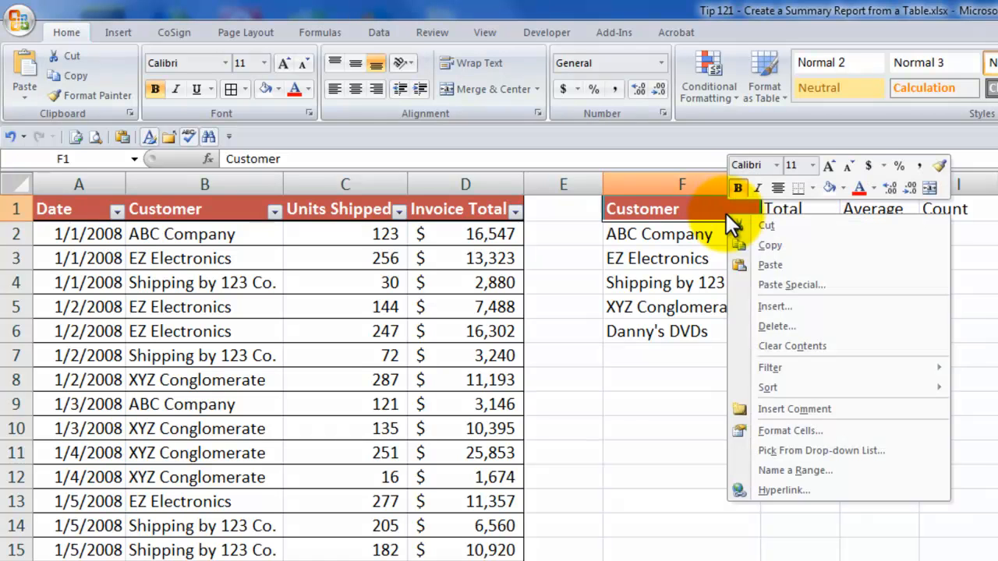
mouse_move(967, 179)
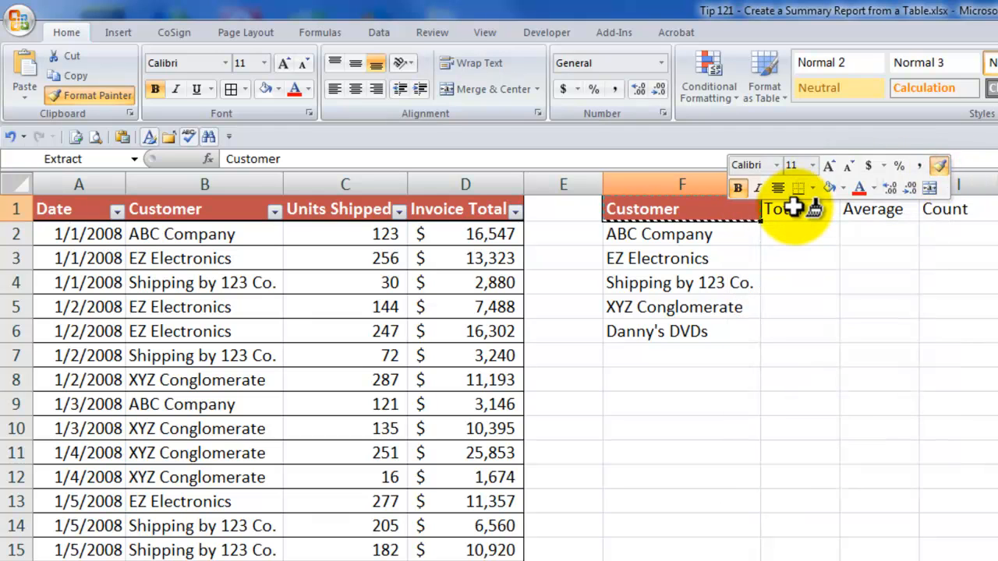
drag(780, 209, 951, 209)
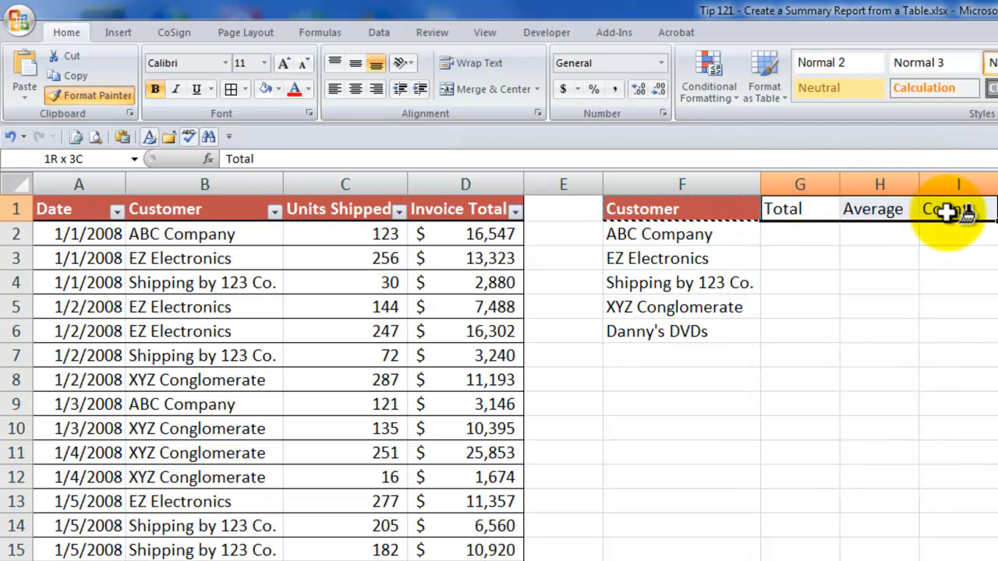
click(782, 209)
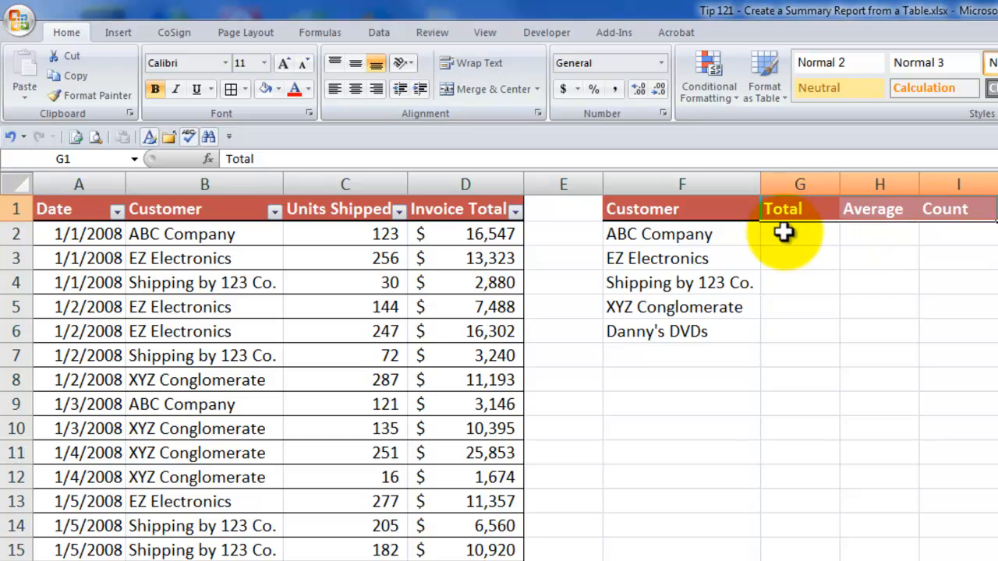
click(799, 234)
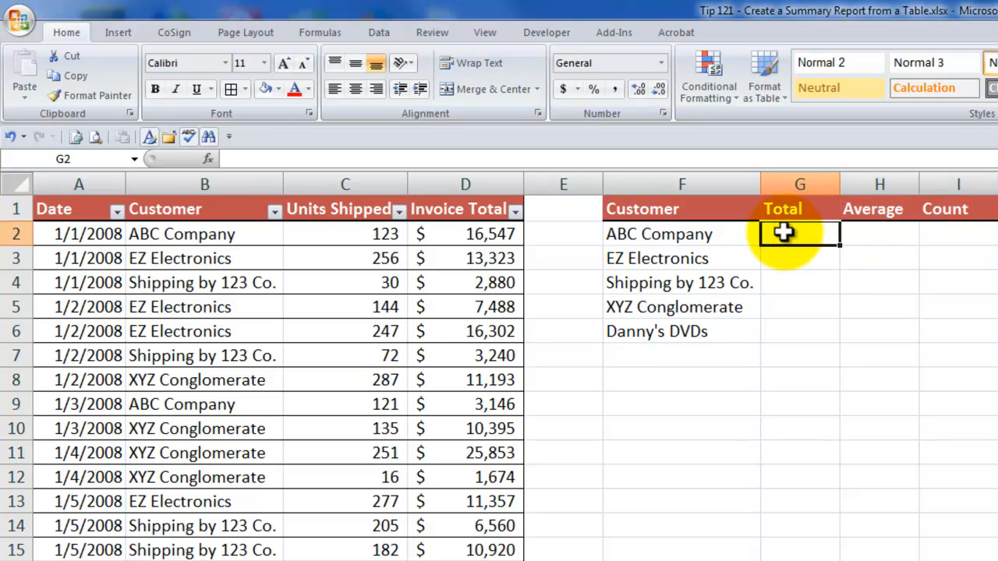
Step: Enter =SUMIF(Customer,F2,Invoice_Total) in G2, giving 9927207 for ABC Company
text(=)
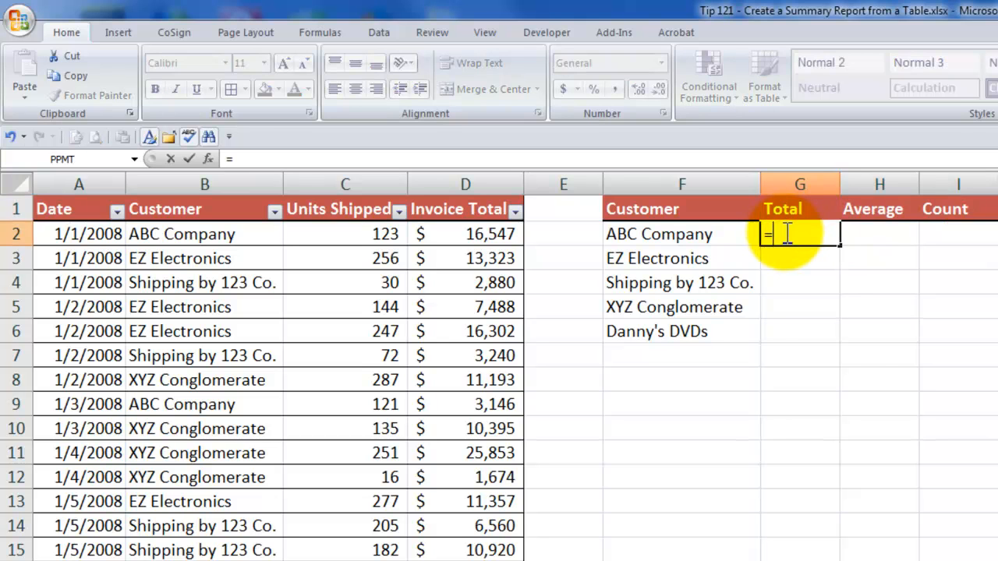
text(sumif)
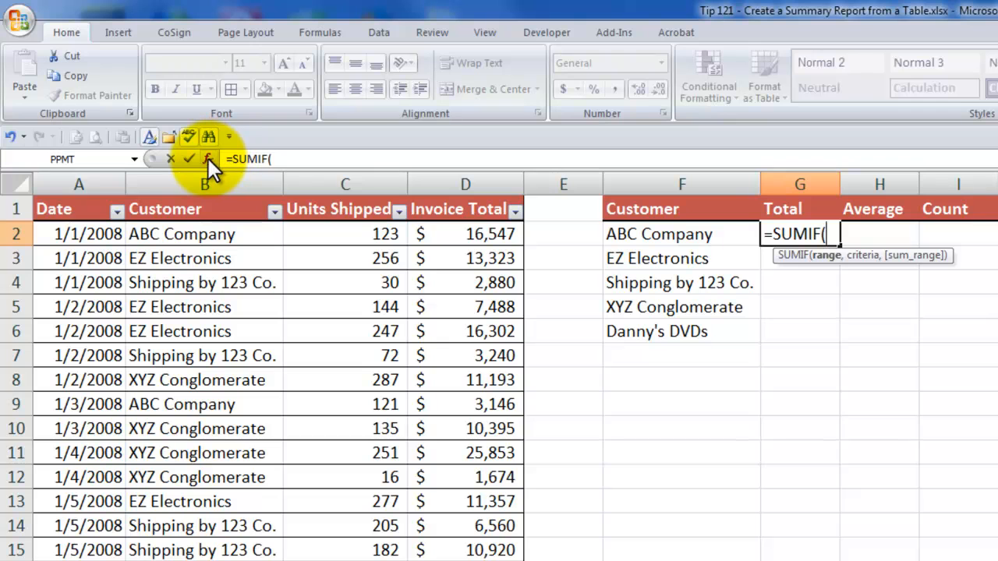
mouse_move(209, 158)
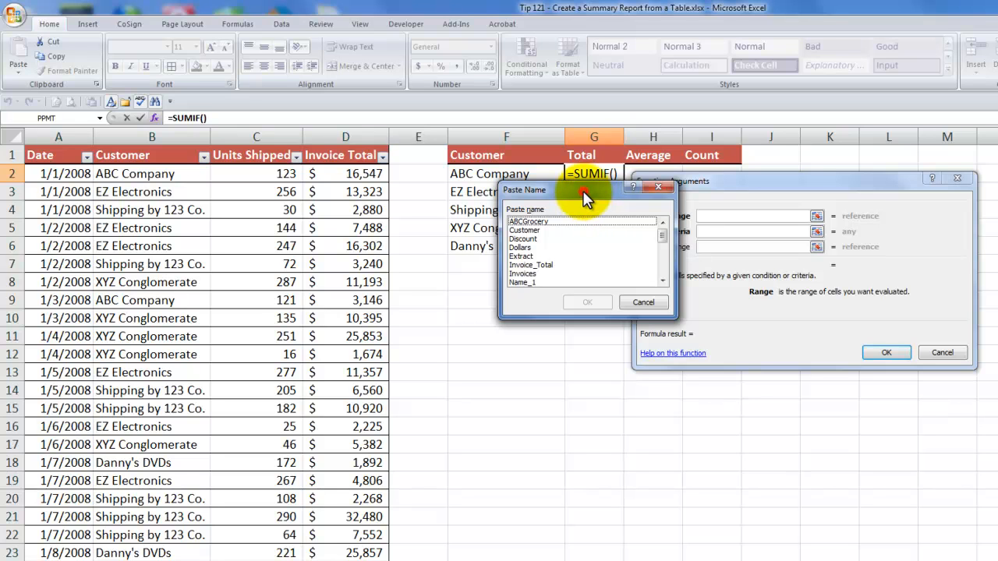
mouse_move(577, 234)
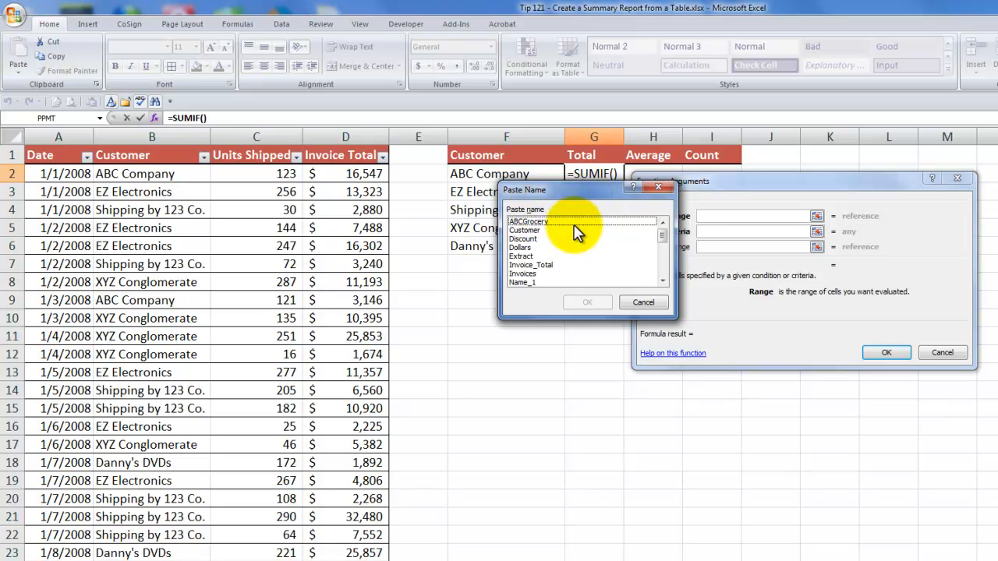
mouse_move(546, 240)
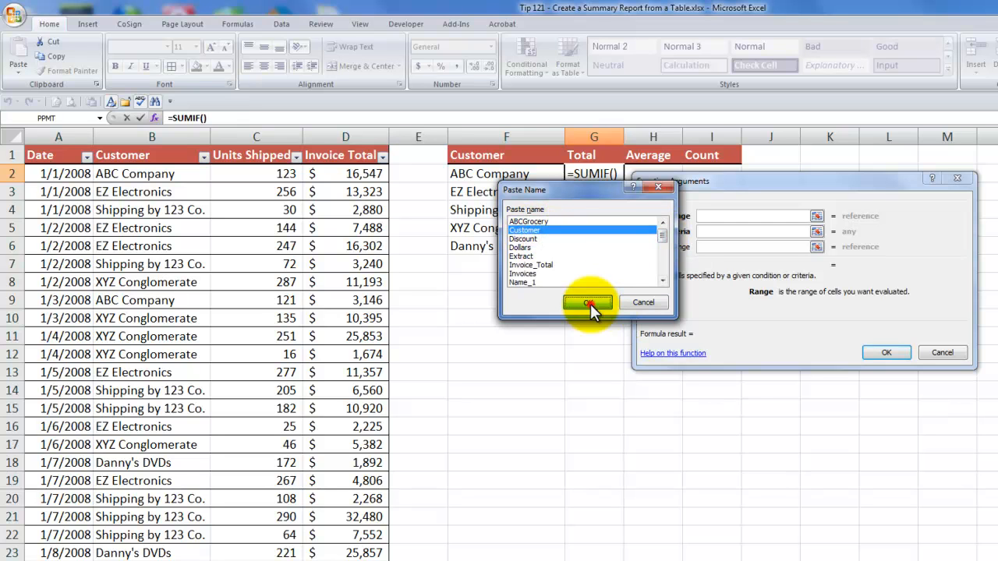
click(588, 302)
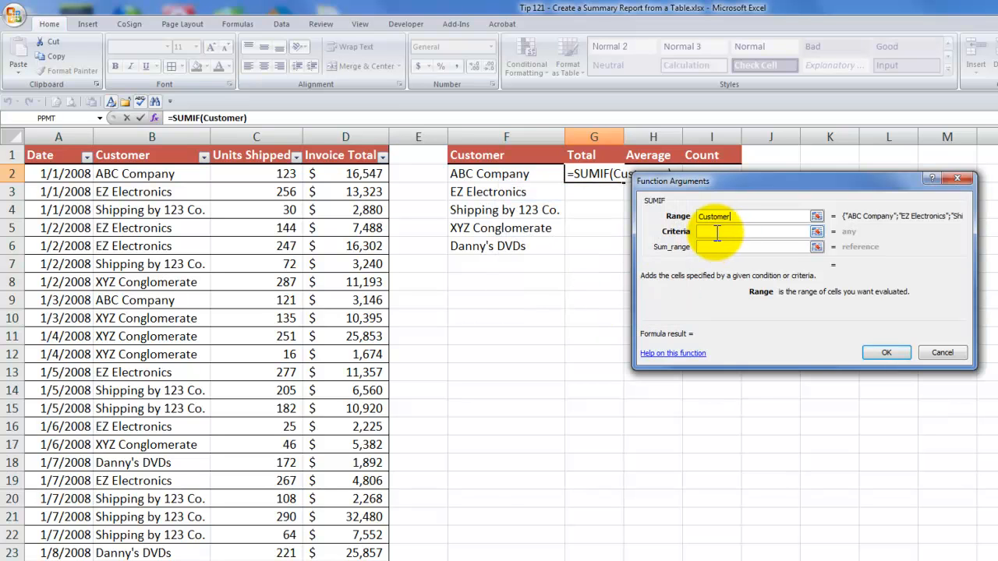
click(756, 232)
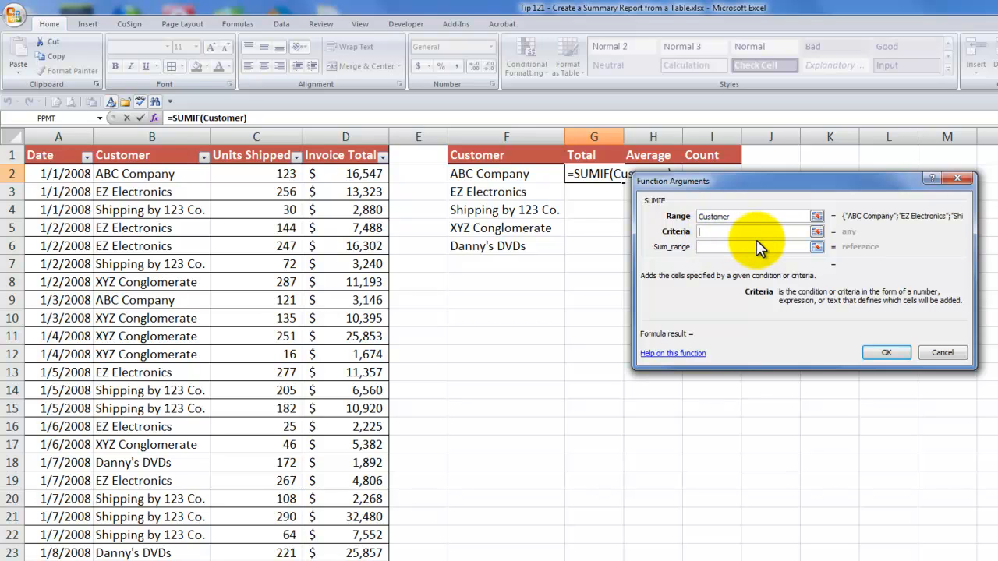
mouse_move(545, 248)
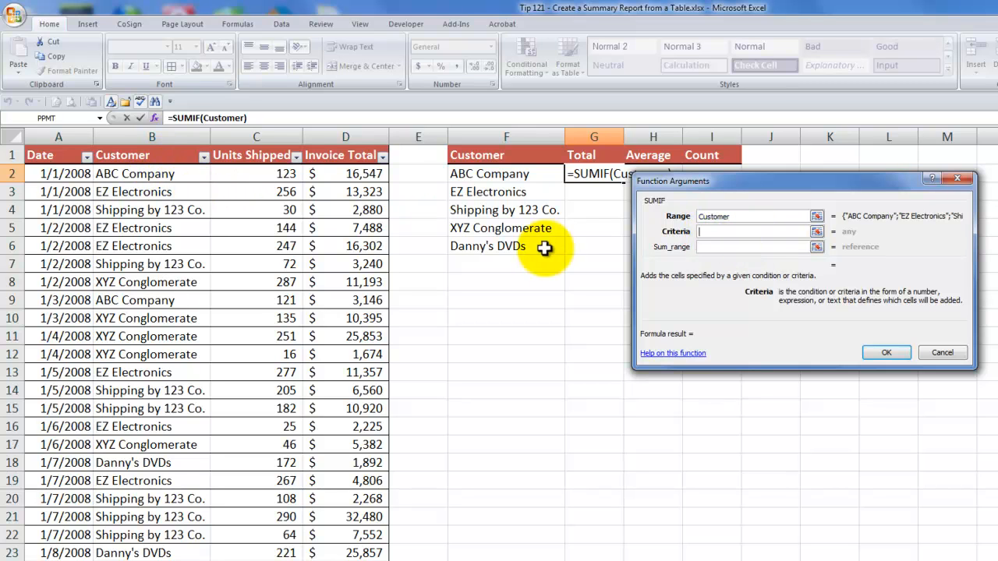
click(489, 173)
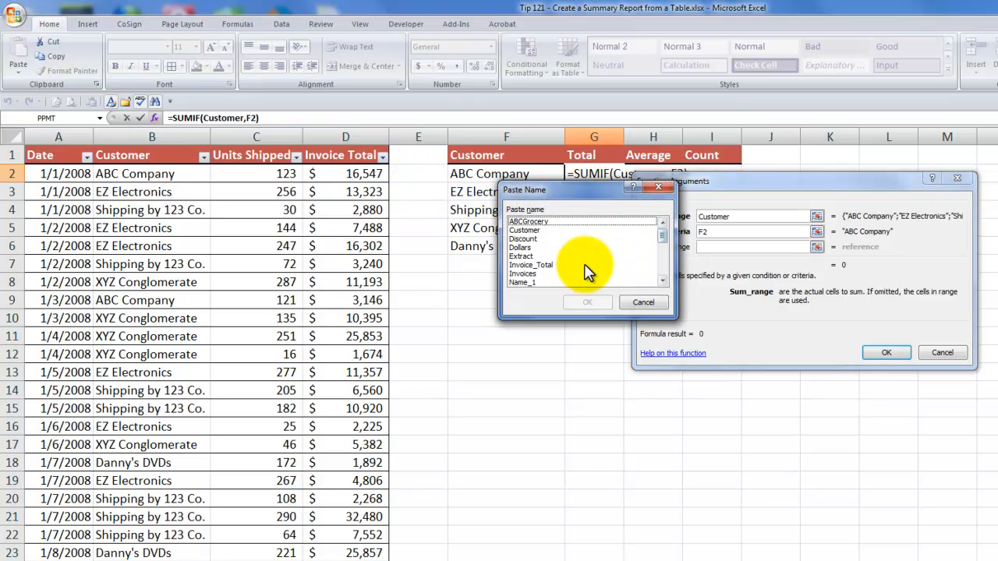
click(530, 264)
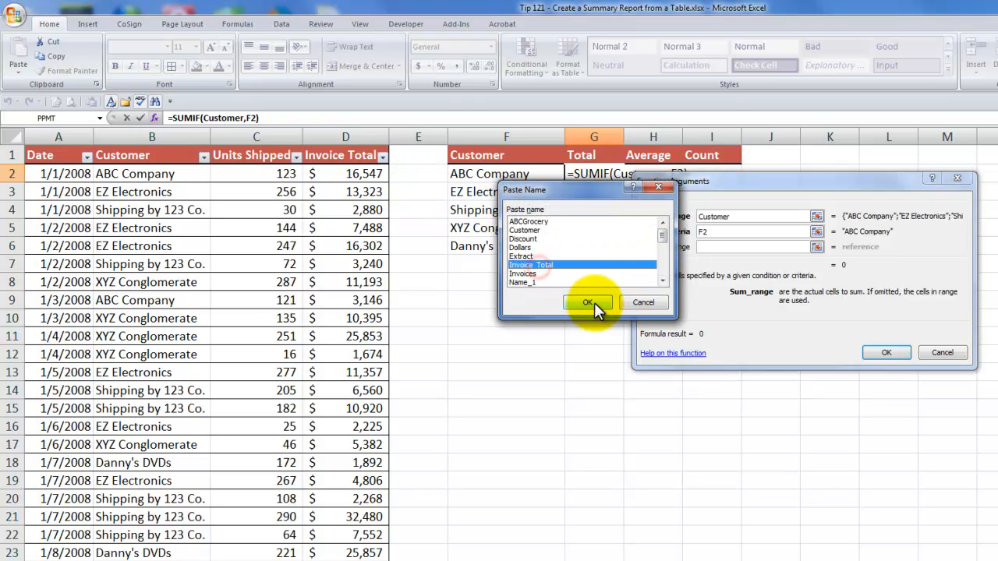
click(588, 303)
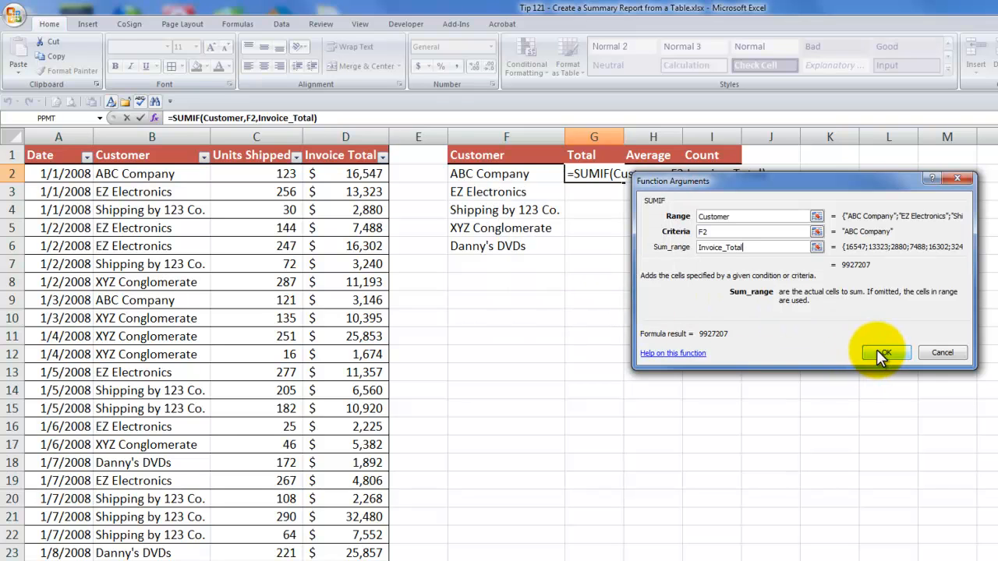
click(885, 353)
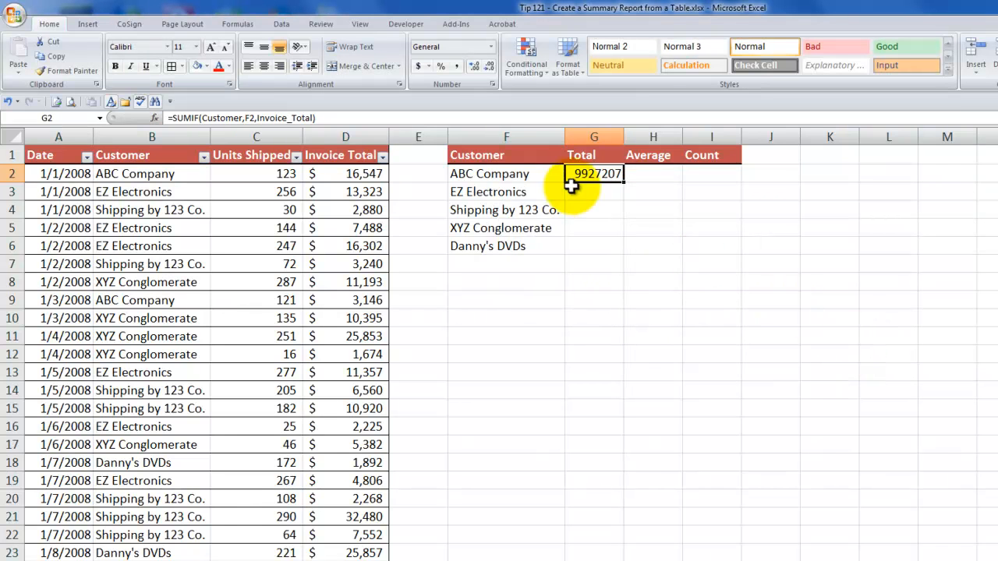
Step: Format G2 as Accounting currency, fill totals down to G6, and review the formula
right_click(594, 173)
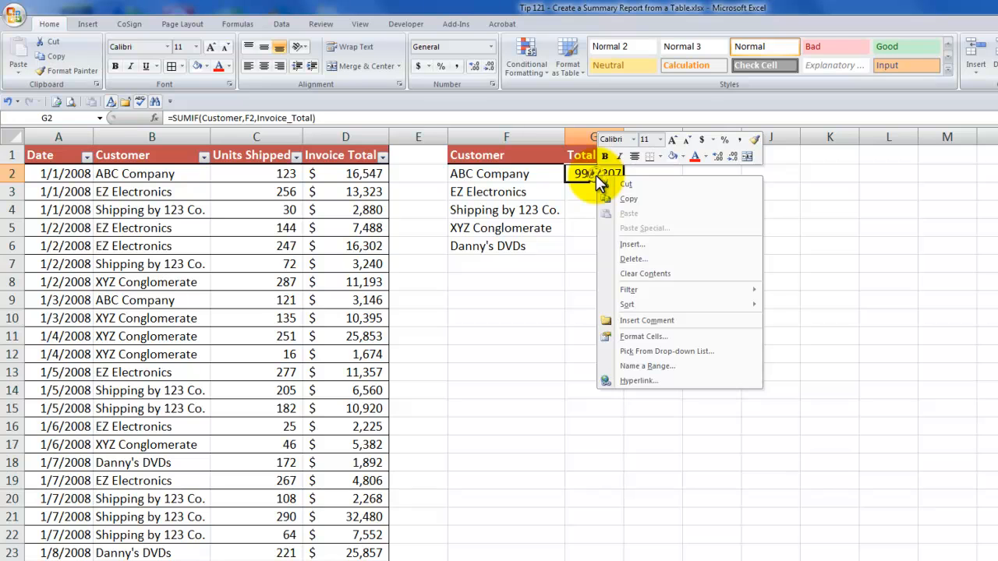
mouse_move(704, 146)
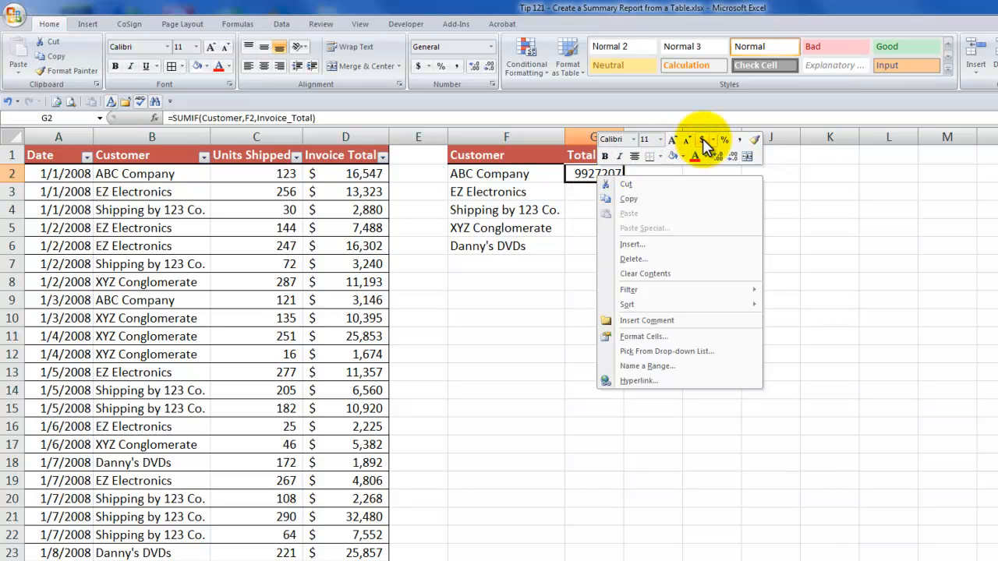
click(701, 139)
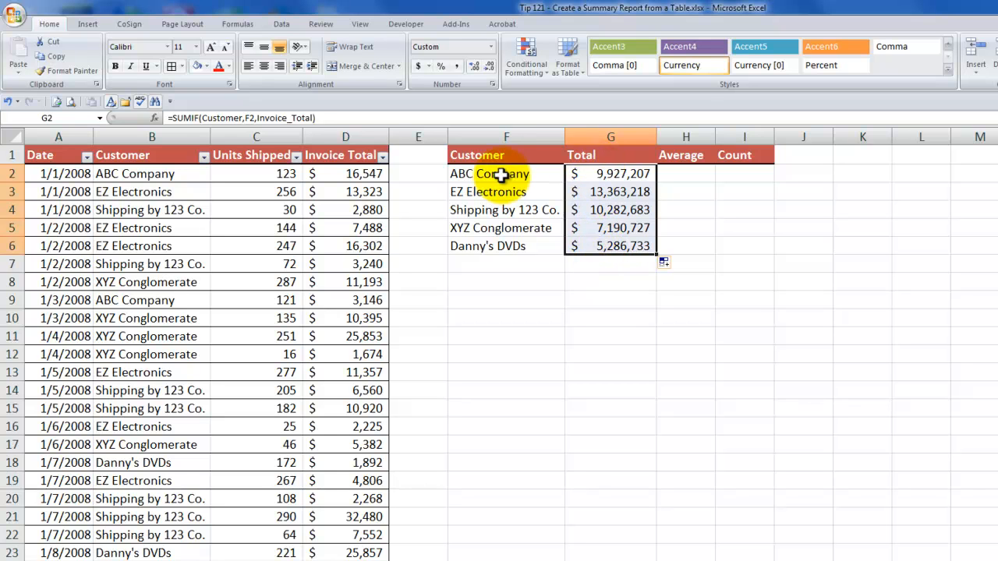
click(489, 174)
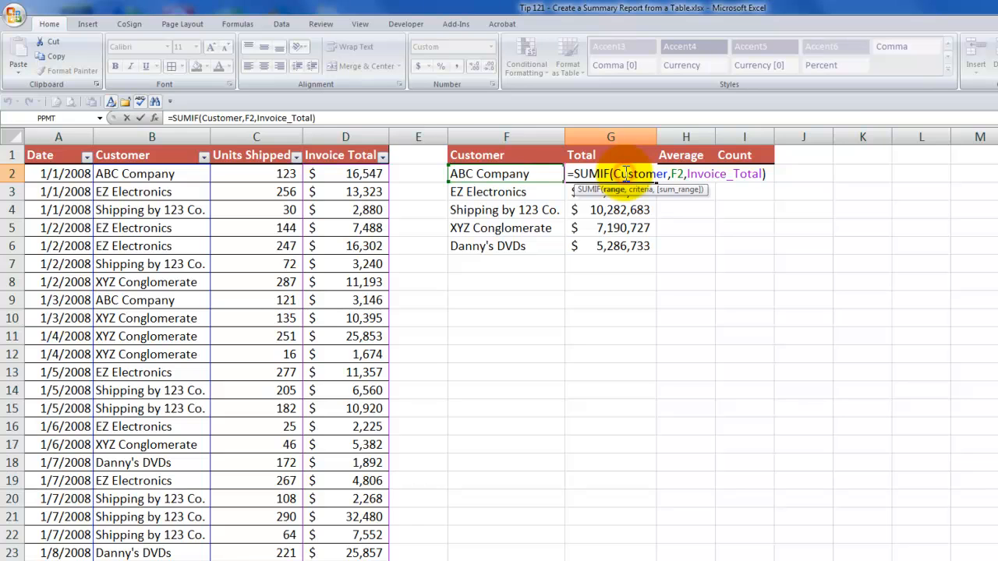
mouse_move(620, 195)
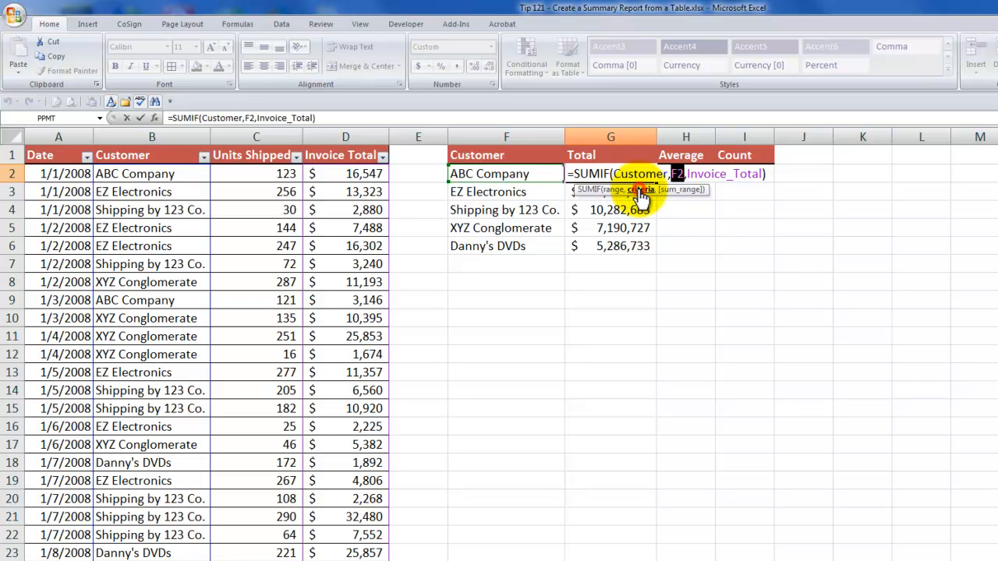
mouse_move(487, 173)
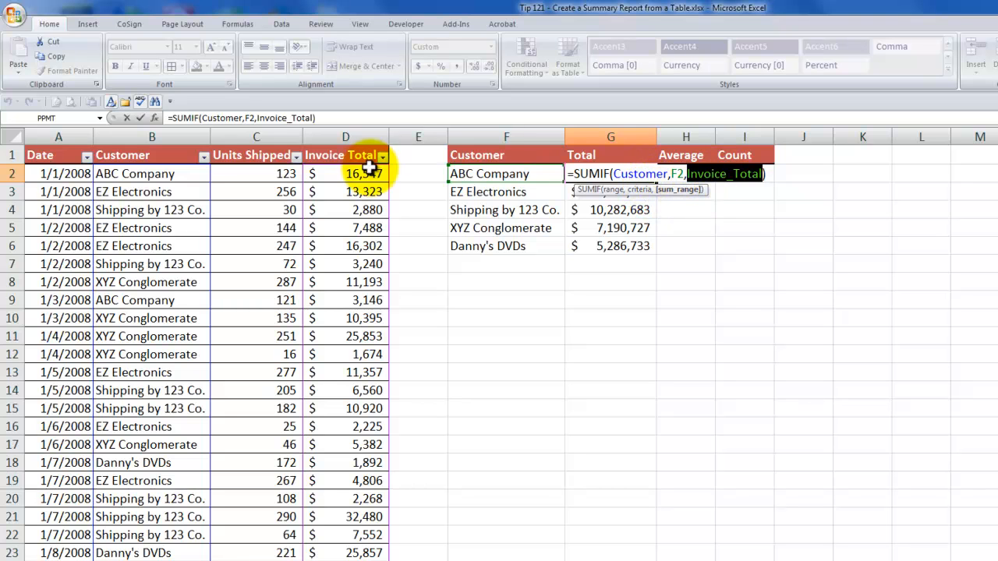
key(Return)
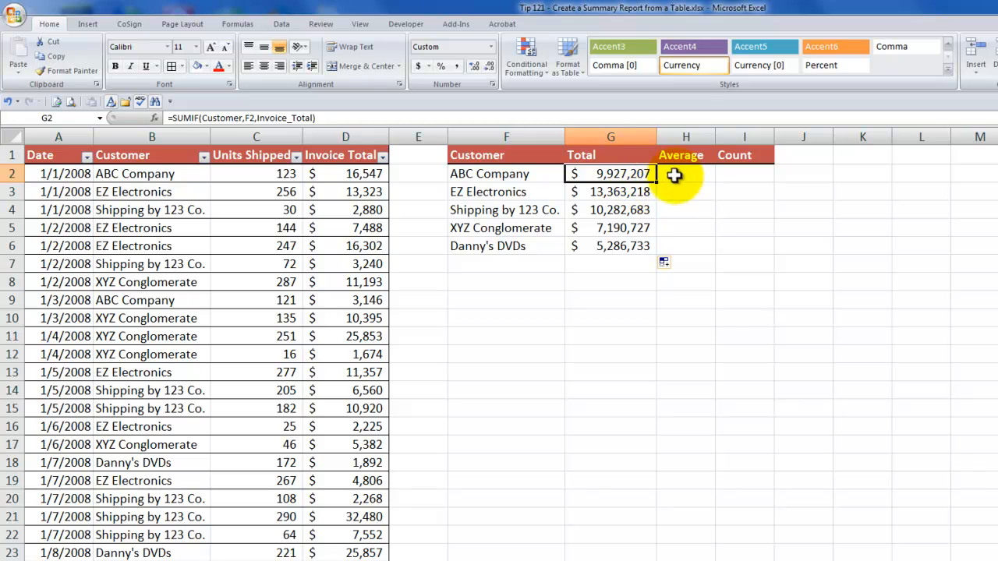
Step: Start an AVERAGEIF formula in H2 with Customer as the range
click(686, 173)
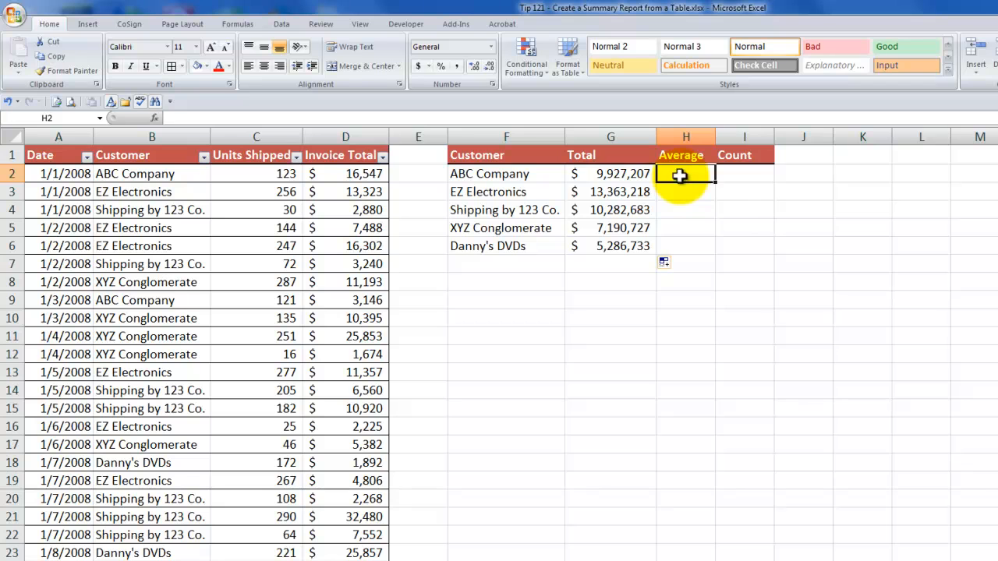
text(=aver)
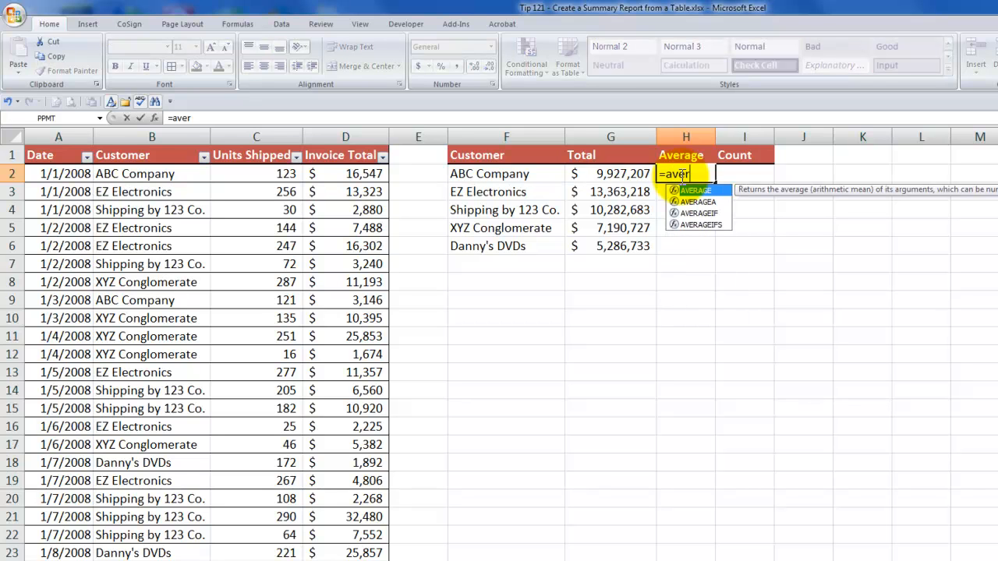
text(ag)
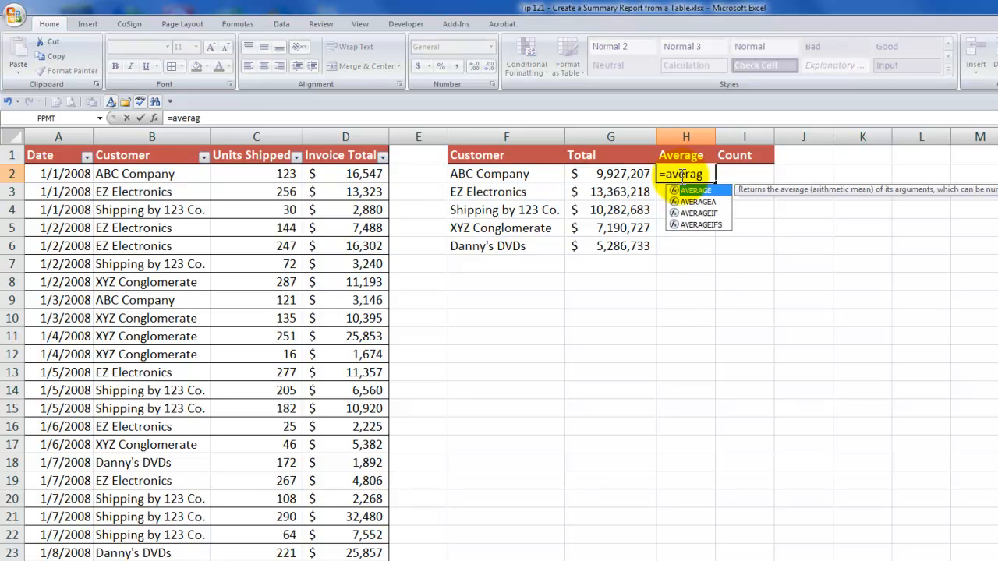
mouse_move(699, 213)
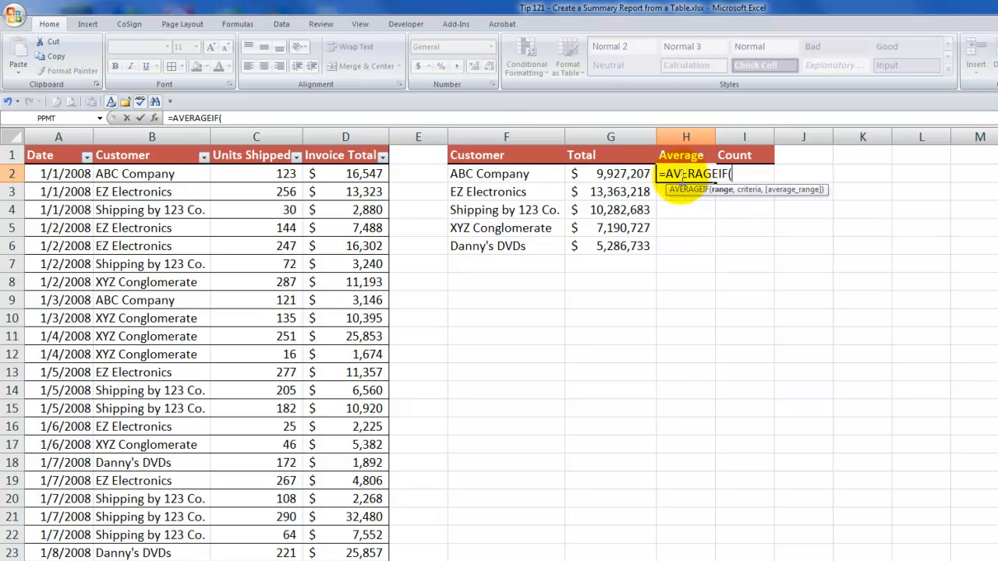
click(154, 102)
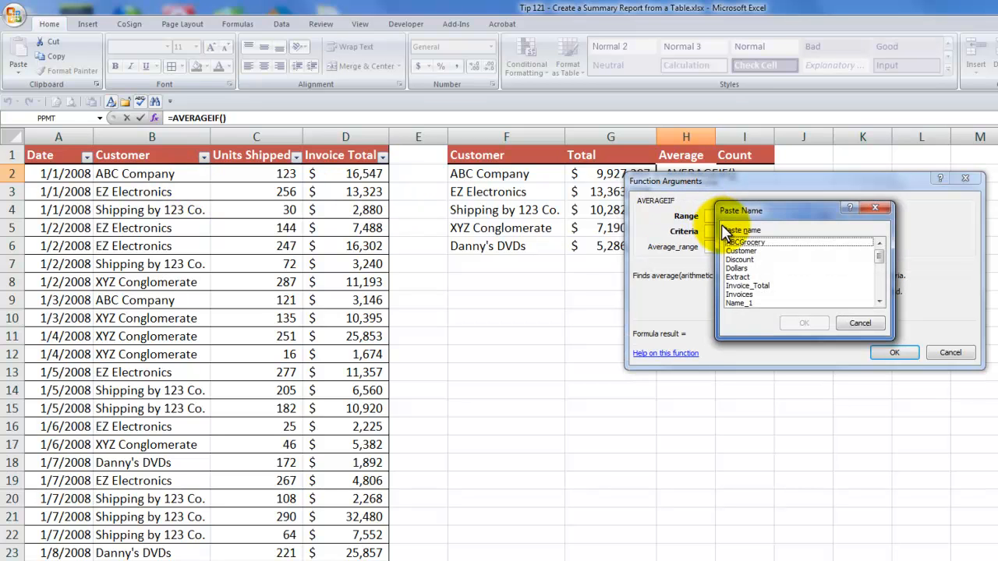
click(743, 250)
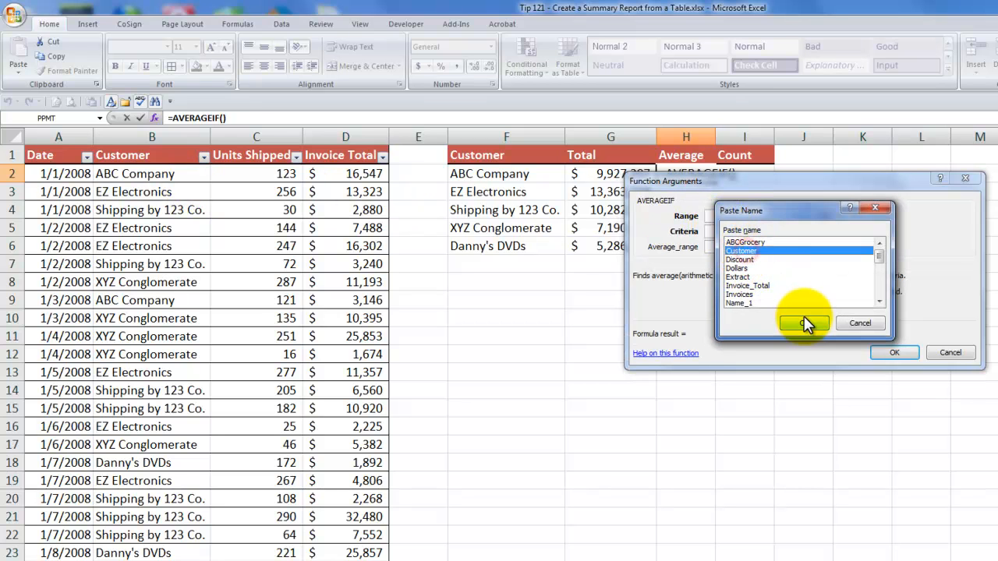
click(803, 323)
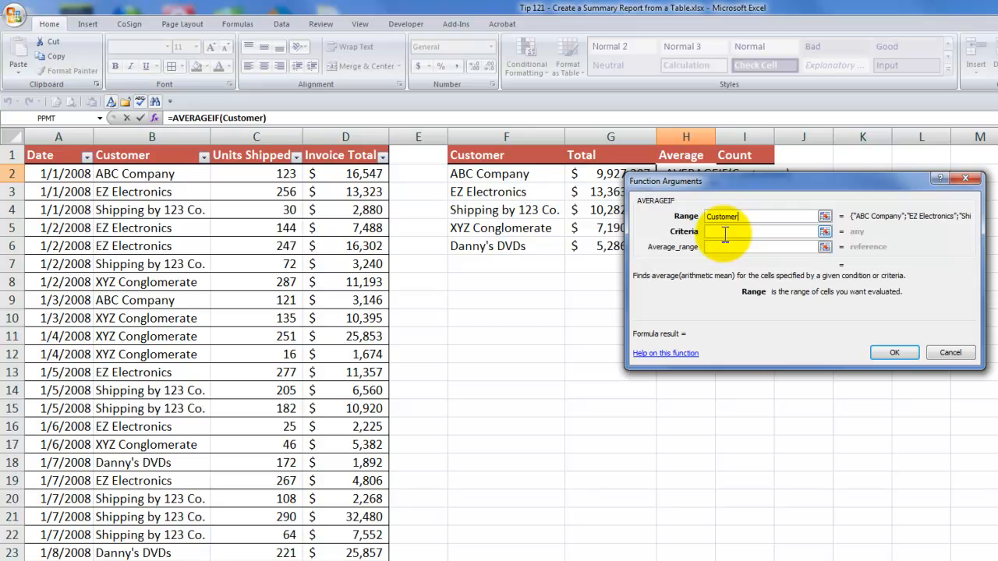
Step: Set criteria F2 and average range Invoice_Total to complete ABC Company's average
click(760, 231)
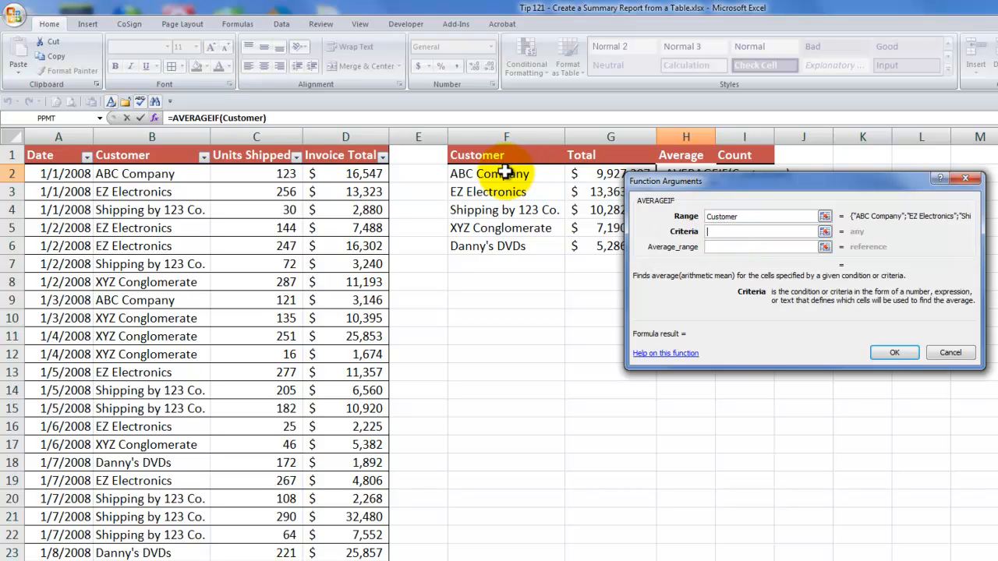
click(489, 174)
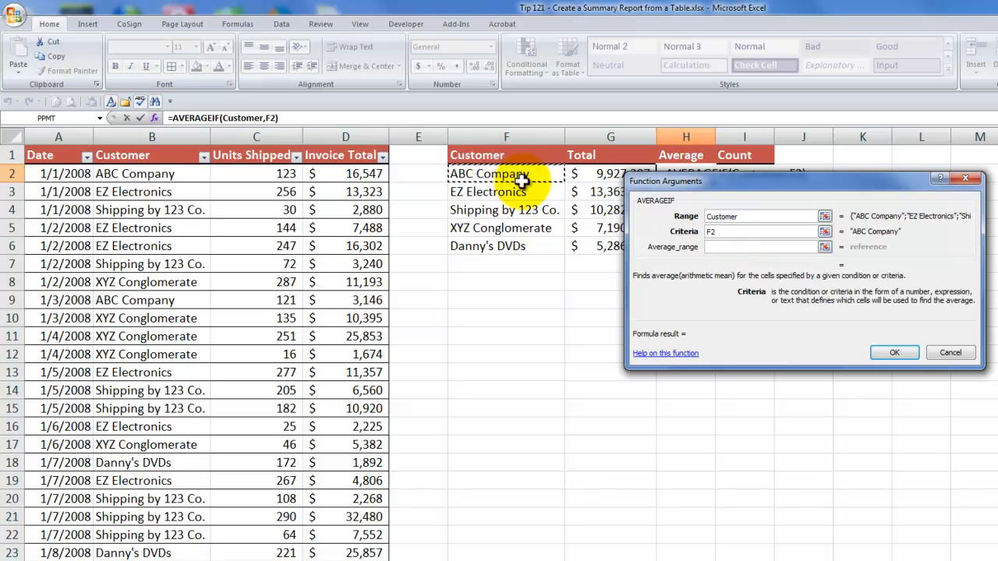
click(760, 247)
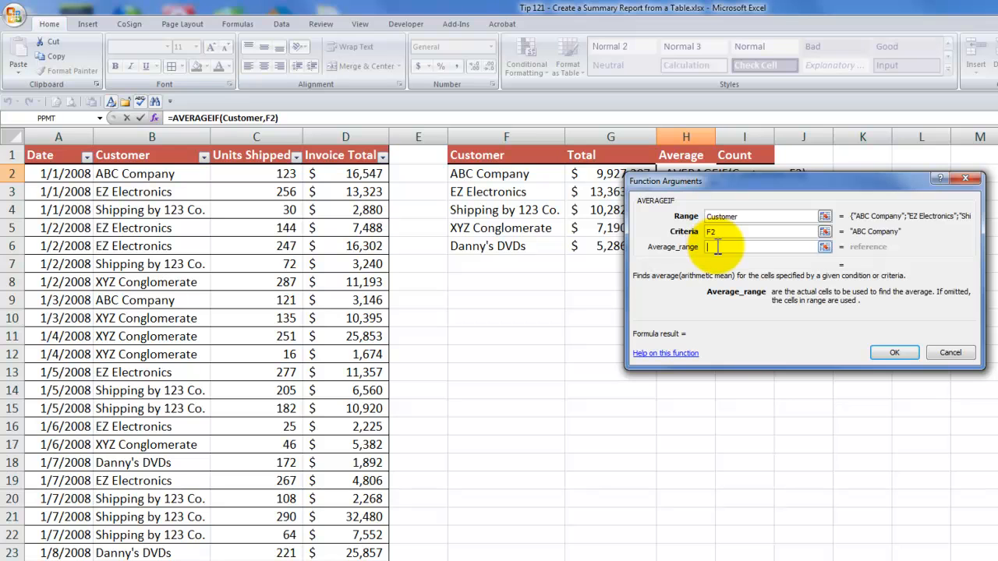
click(824, 246)
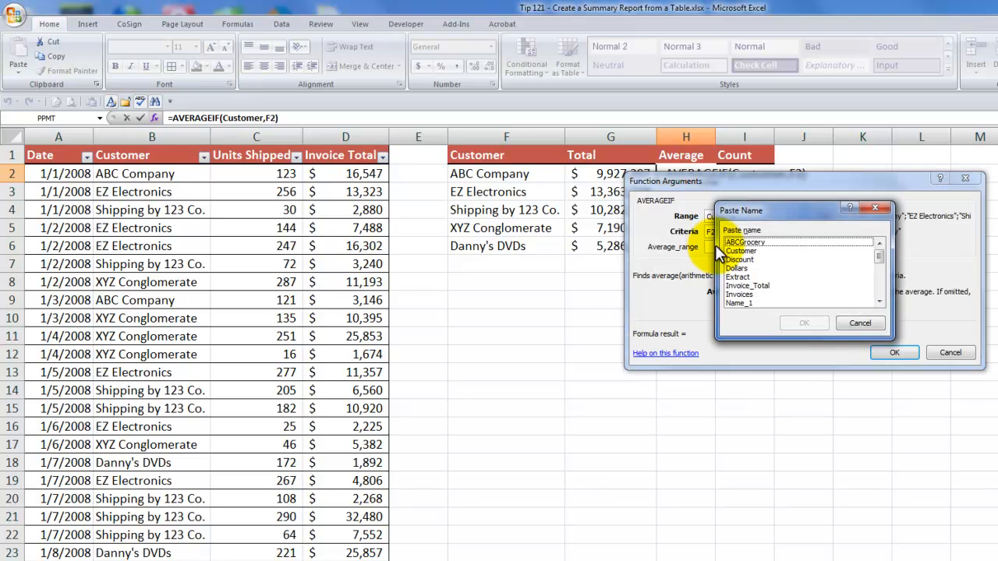
click(746, 286)
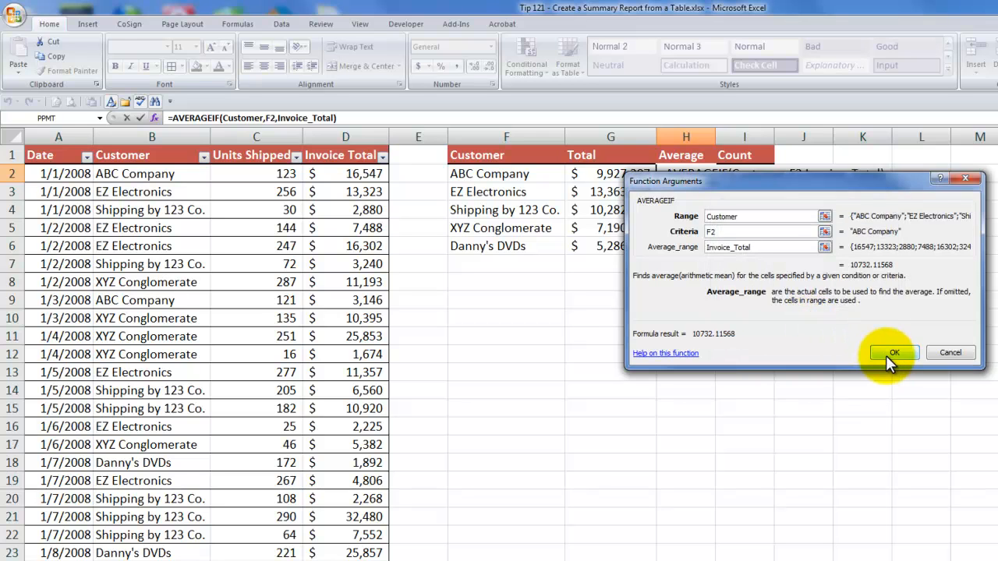
click(894, 352)
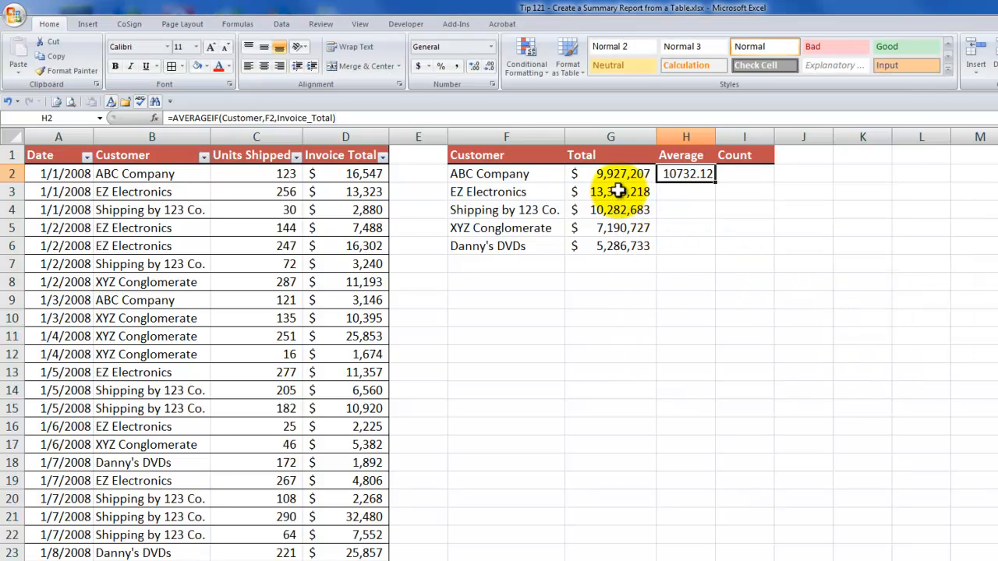
Step: Copy G2's currency formatting to the averages and fill them down to H6
click(611, 173)
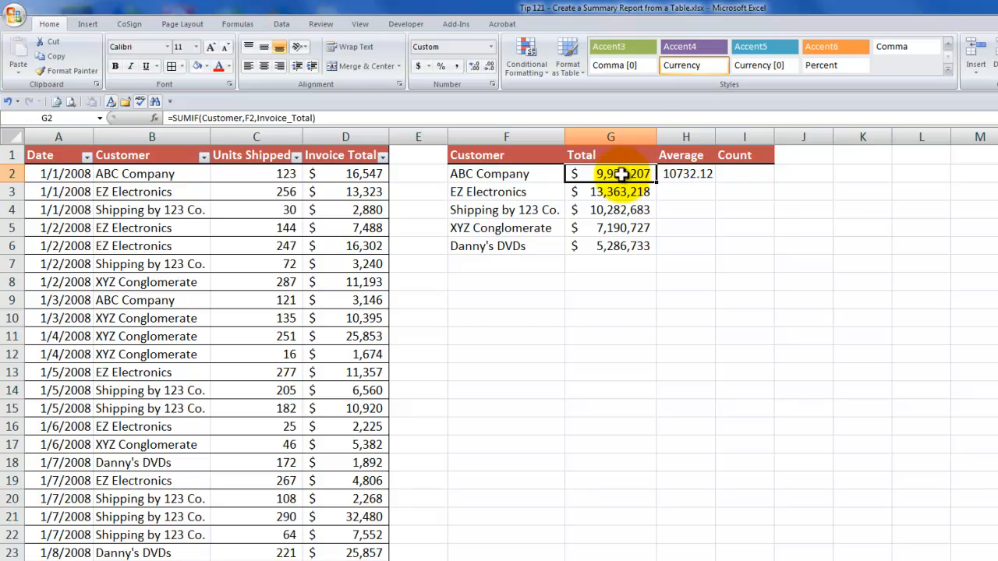
right_click(611, 174)
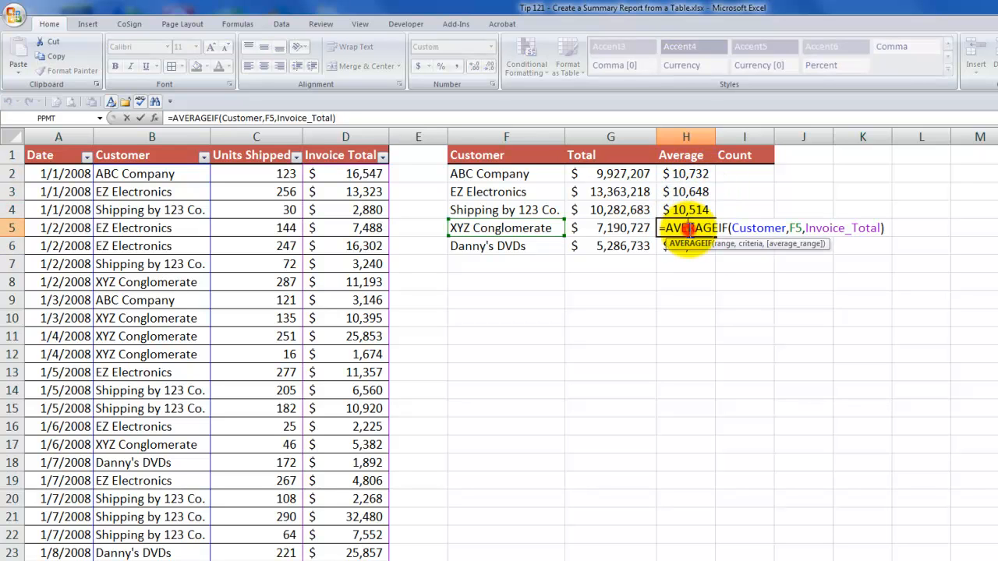
key(Return)
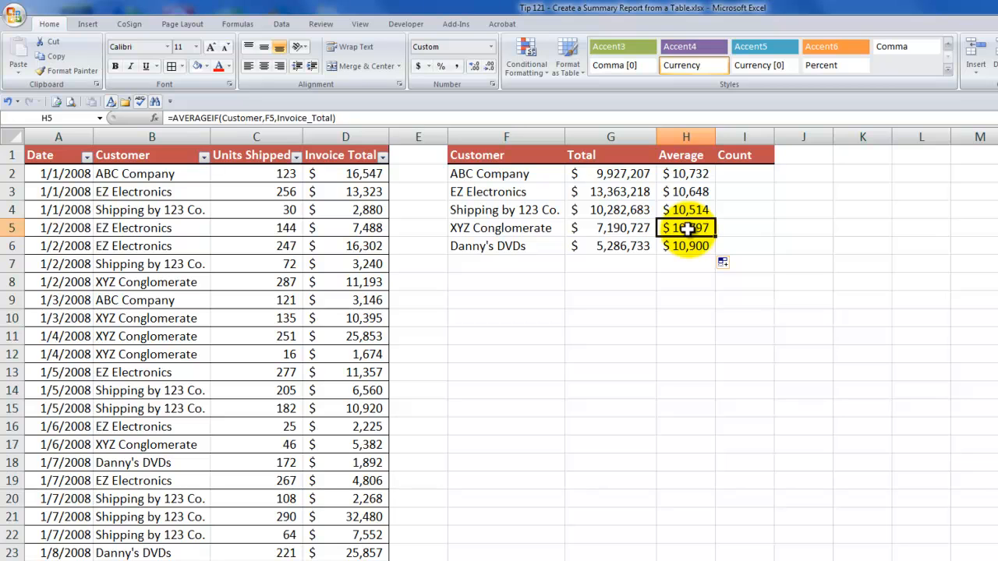
click(744, 173)
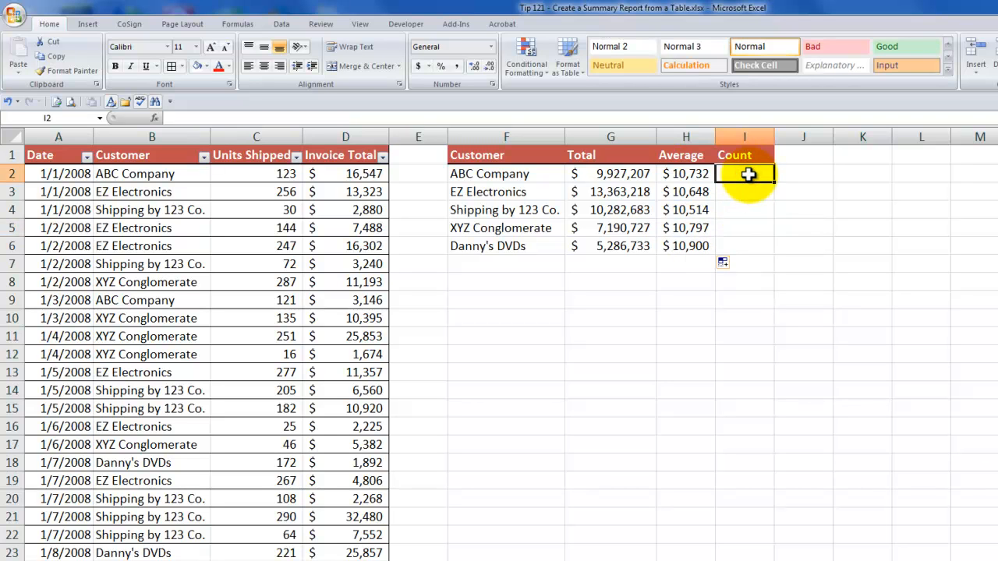
Step: Enter =COUNTIF(Customer,F2) in I2 for ABC Company's invoice count
text(=c)
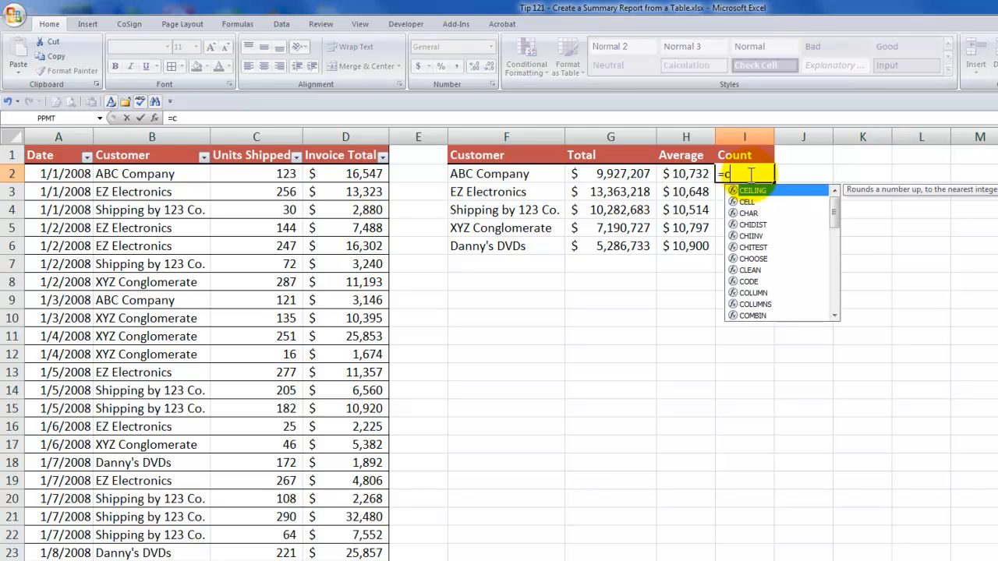
text(ount)
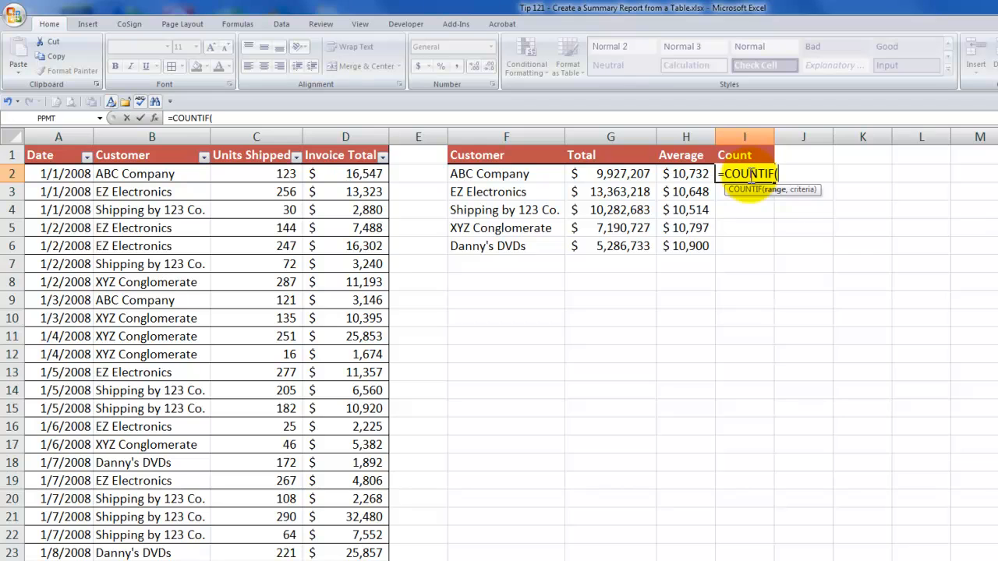
click(154, 102)
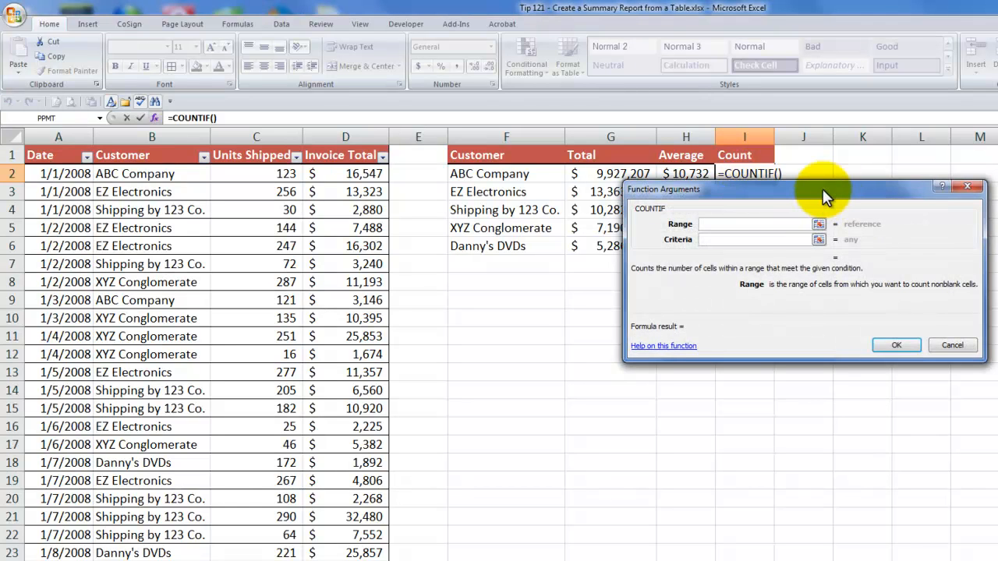
drag(826, 194, 920, 171)
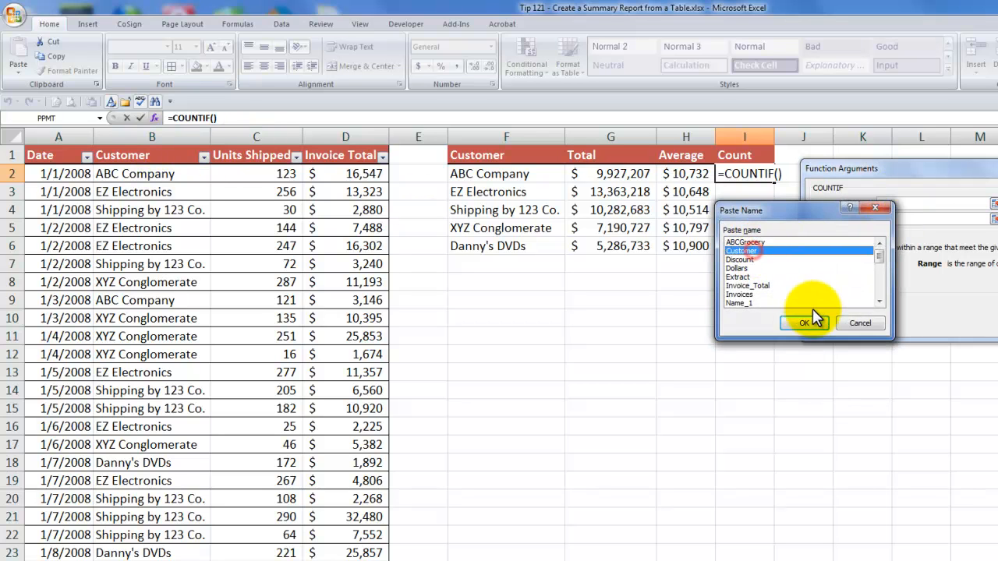
click(804, 323)
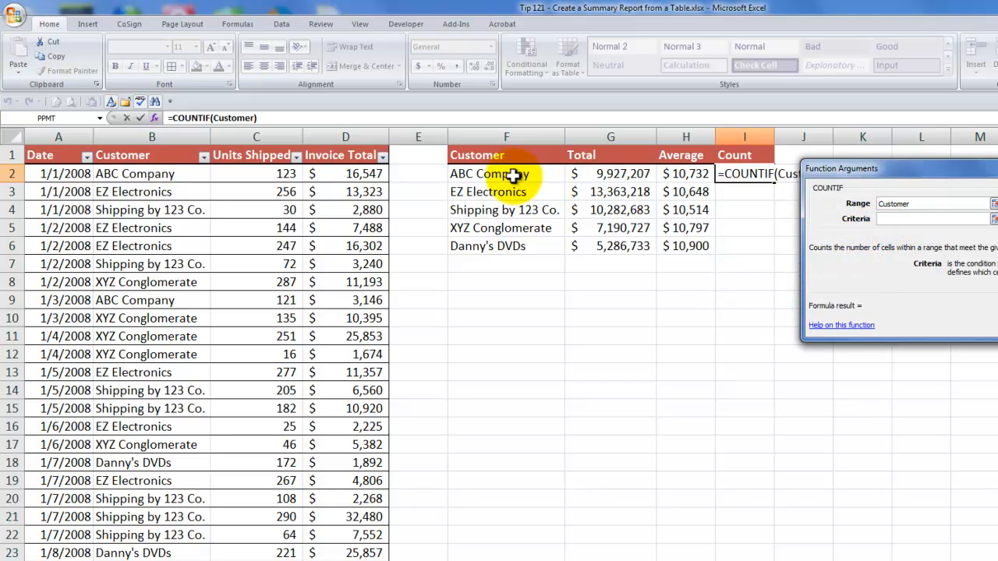
click(506, 173)
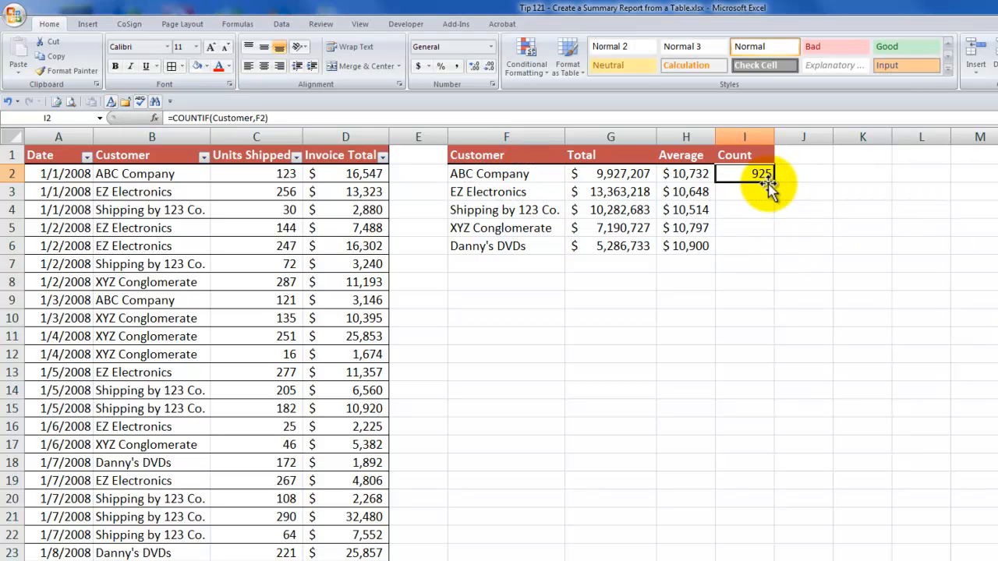
Step: Fill the counts down to I6 and show them with Comma Style, no decimals
drag(762, 173, 762, 246)
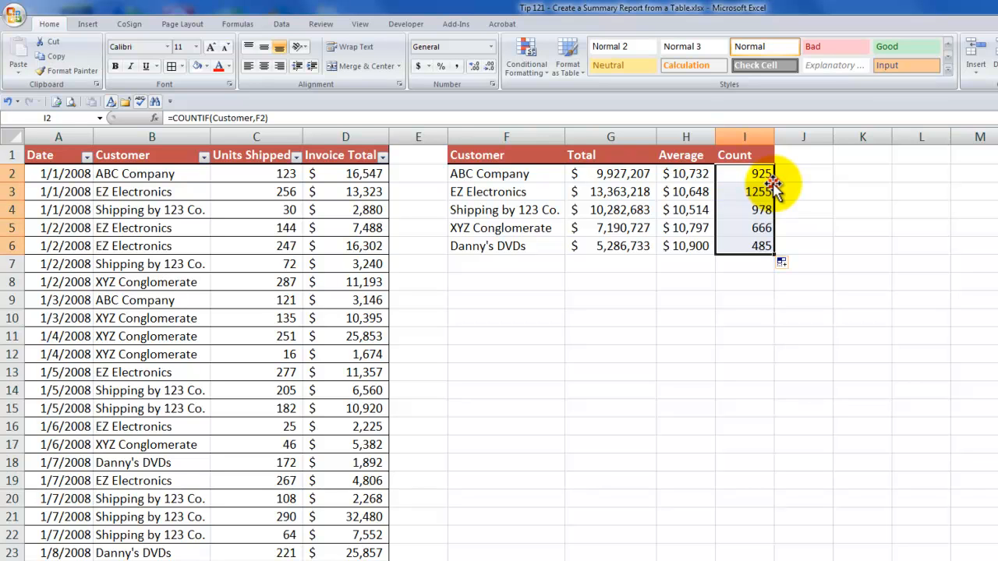
right_click(761, 191)
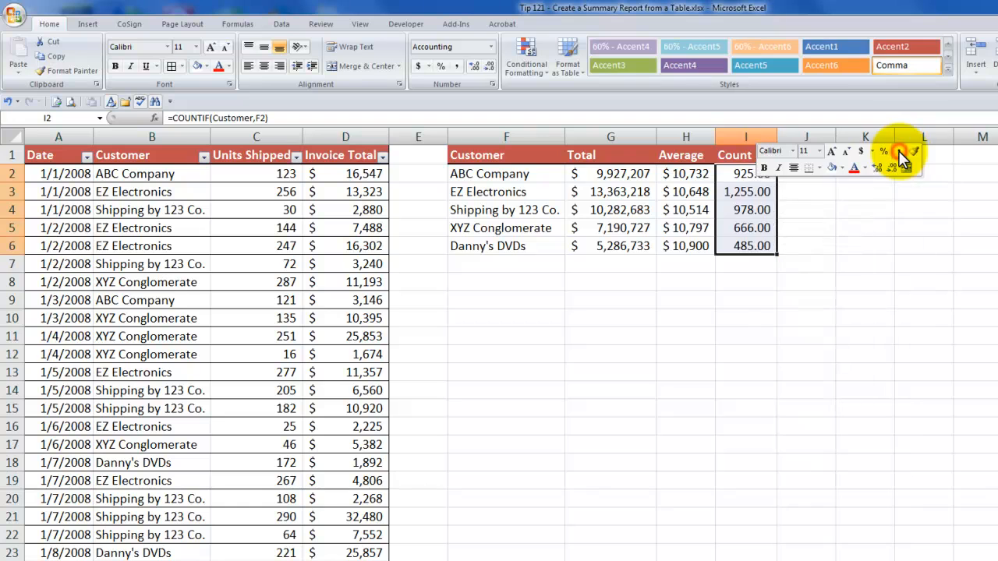
click(876, 167)
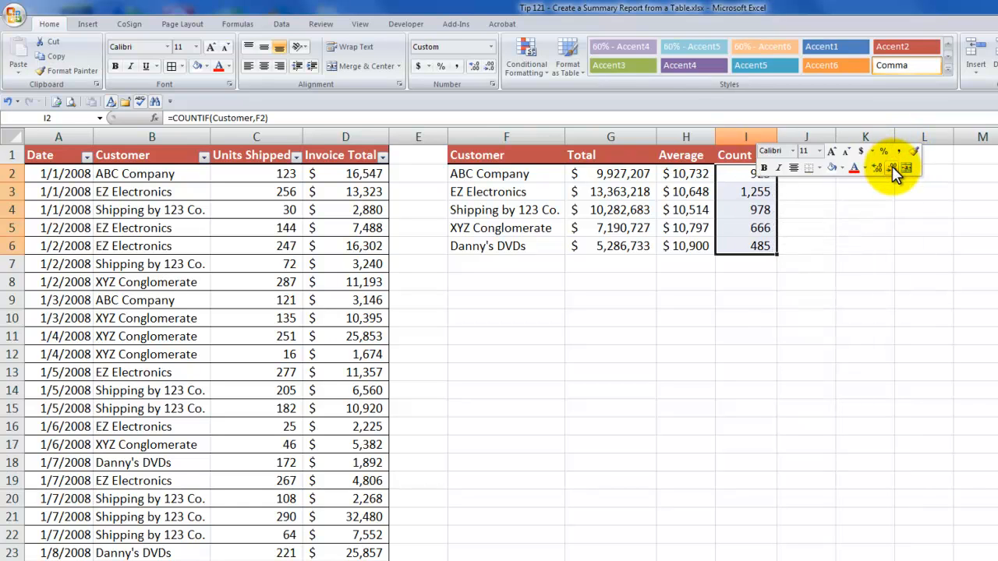
click(746, 191)
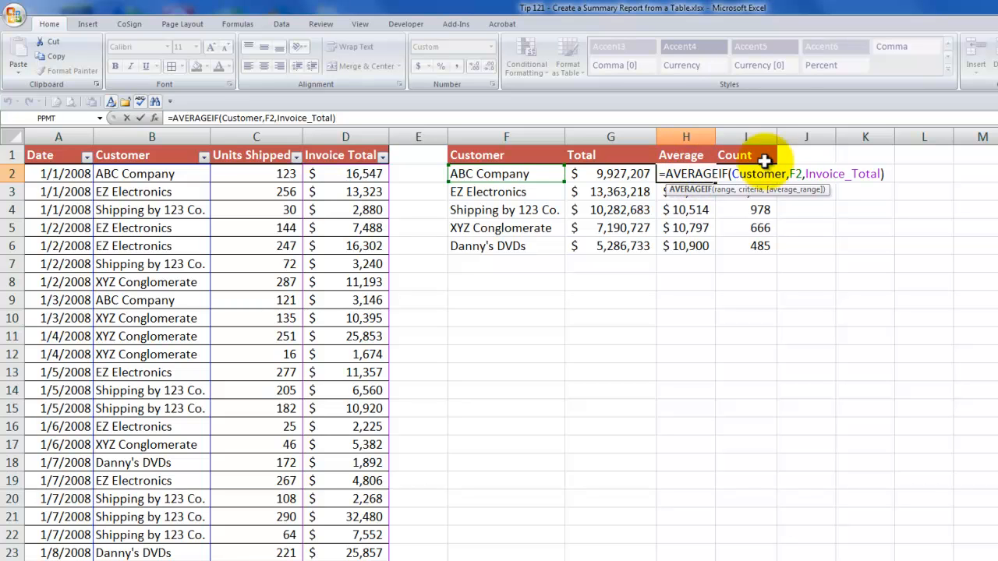
Step: Finish the Average formula and add an 'Excel 2003' column heading
key(Return)
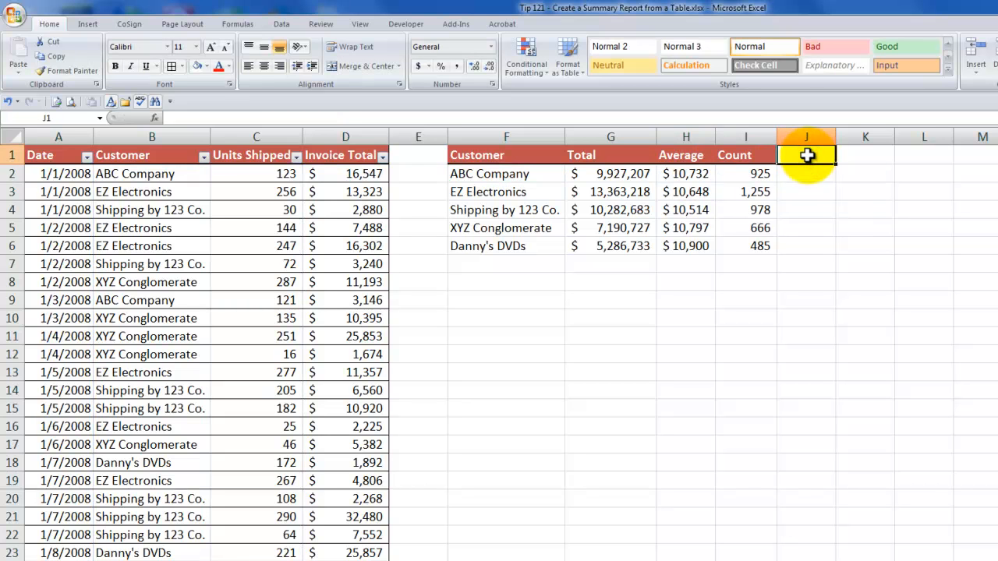
text(Ex)
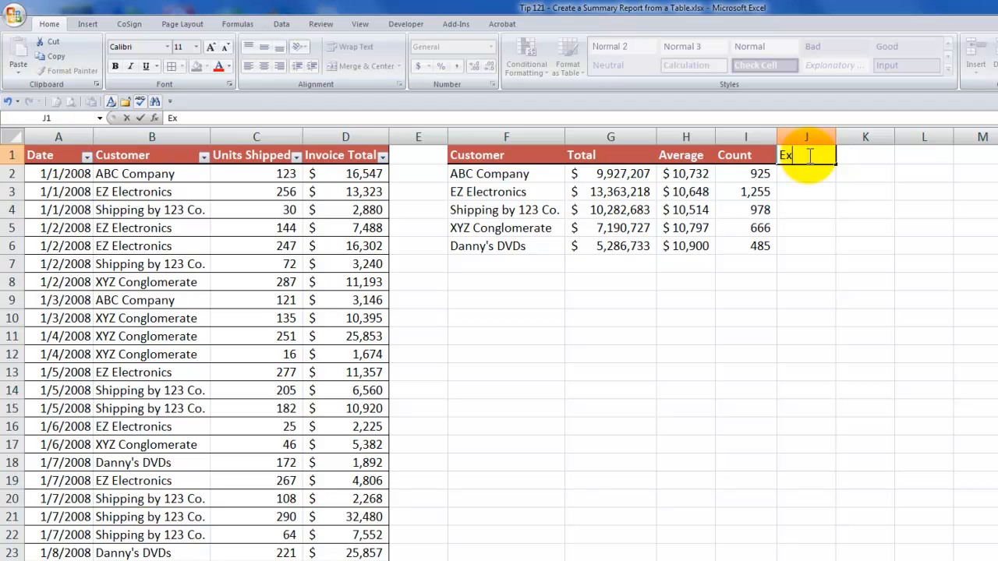
text(cel 2003)
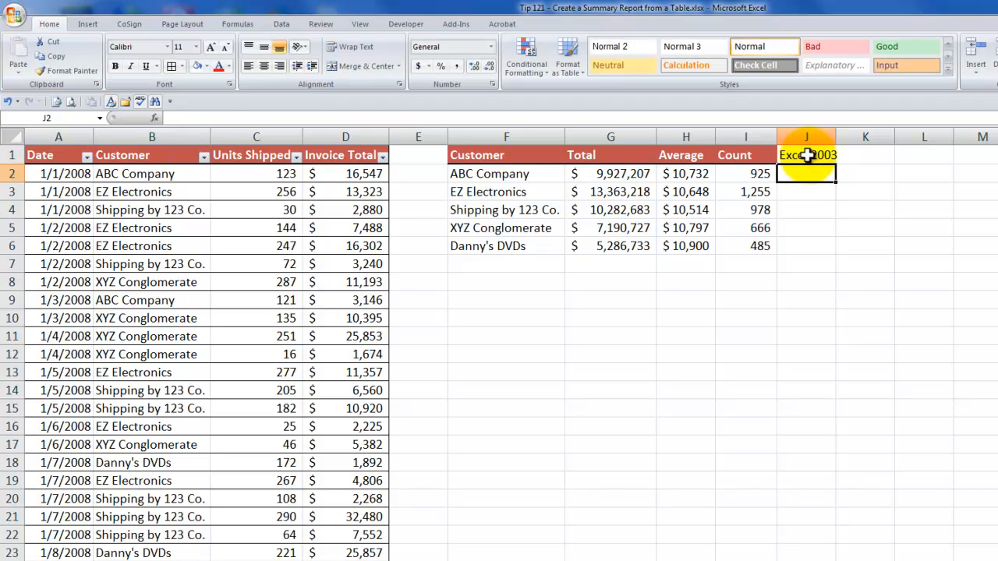
Step: Fill J2:J6 with Total divided by Count, in dollar format like Average
text(=H2)
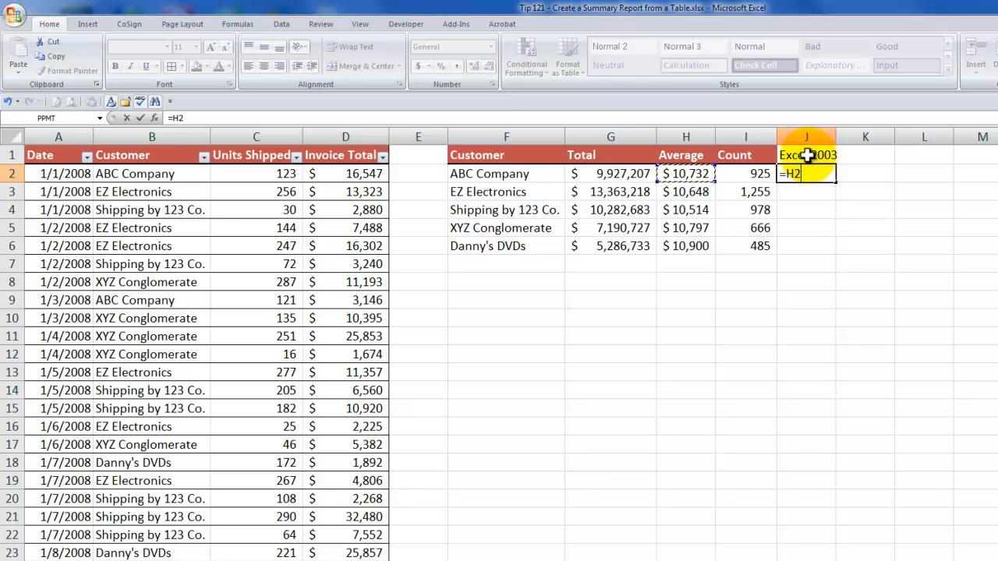
click(610, 174)
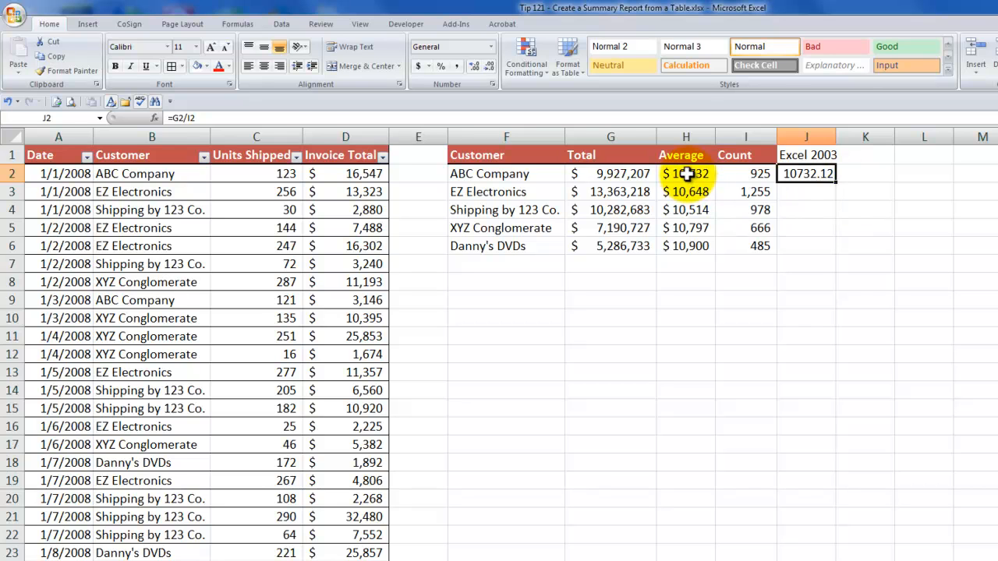
right_click(685, 174)
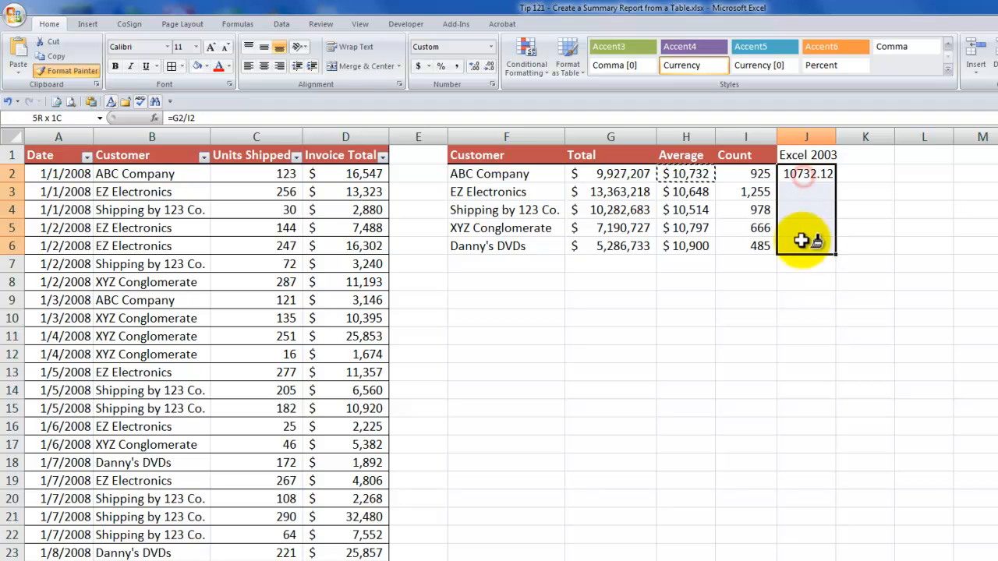
double_click(806, 173)
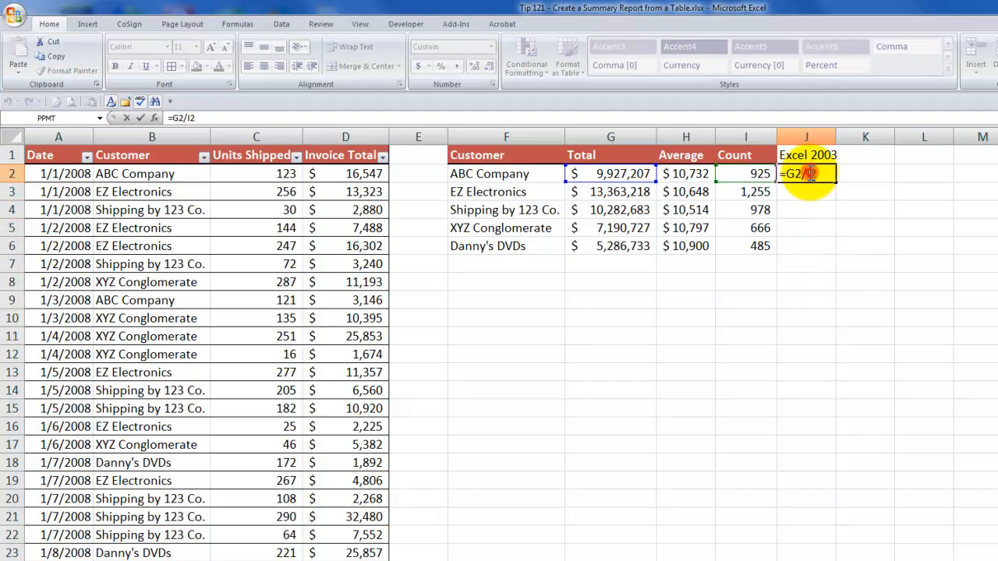
key(Return)
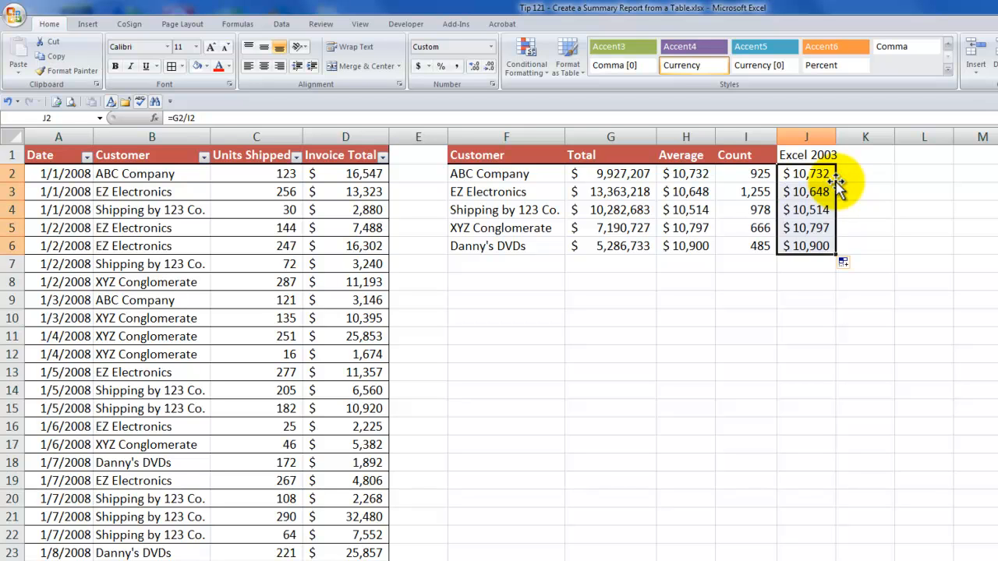
mouse_move(626, 173)
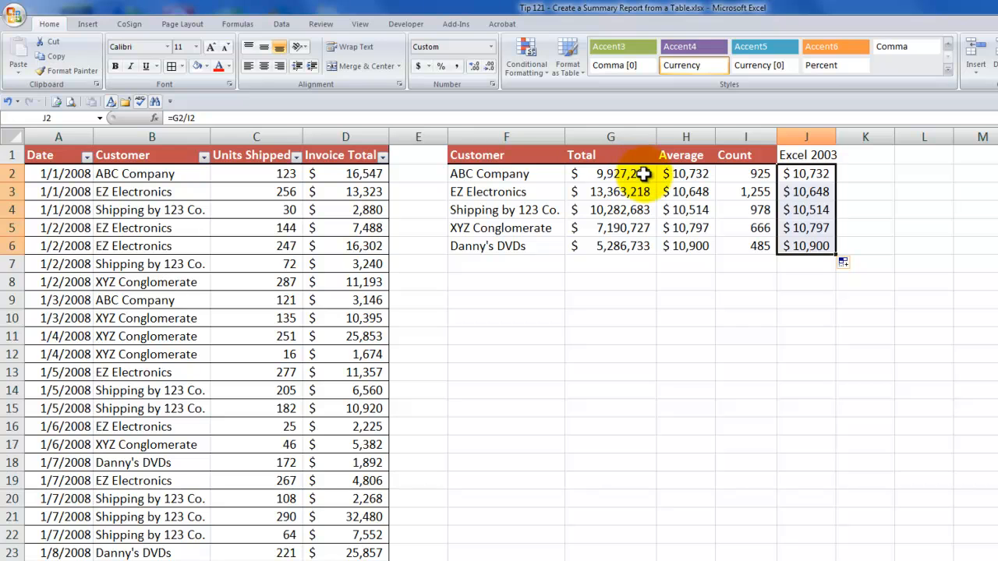
Step: Go to the blank Report sheet and select cell A1 for the extraction
click(282, 23)
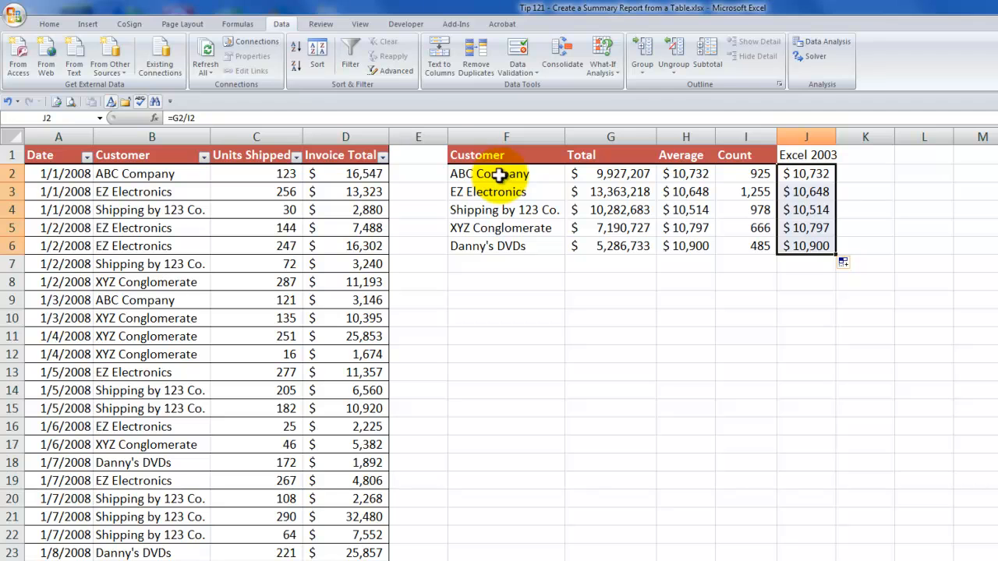
mouse_move(427, 100)
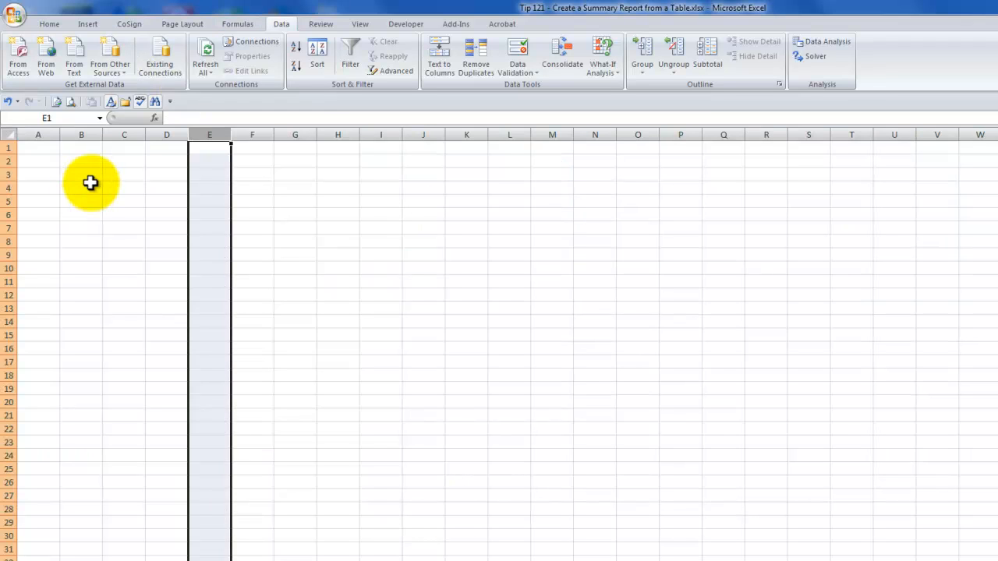
mouse_move(72, 173)
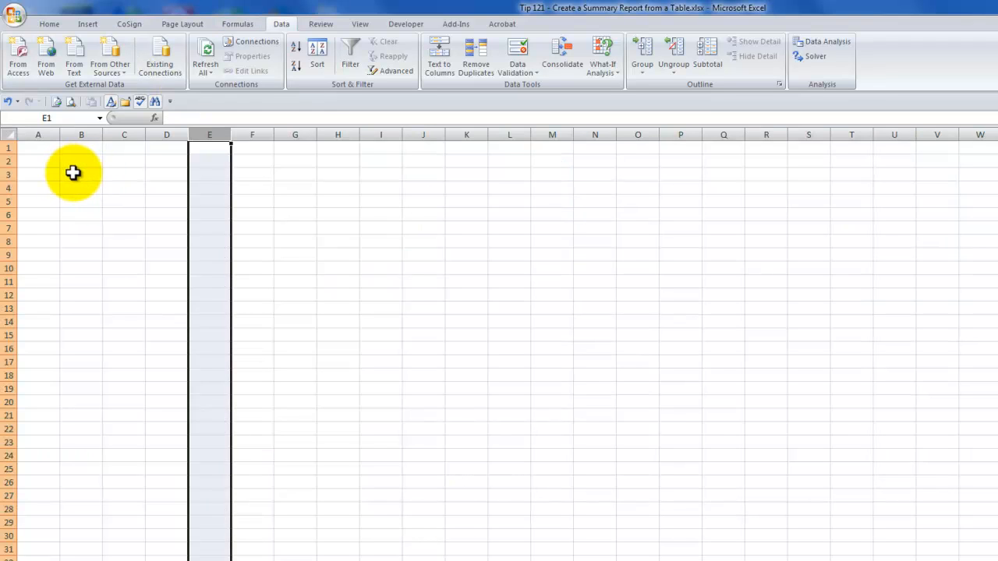
click(81, 174)
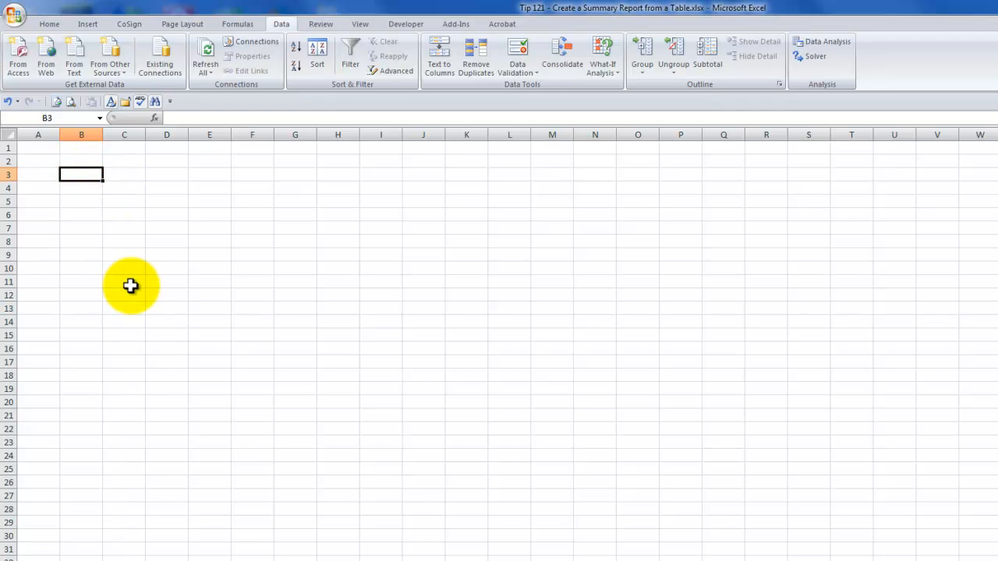
mouse_move(53, 160)
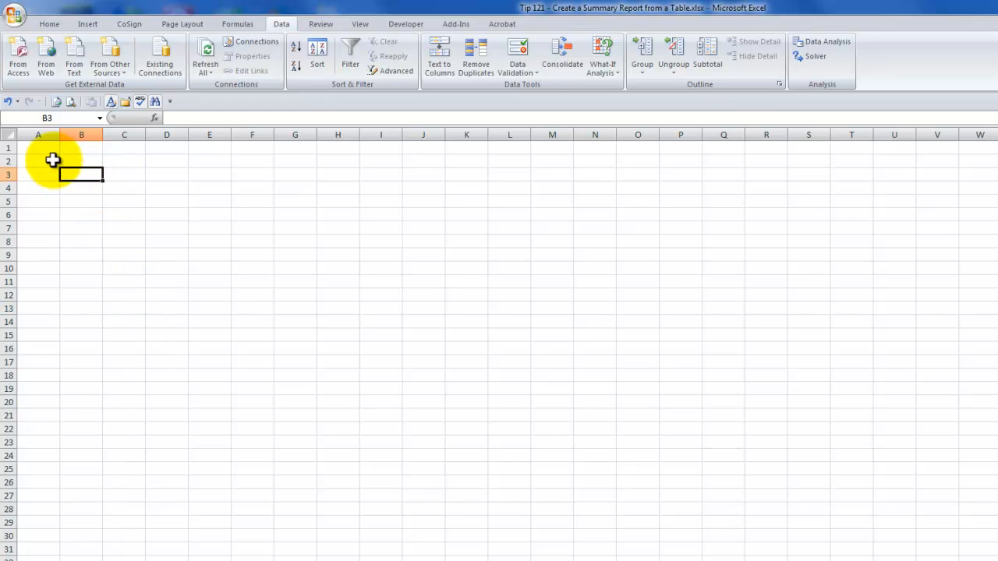
click(38, 148)
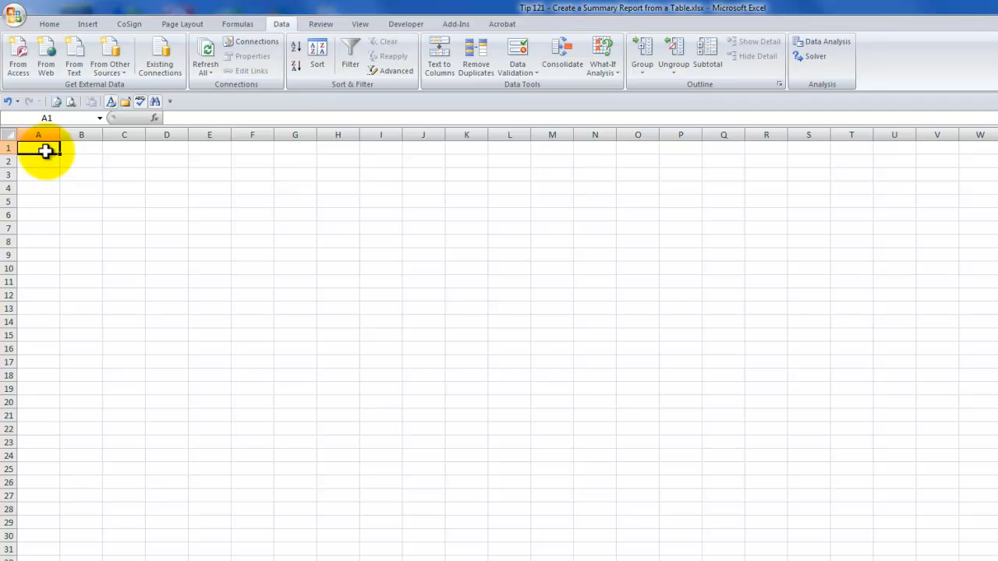
mouse_move(281, 23)
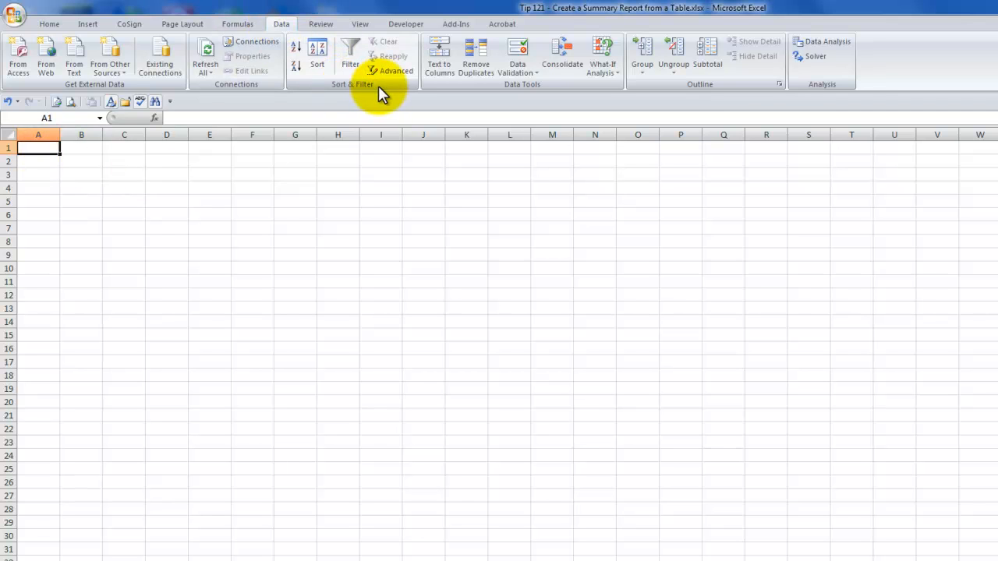
Step: Advanced-filter the Customer column, copying unique records only to A1 of the Report sheet
click(393, 70)
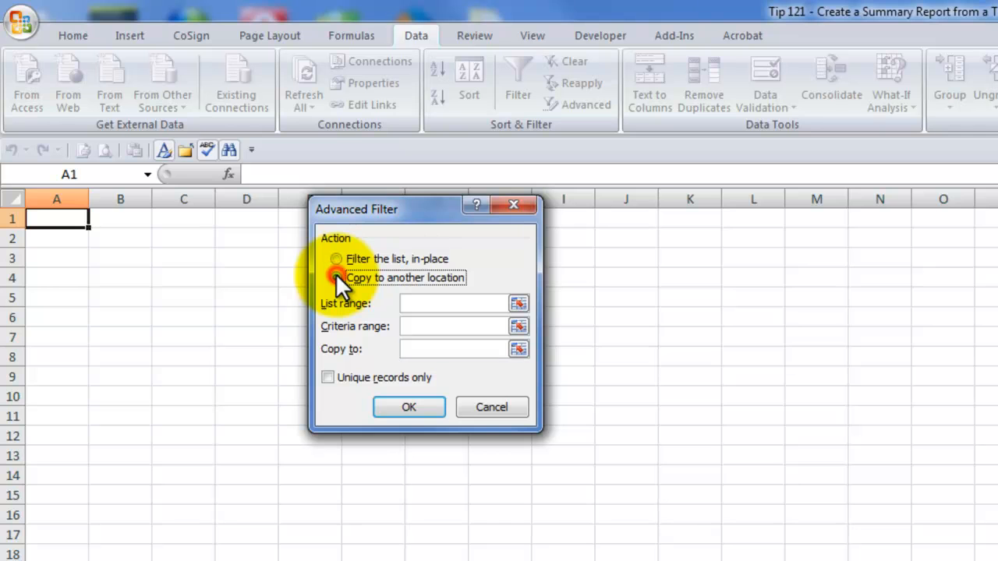
click(336, 278)
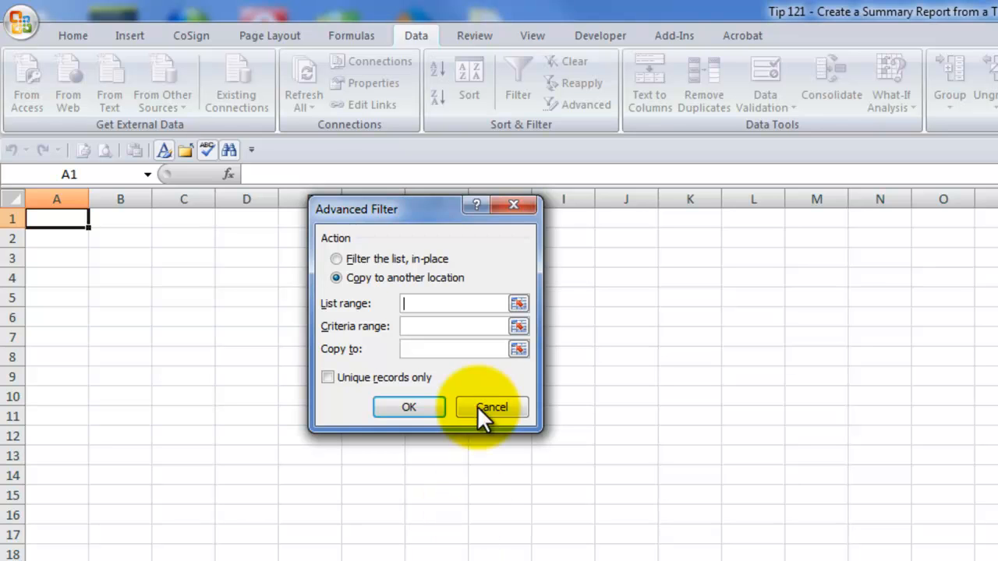
click(518, 303)
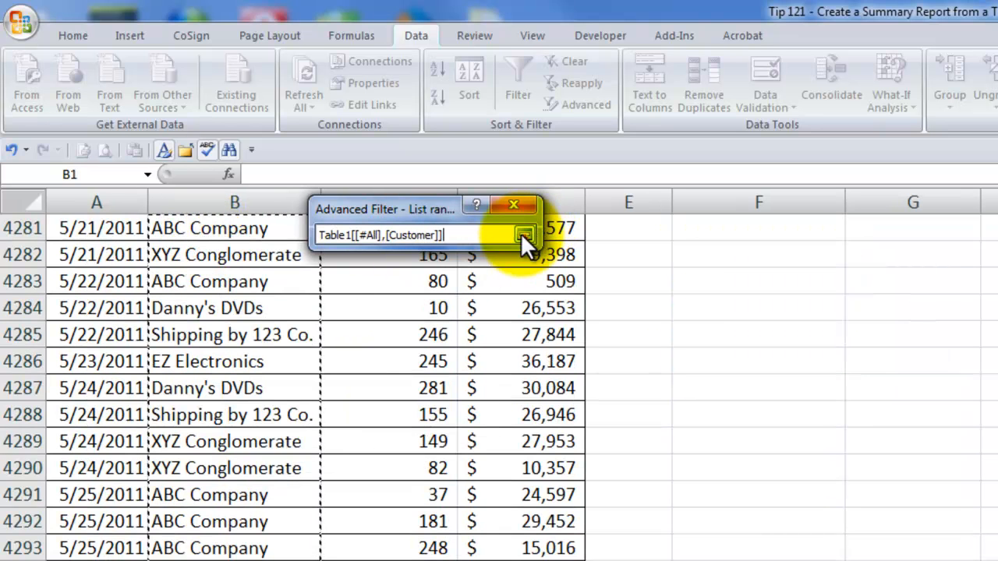
click(523, 235)
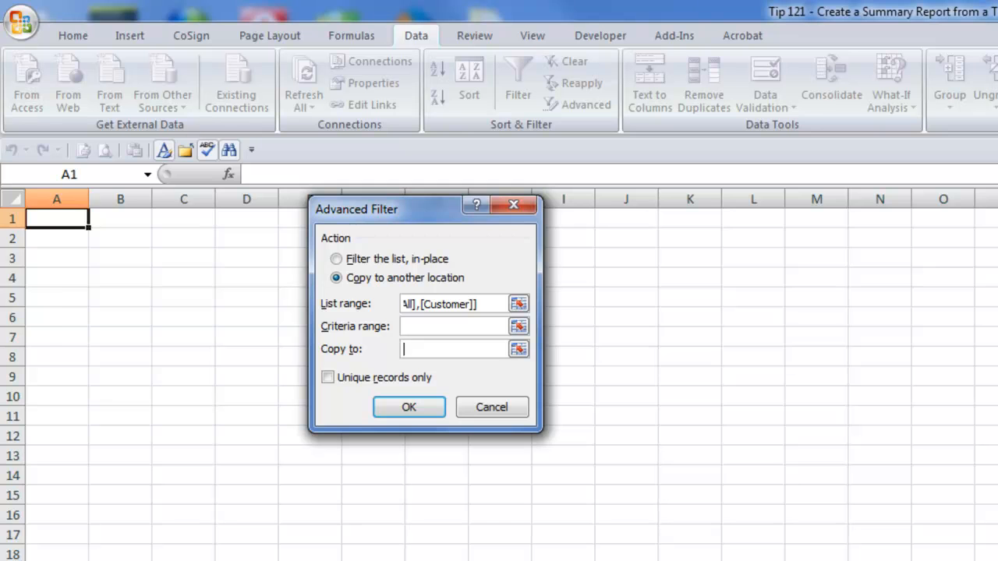
click(56, 218)
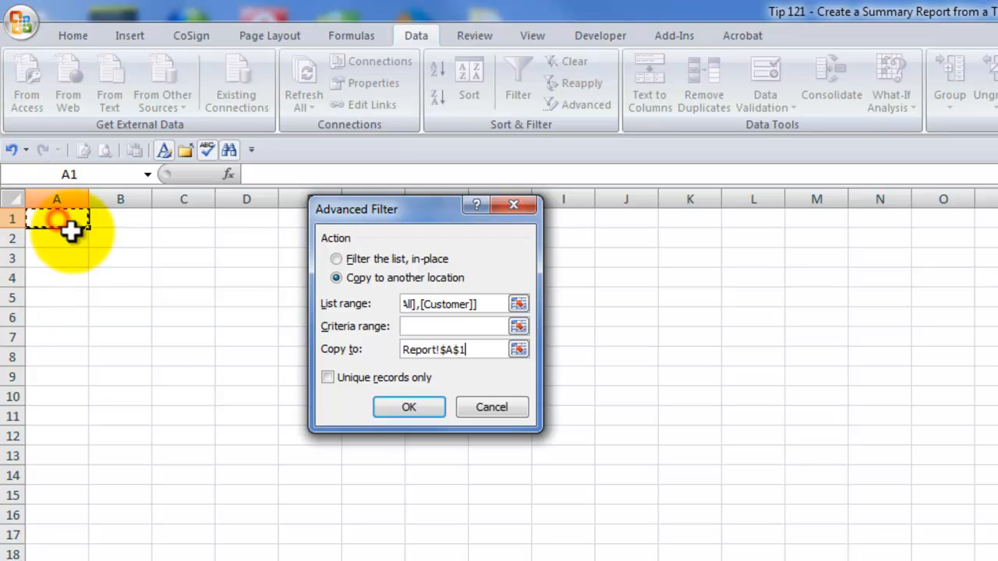
click(327, 378)
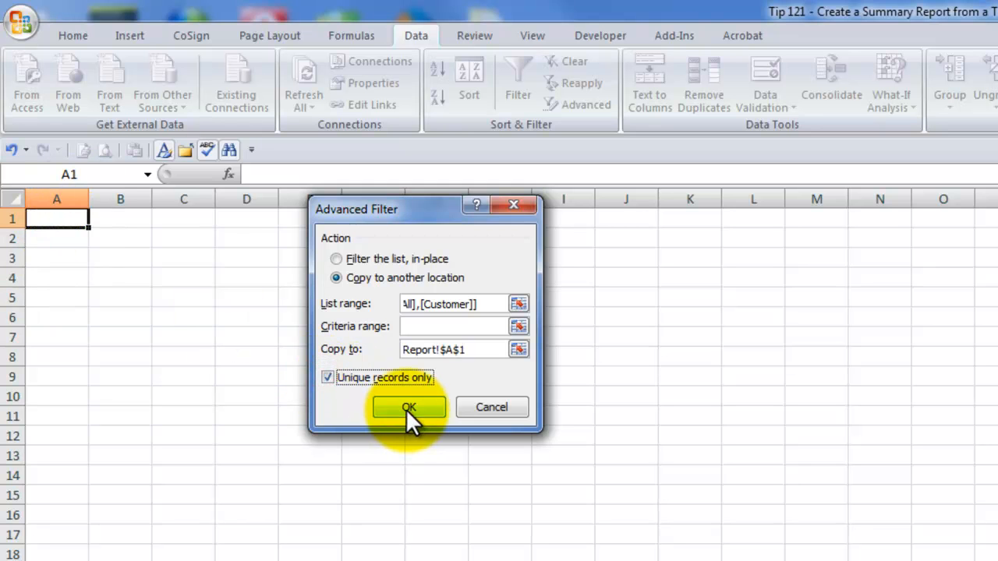
click(409, 407)
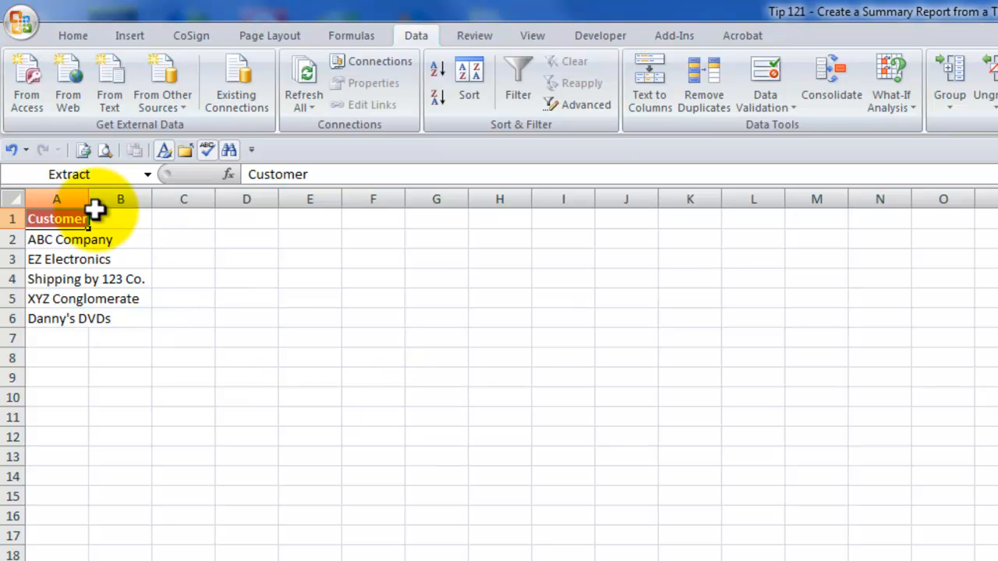
Step: Widen column A, then reopen Advanced Filter set to copy to another location
click(57, 218)
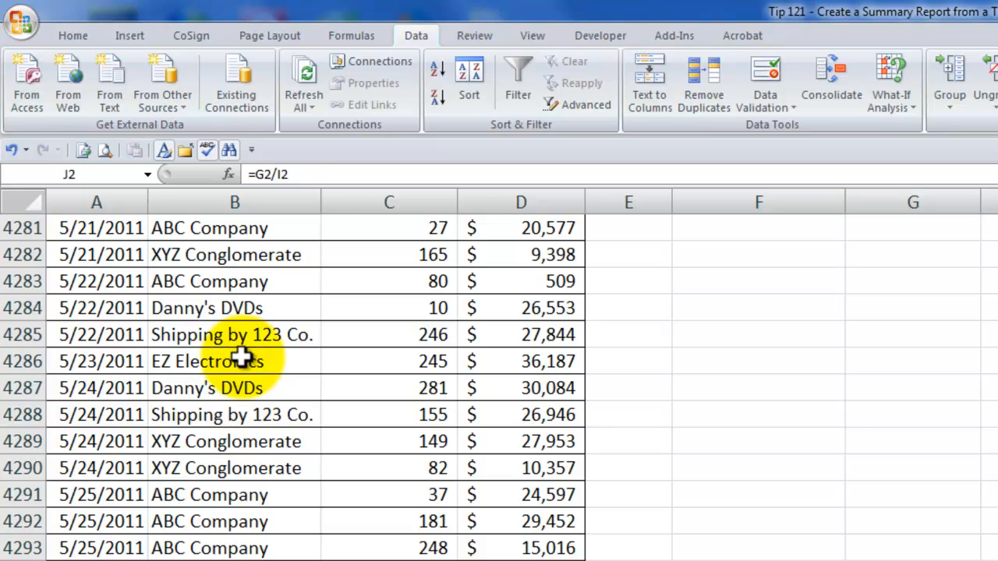
key(ctrl+Home)
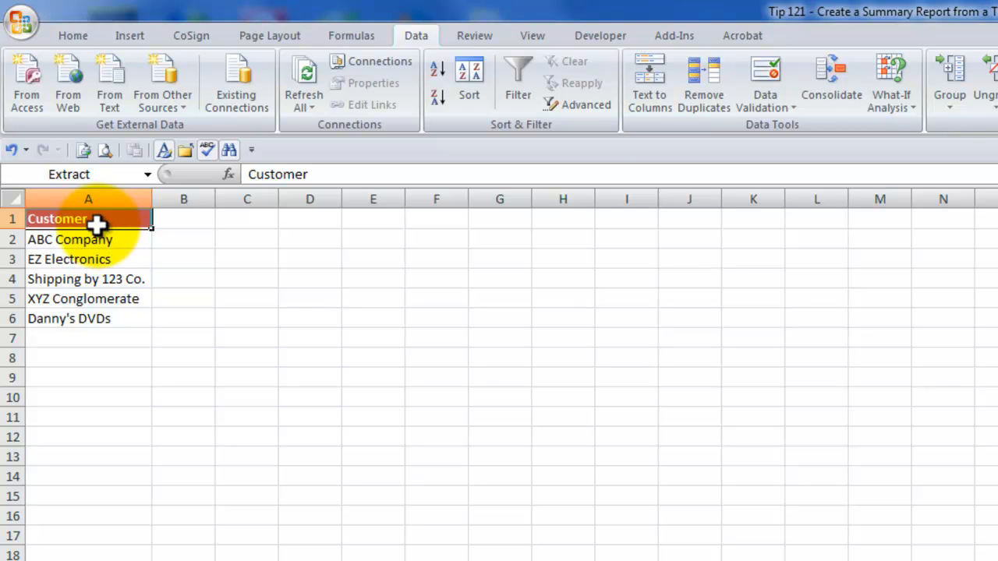
mouse_move(382, 54)
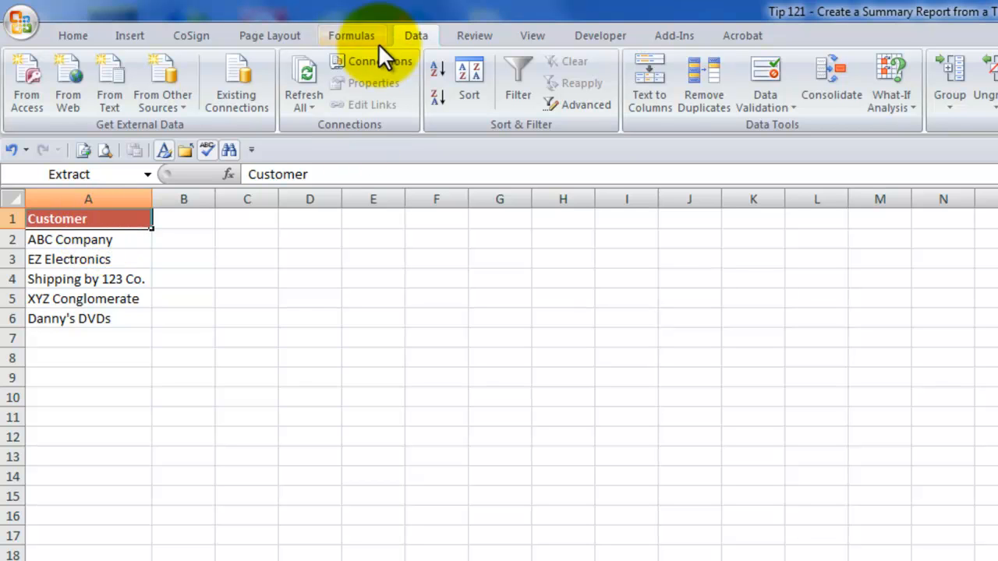
click(583, 104)
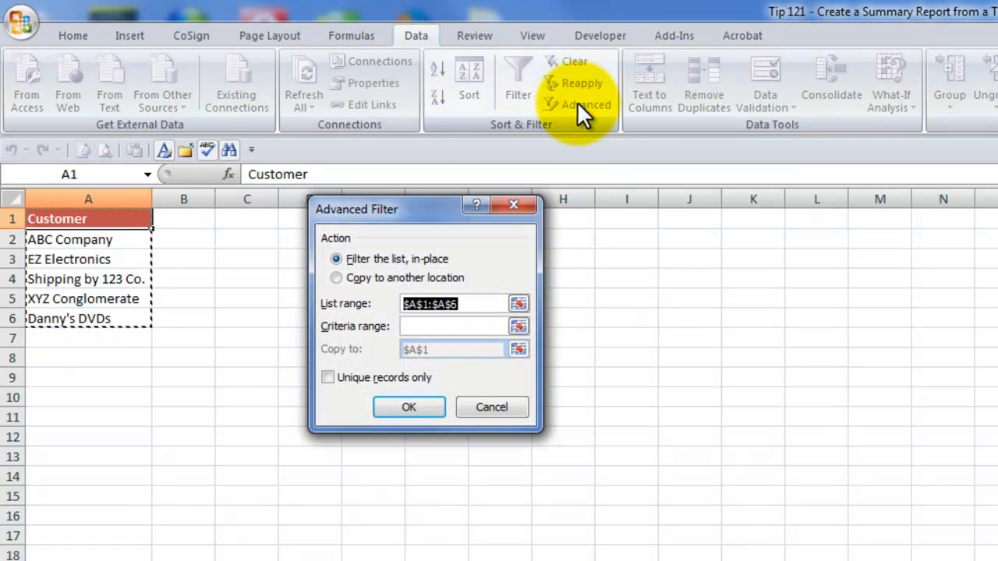
mouse_move(367, 281)
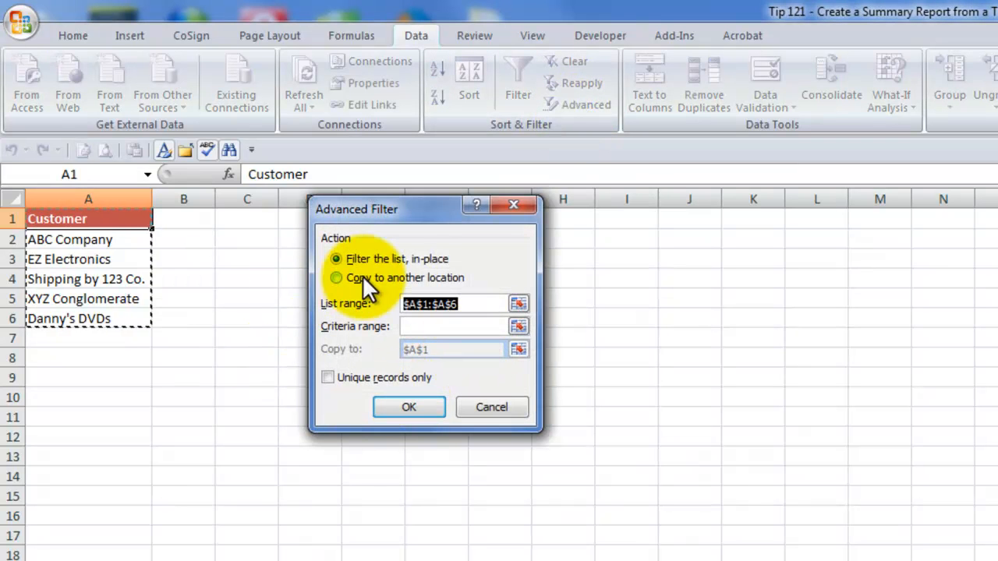
click(336, 277)
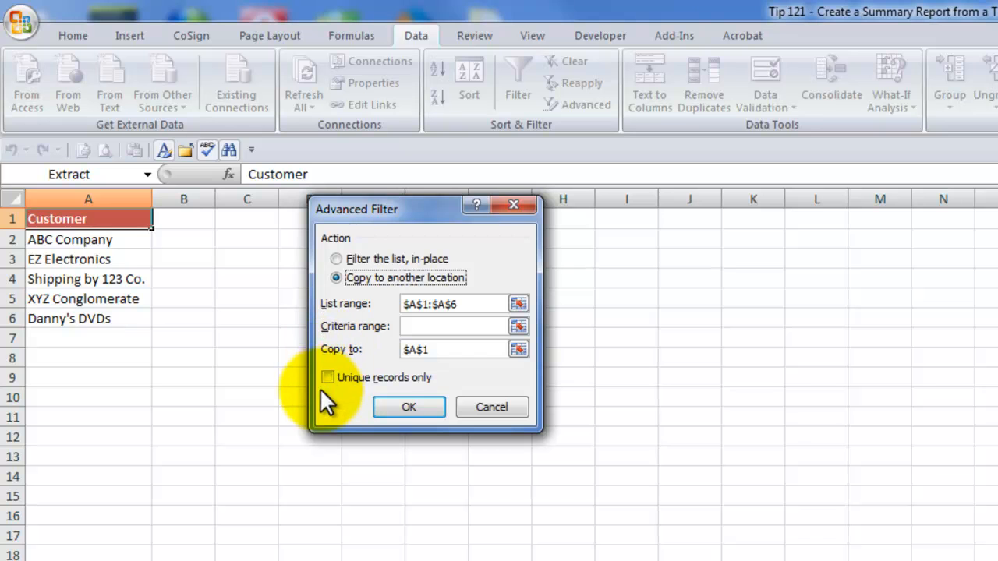
mouse_move(491, 407)
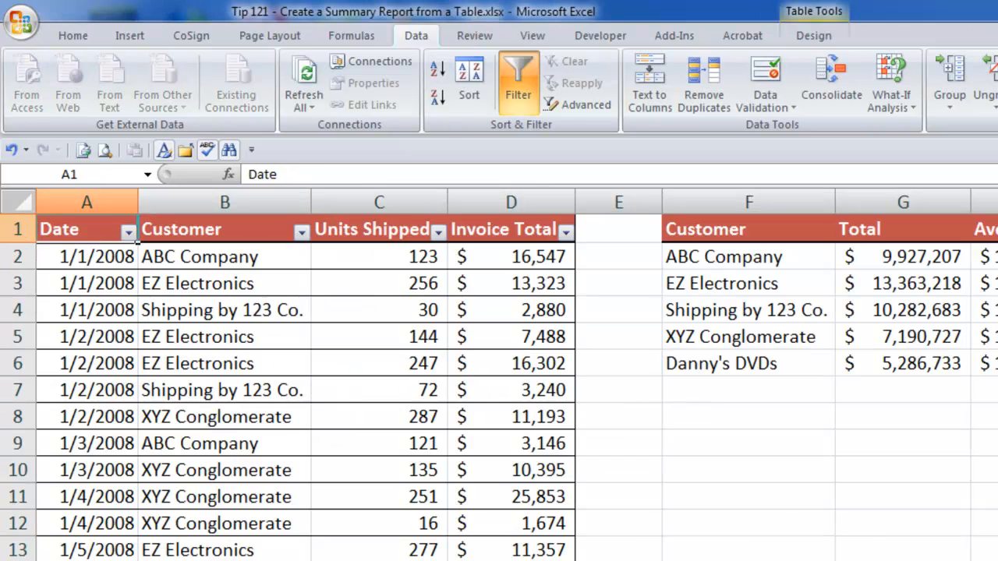
Step: Open the 50 Best promotional sheet and select cell A4
click(224, 228)
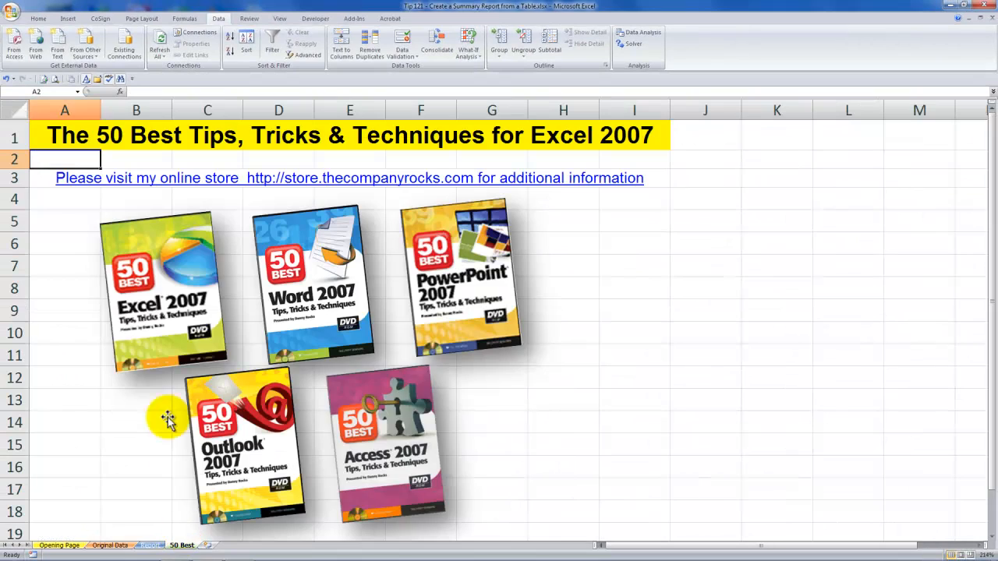
click(78, 200)
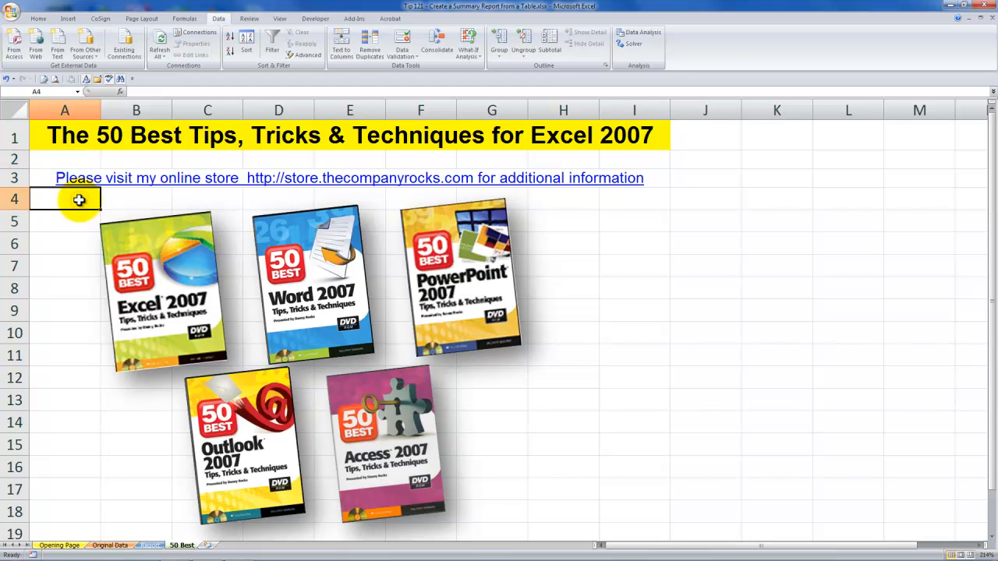